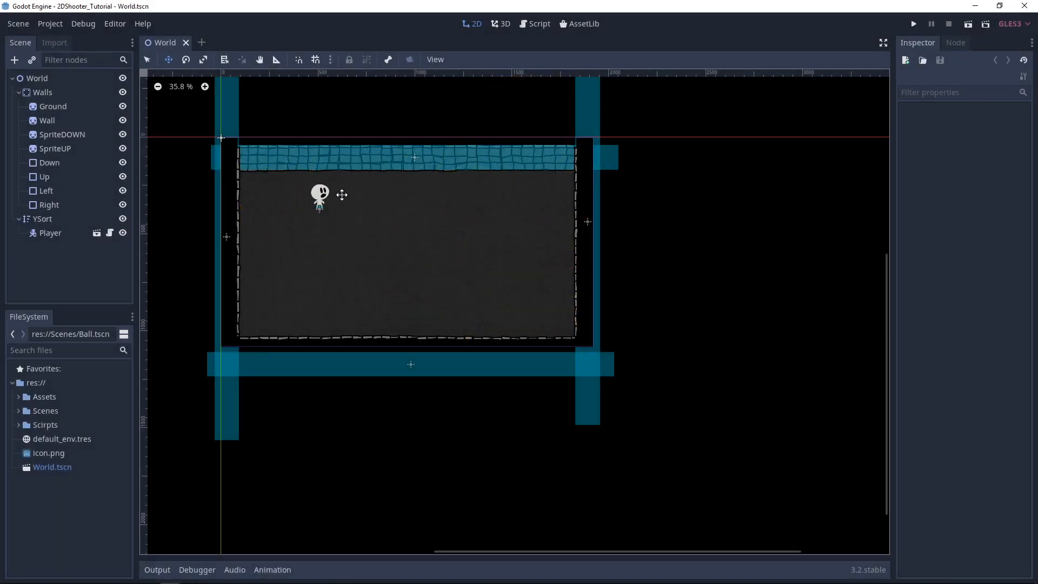
pyautogui.moveTo(370, 208)
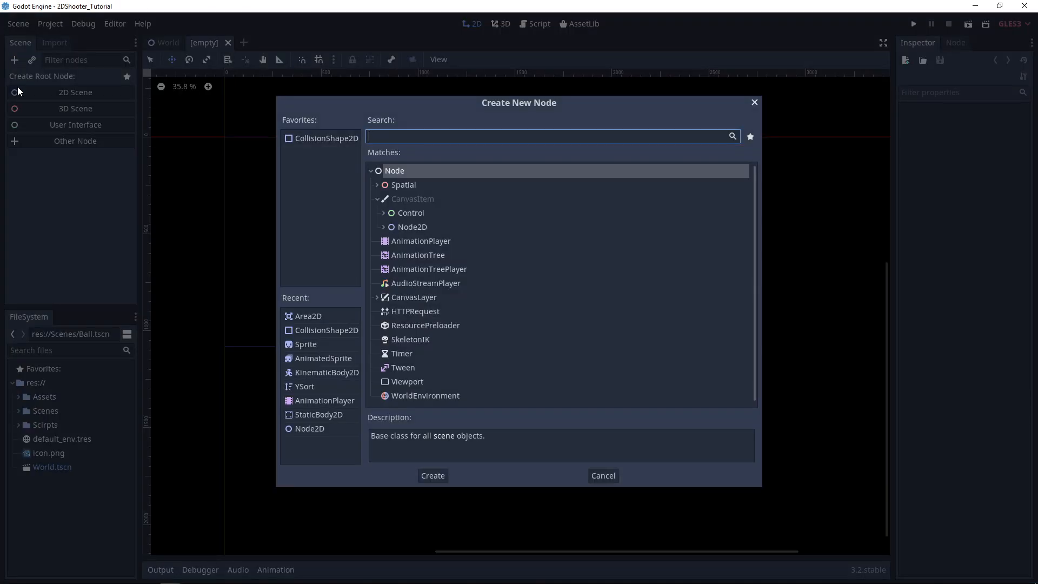
# Step: Create a KinematicBody2D root, rename it Enemy, and save as Enemy.tscn in Scenes
pyautogui.write('Kin')
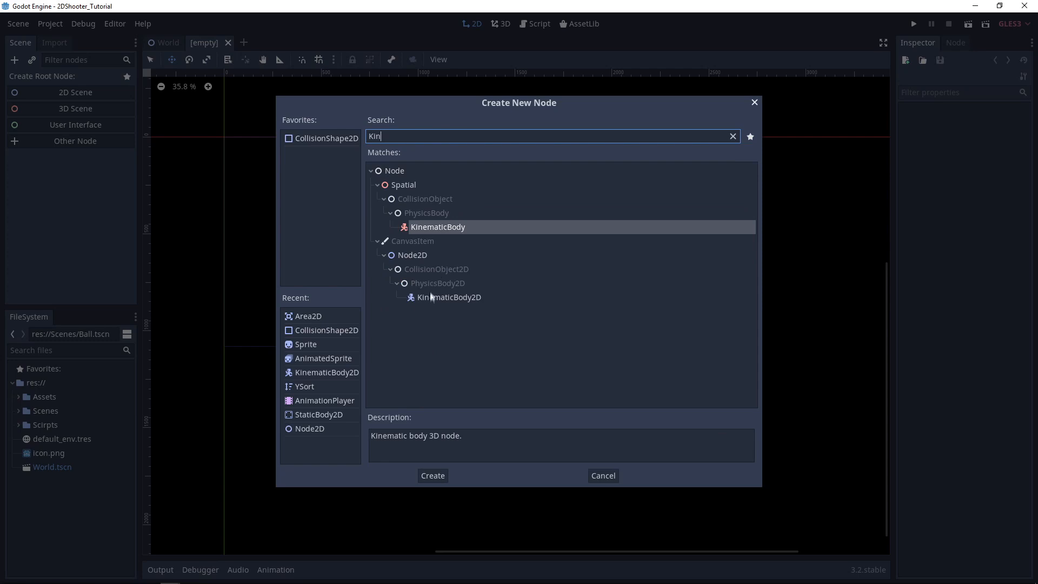
pyautogui.click(433, 475)
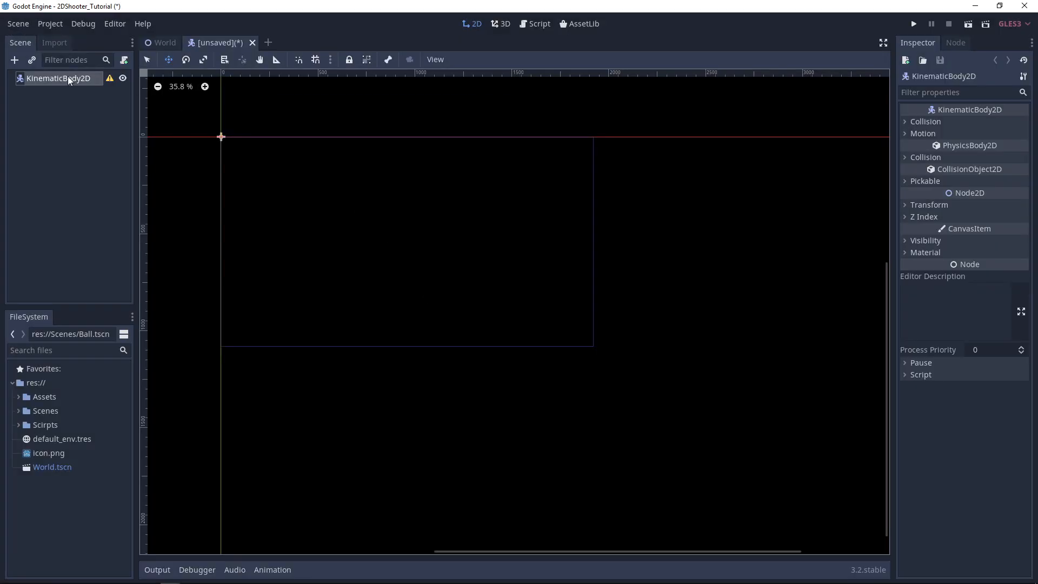
pyautogui.write('Ene')
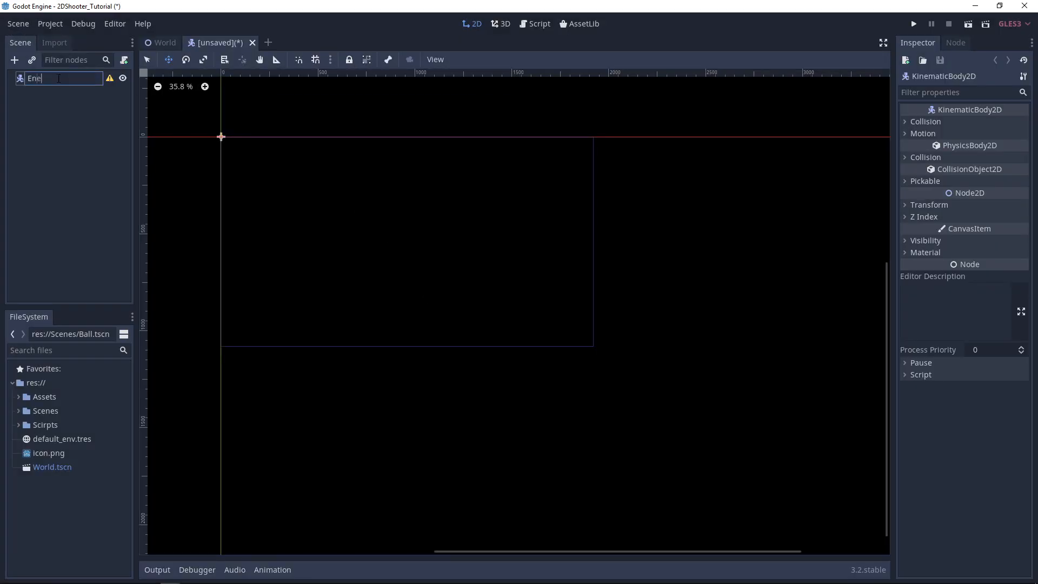
pyautogui.press('Return')
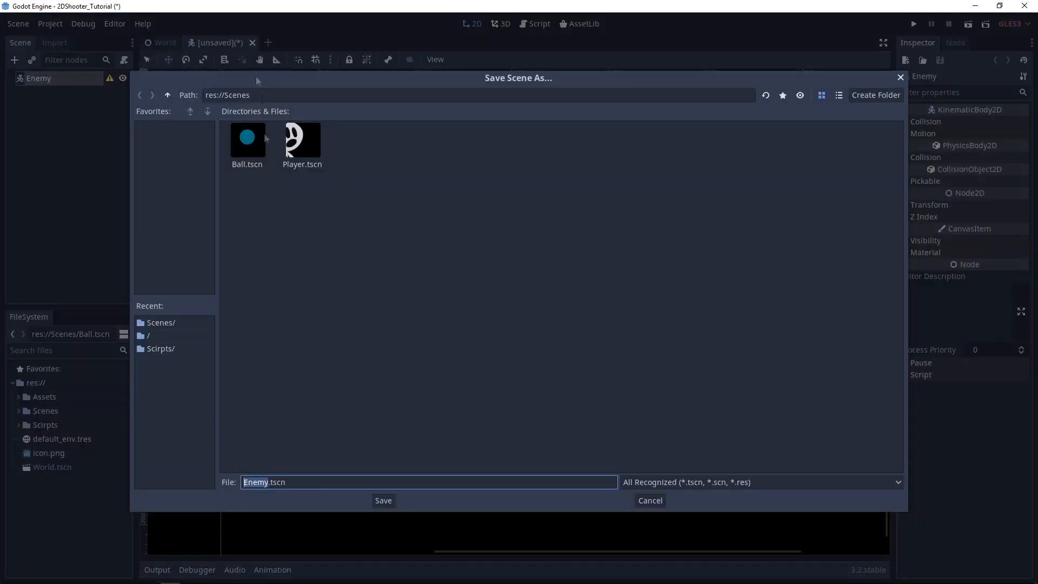
pyautogui.moveTo(382, 500)
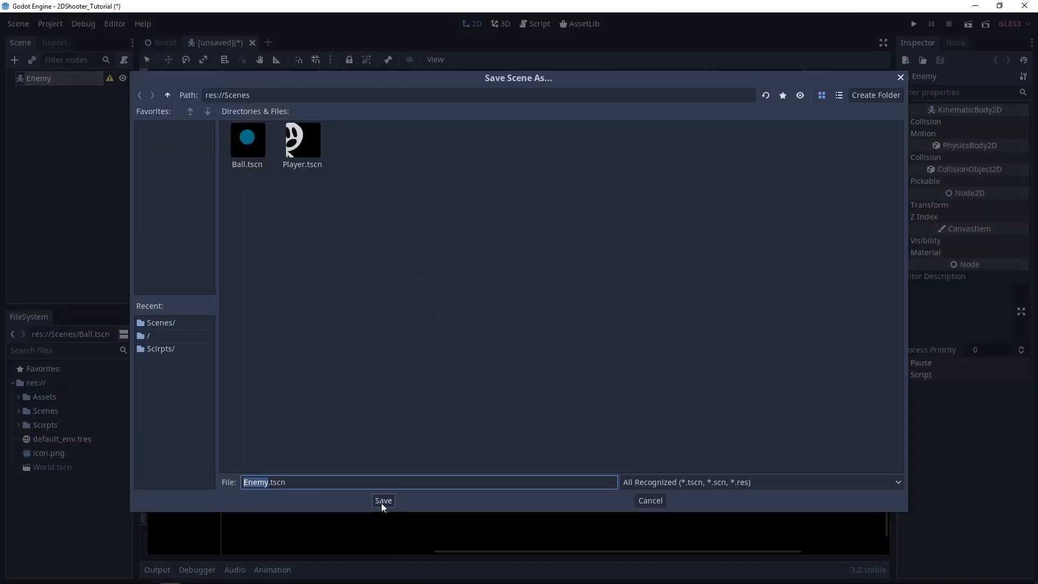
pyautogui.click(383, 500)
pyautogui.write('anm')
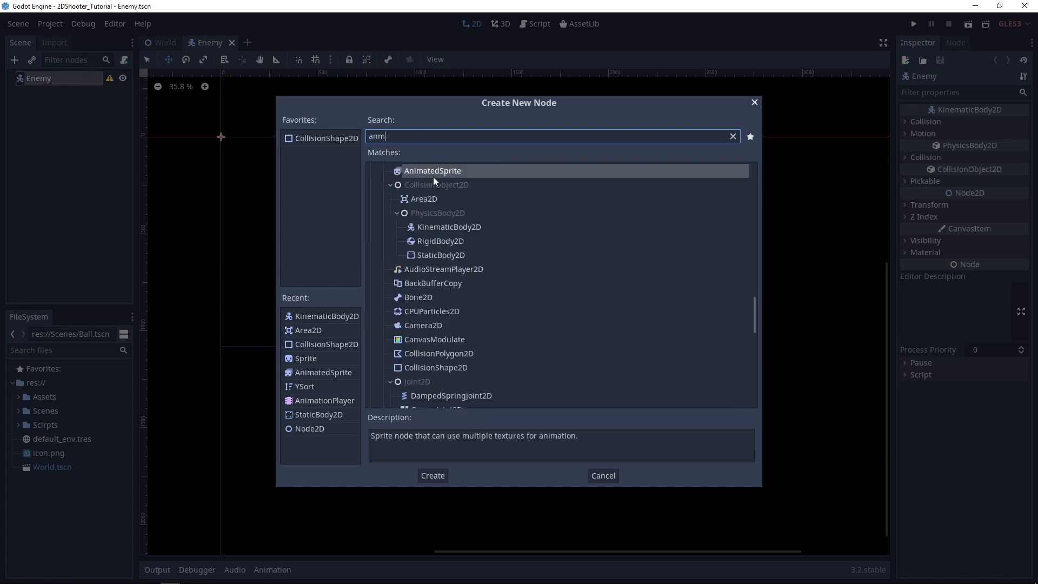
# Step: Add an AnimatedSprite child to Enemy named Body
pyautogui.click(431, 475)
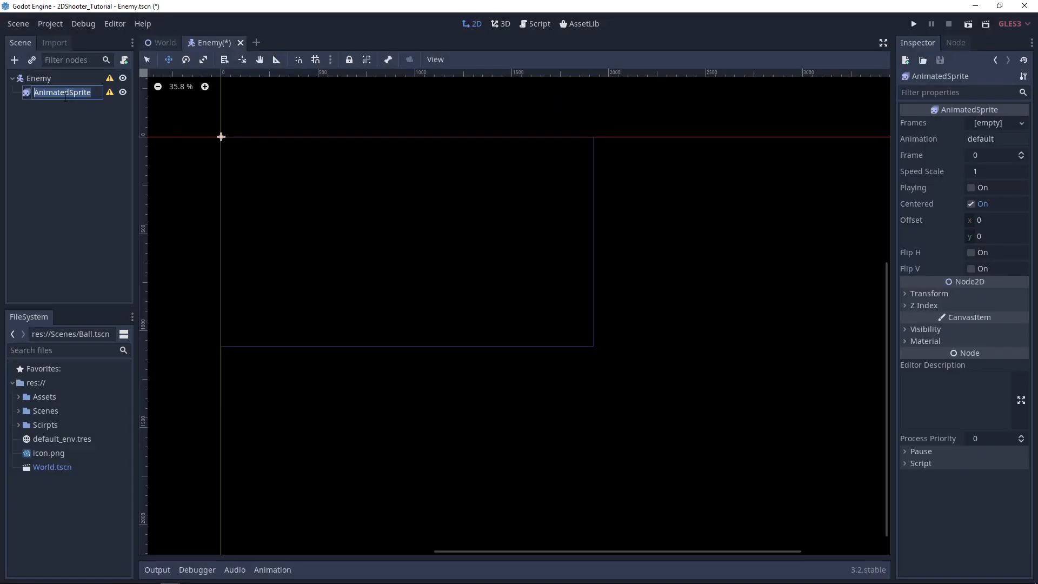
pyautogui.write('Body')
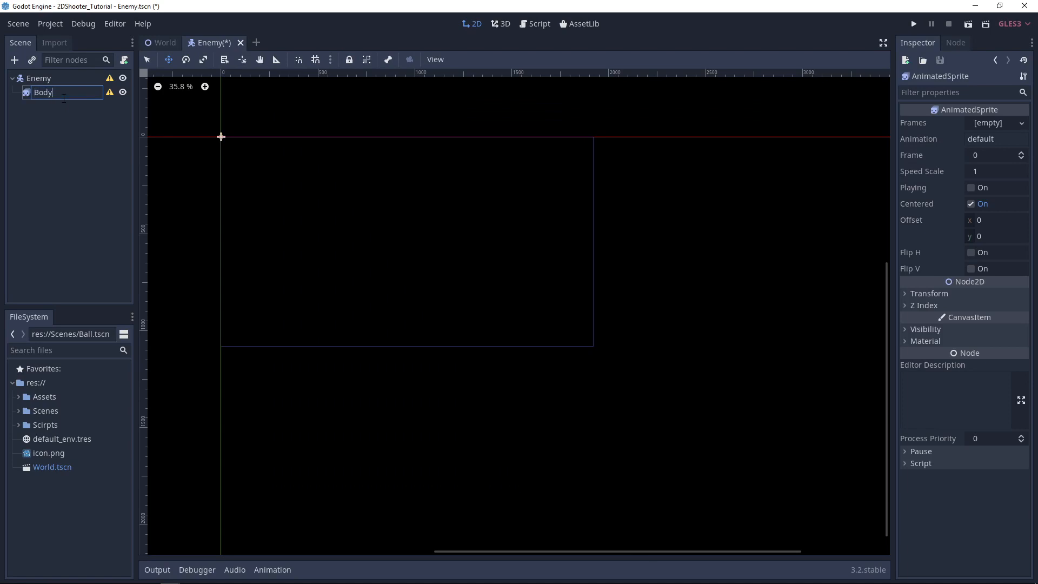
pyautogui.press('Return')
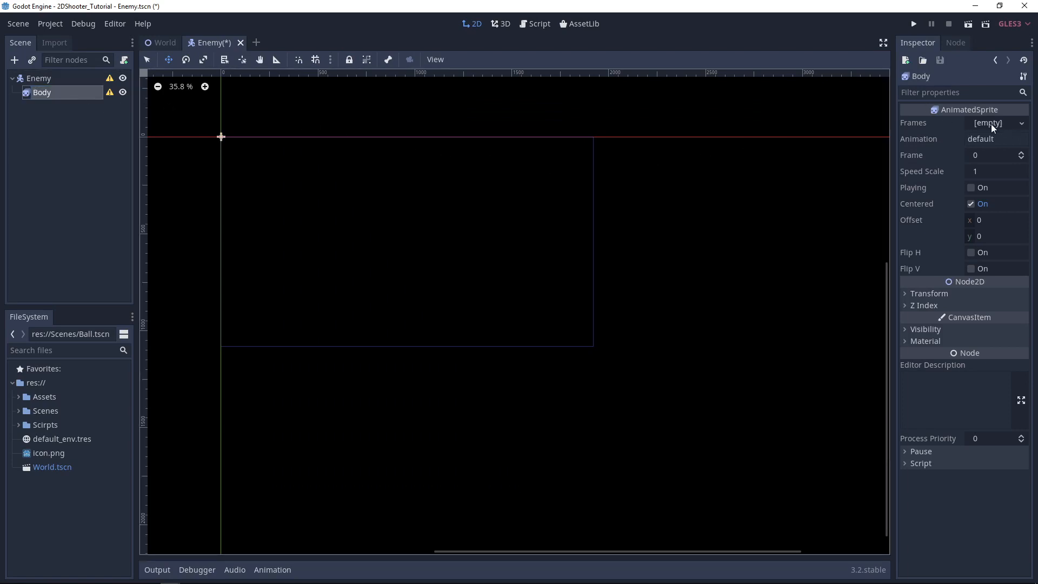
# Step: Give Body new SpriteFrames with Monster_Frame1–4 at 12 FPS and enable Playing
pyautogui.click(997, 123)
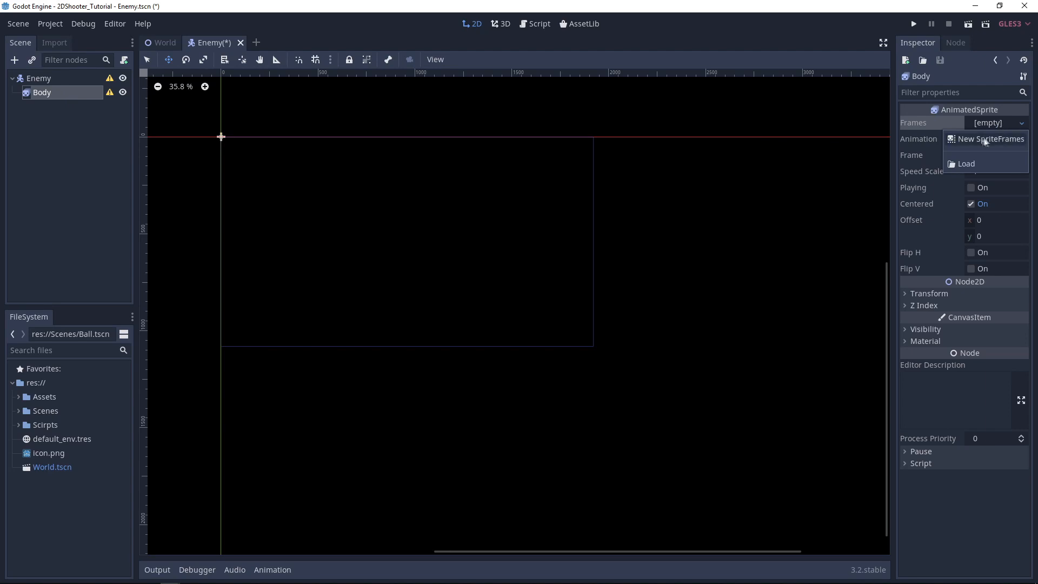
pyautogui.click(986, 139)
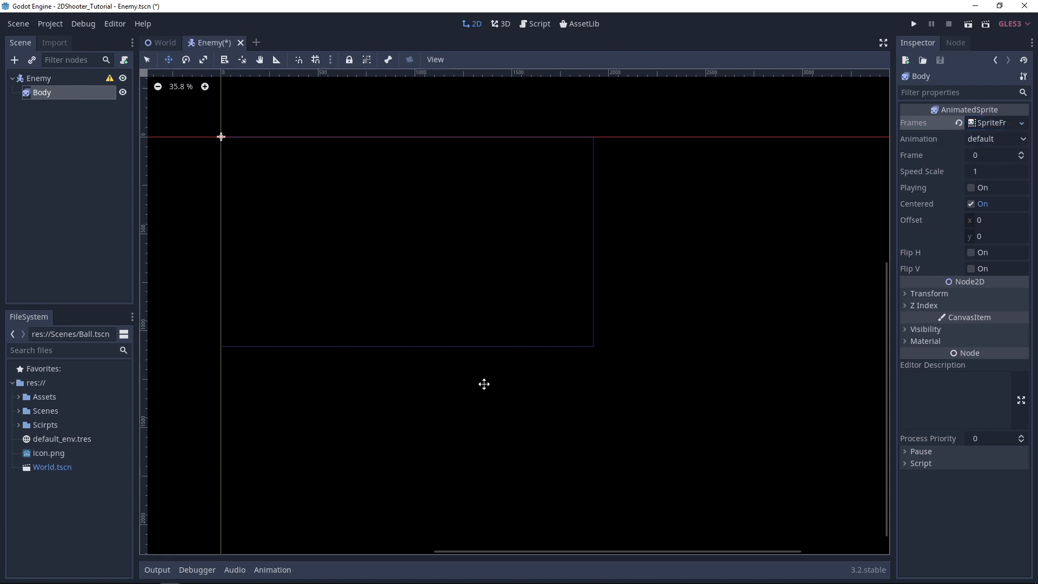
pyautogui.click(989, 123)
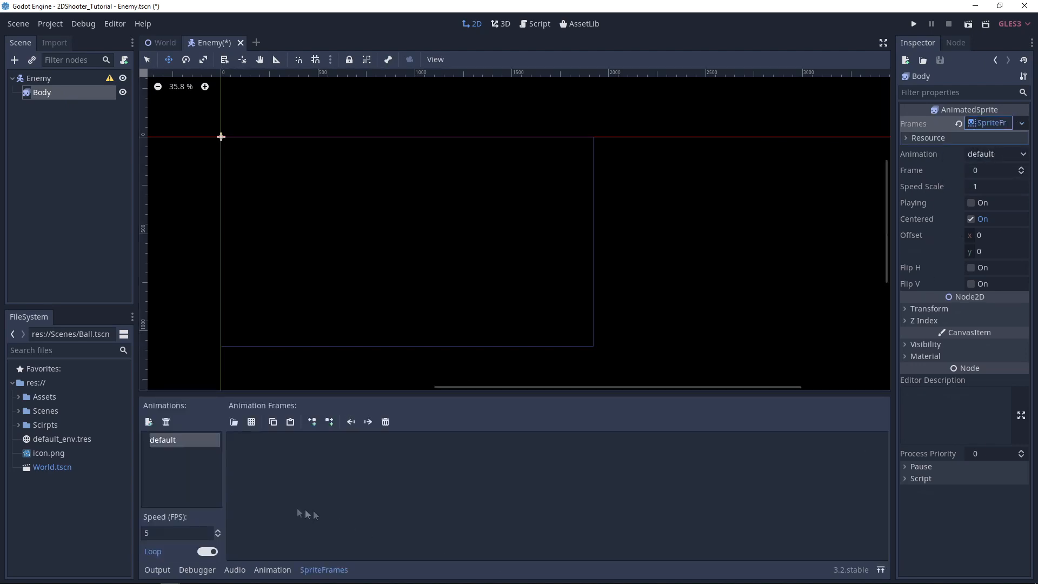
pyautogui.click(20, 396)
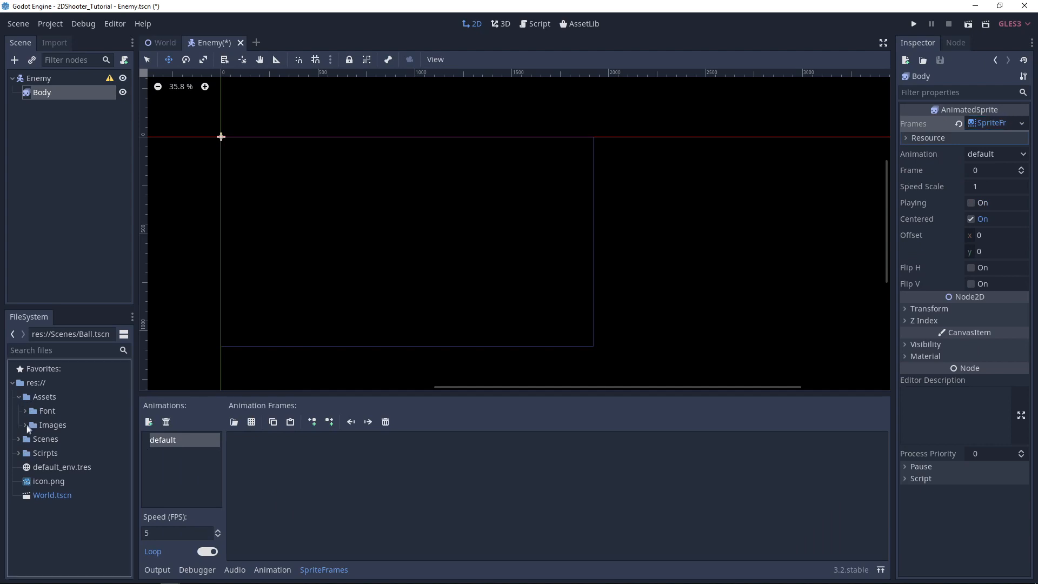
pyautogui.click(32, 424)
pyautogui.write('12')
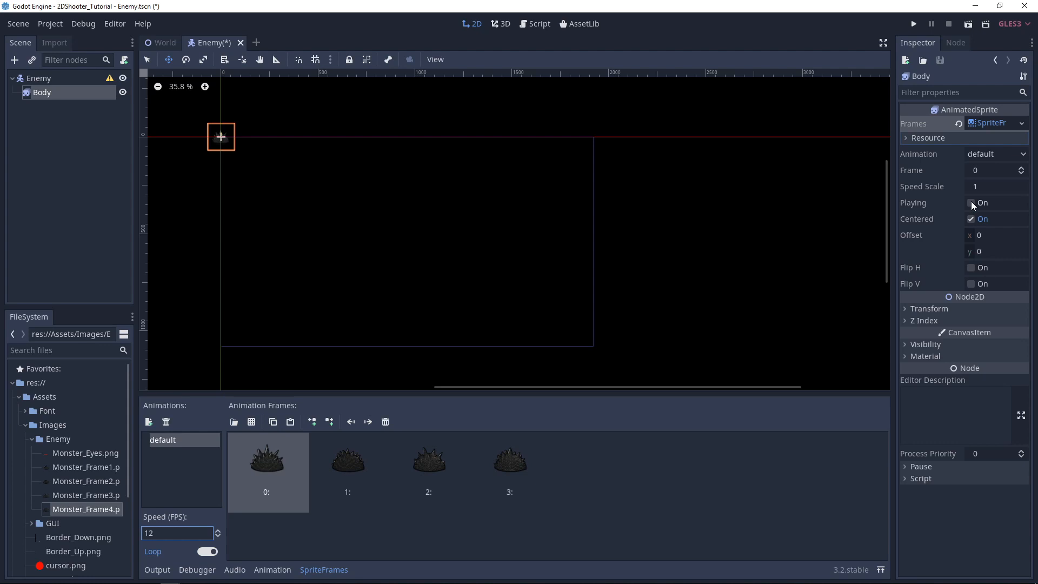
pyautogui.click(970, 203)
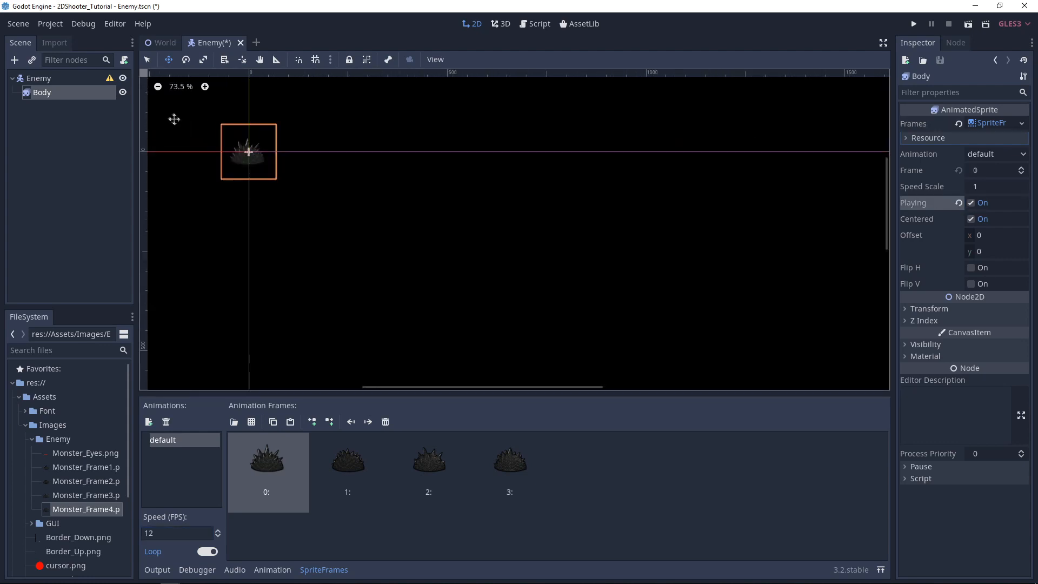
pyautogui.scroll(3)
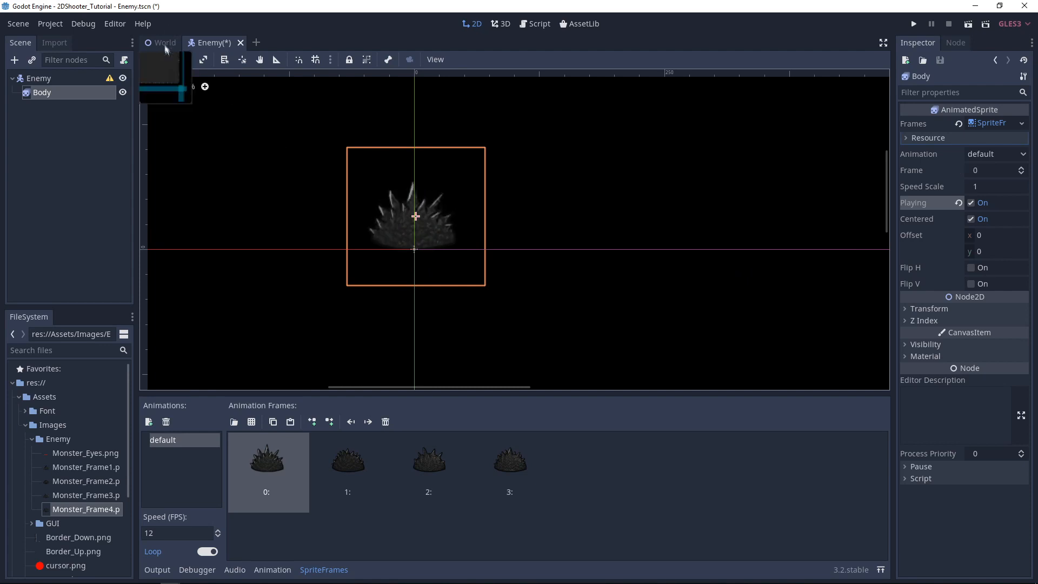
pyautogui.click(164, 42)
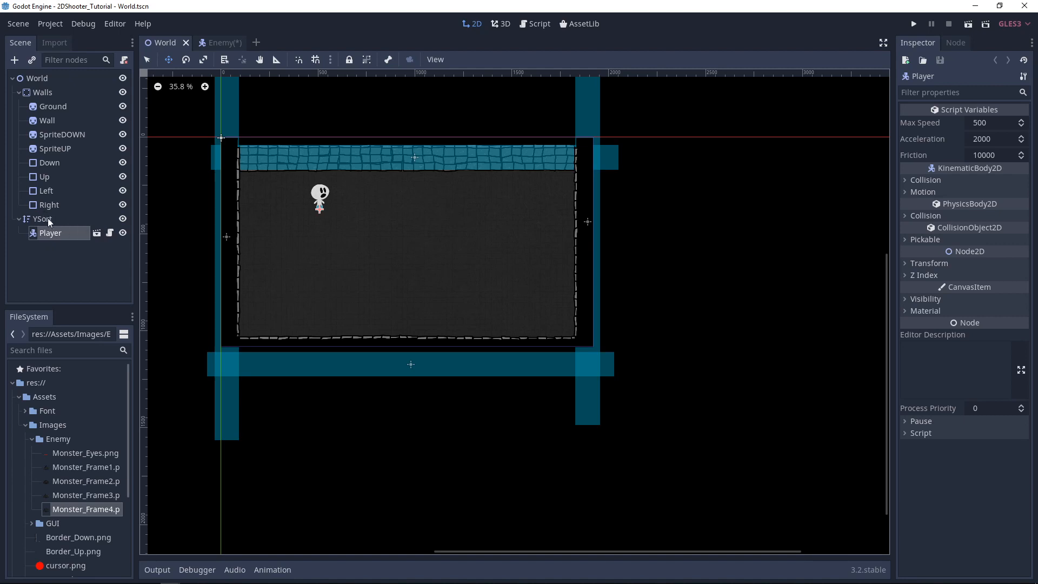
pyautogui.click(213, 42)
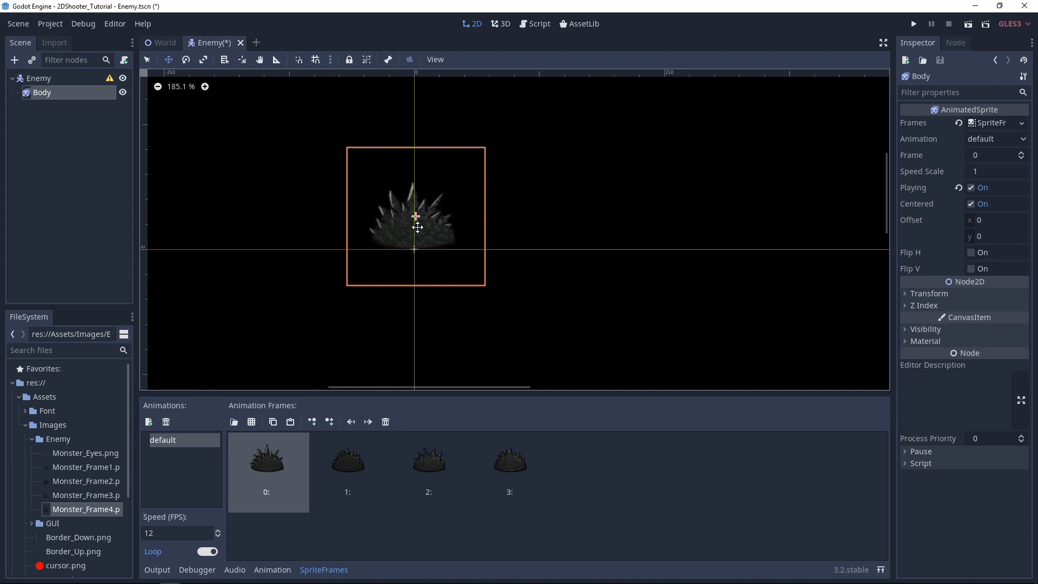
# Step: Add a Sprite child named Eyes under Body, textured with Monster_Eyes.png
pyautogui.rightClick(42, 92)
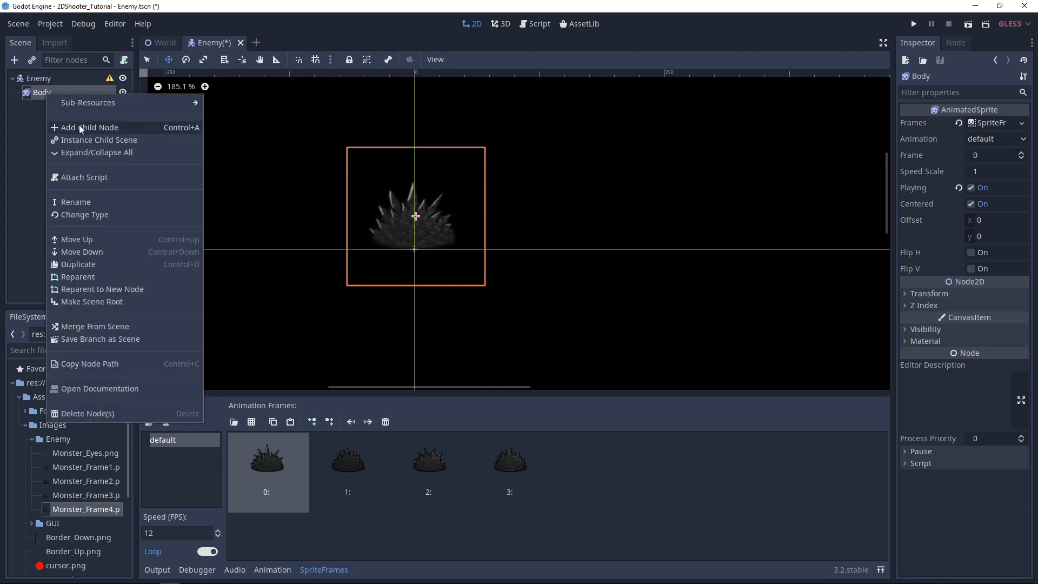
pyautogui.click(89, 127)
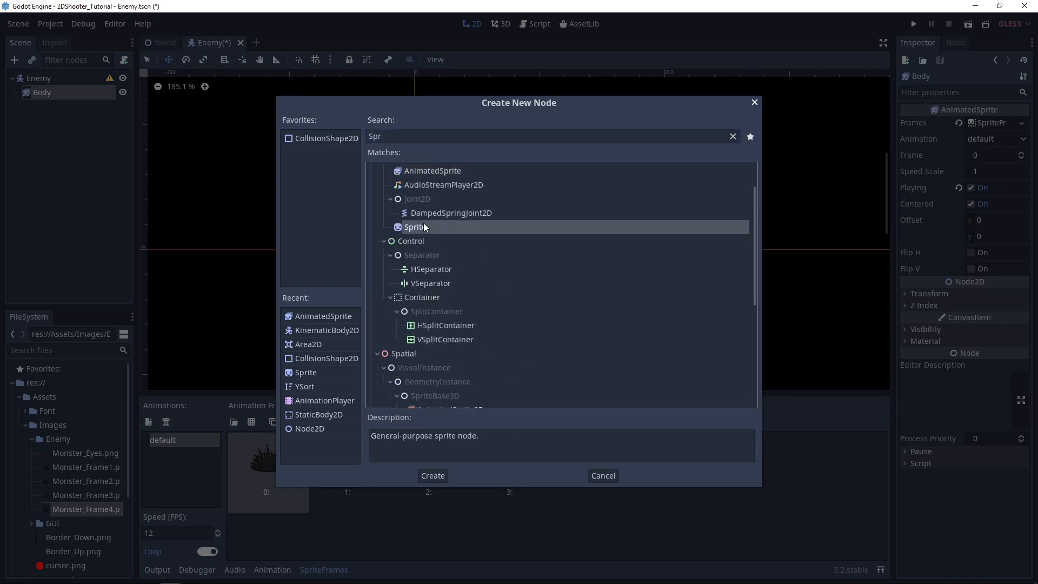
pyautogui.click(431, 476)
pyautogui.write('Eyes')
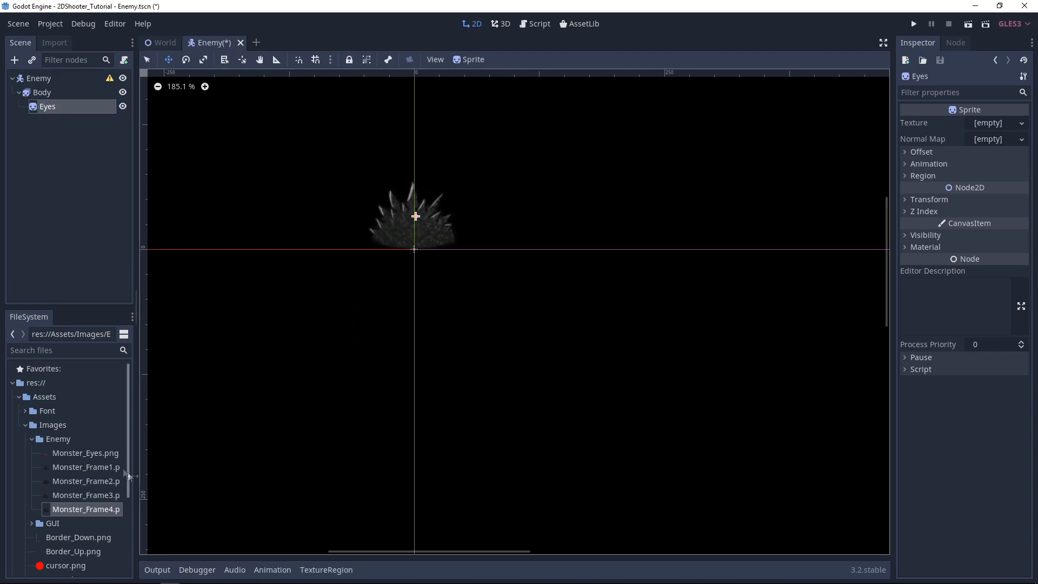
pyautogui.click(86, 453)
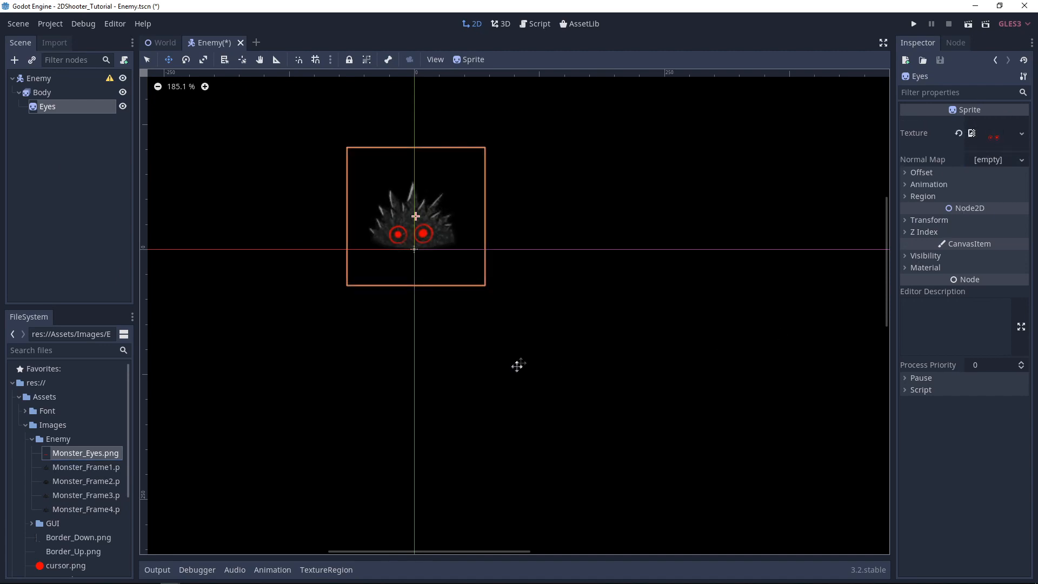
pyautogui.moveTo(422, 258)
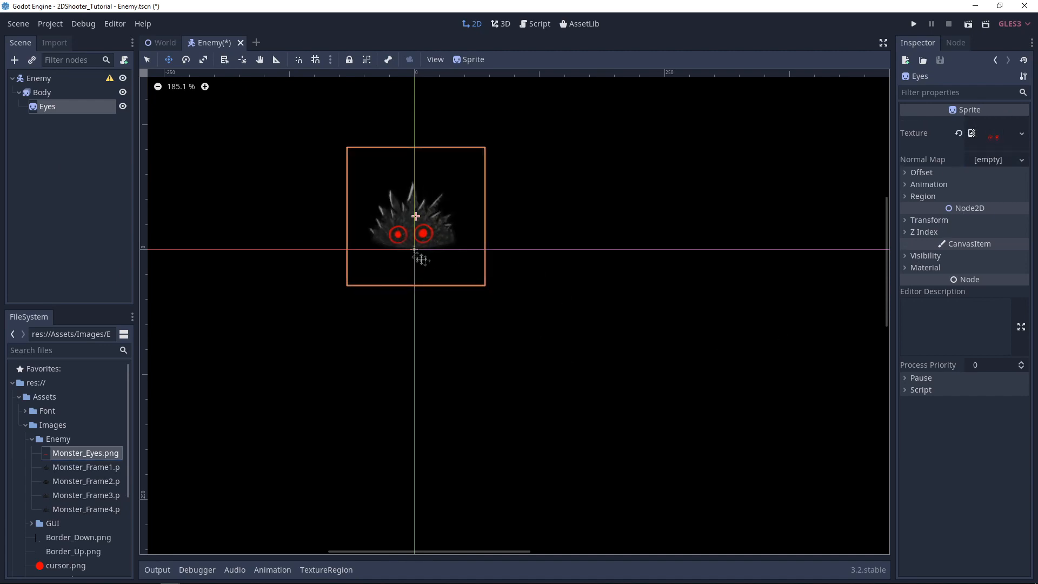
pyautogui.click(38, 78)
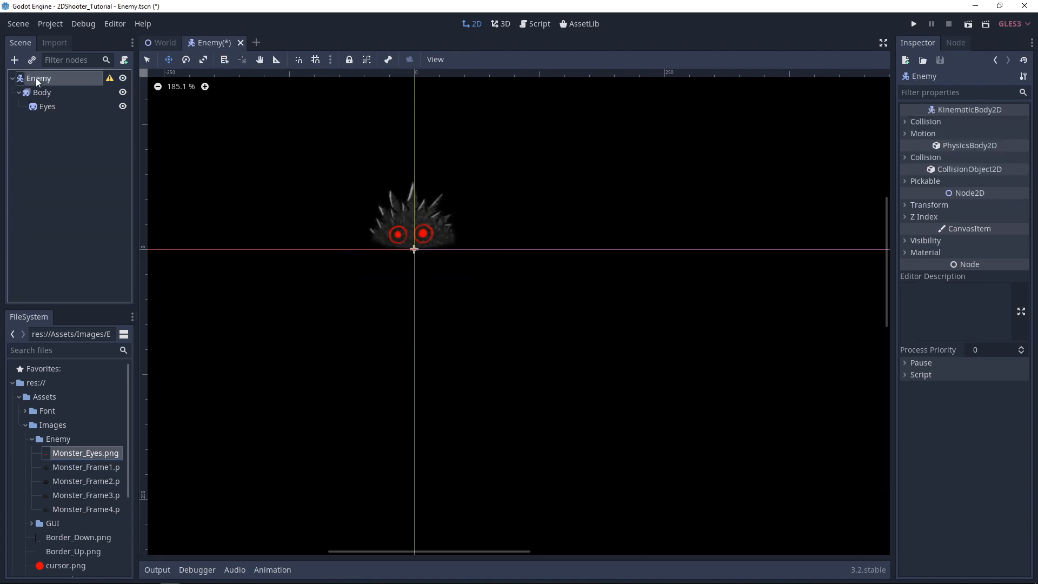
# Step: Add a CollisionShape2D under Enemy with a capsule shape
pyautogui.rightClick(38, 78)
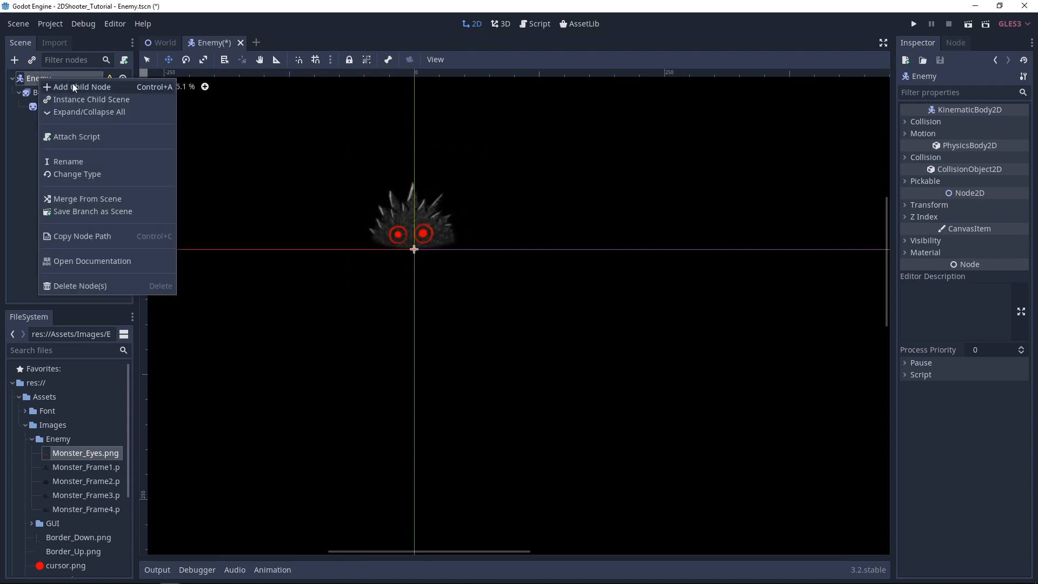
pyautogui.click(82, 87)
pyautogui.write('Colli')
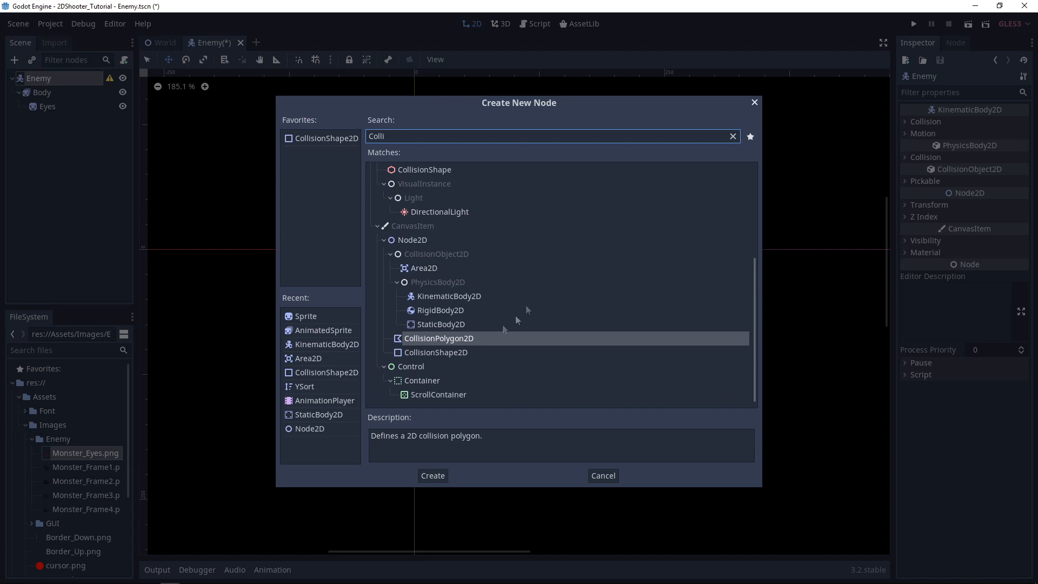
pyautogui.click(431, 475)
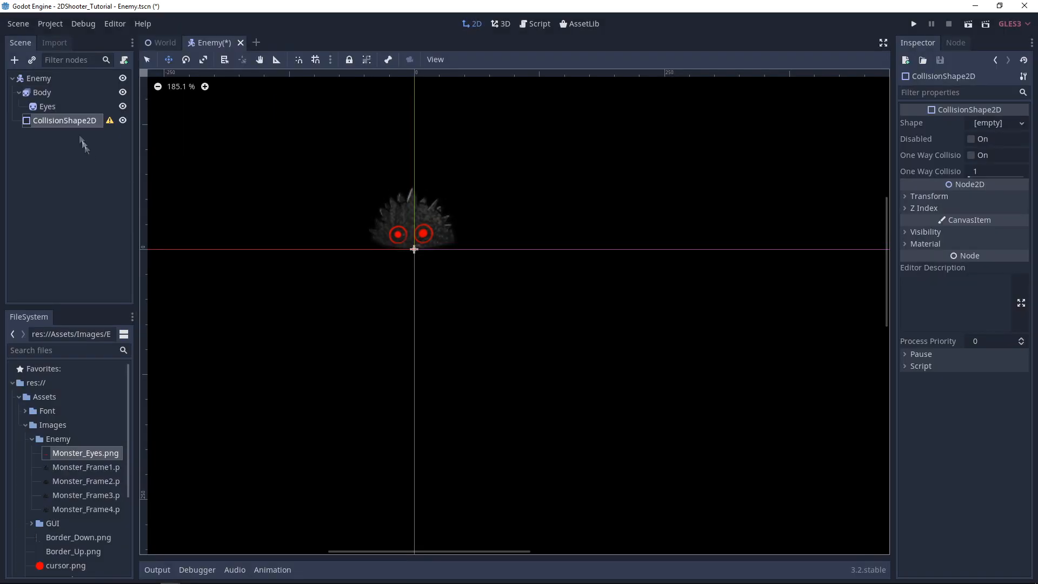
pyautogui.moveTo(1003, 122)
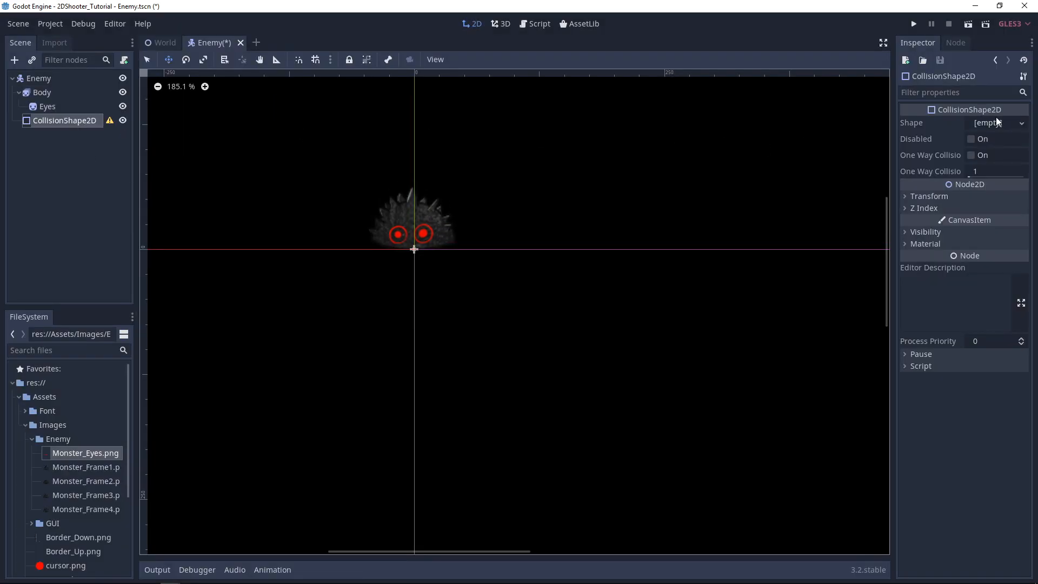
pyautogui.click(996, 123)
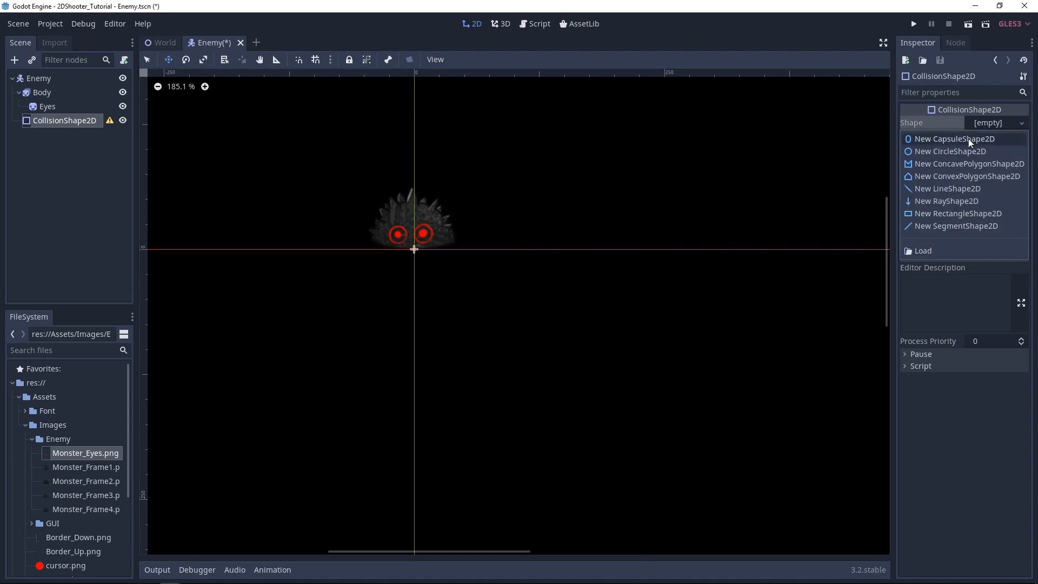
pyautogui.click(953, 138)
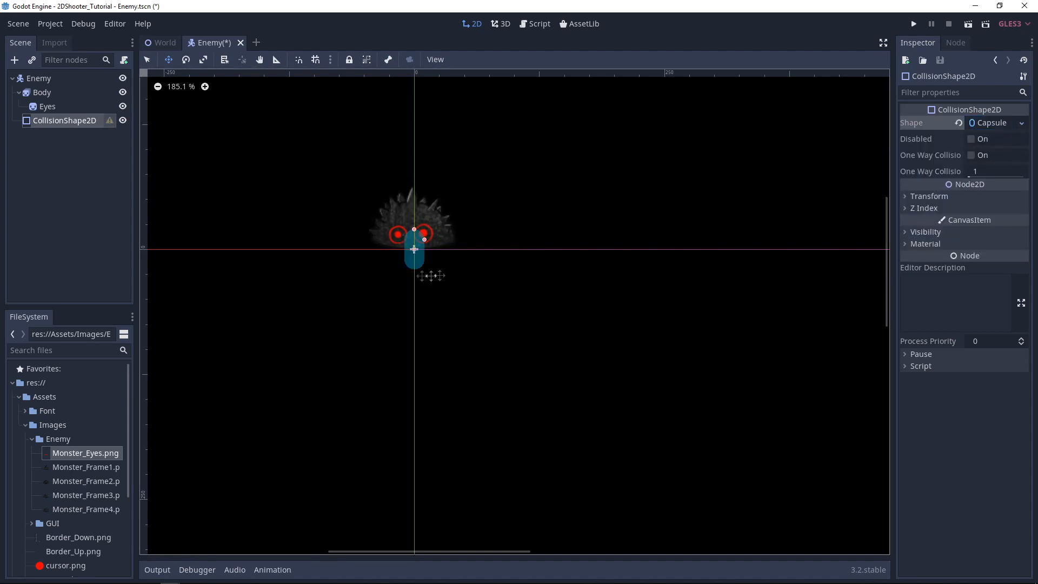
# Step: Rotate the capsule shape 90 degrees and fit it over the lower body
pyautogui.click(928, 196)
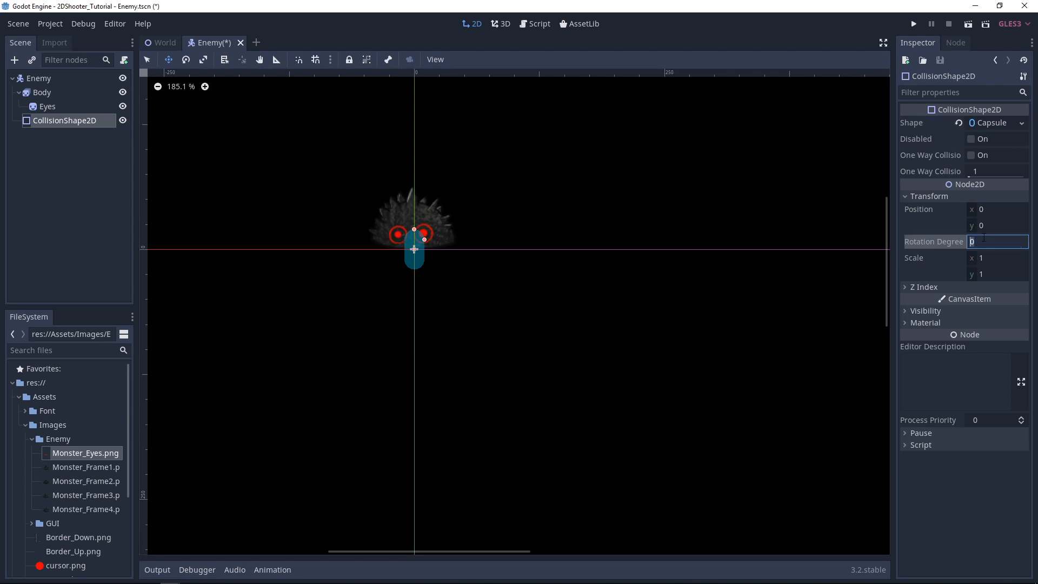
pyautogui.write('9')
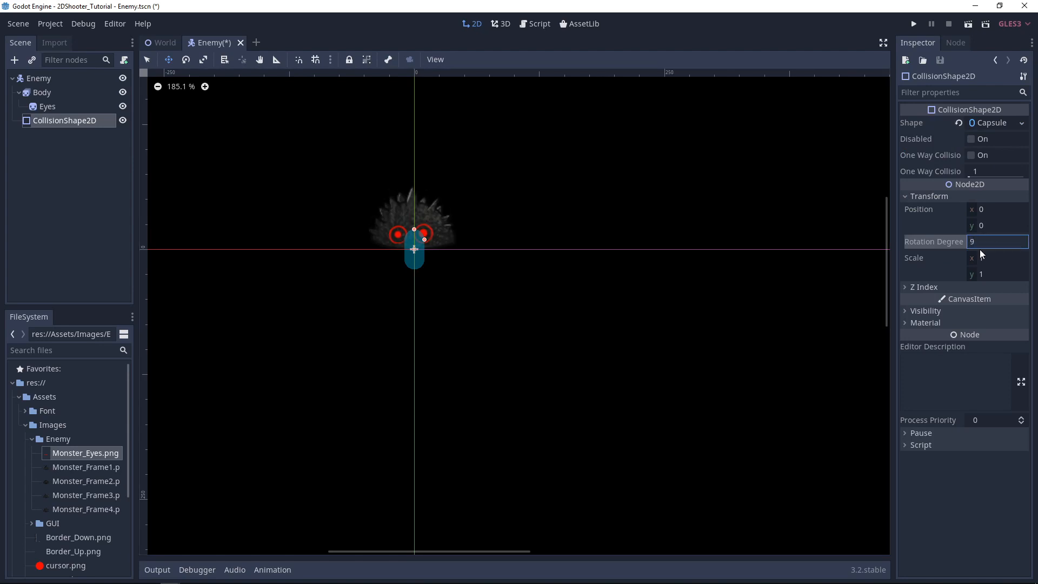
pyautogui.write('90')
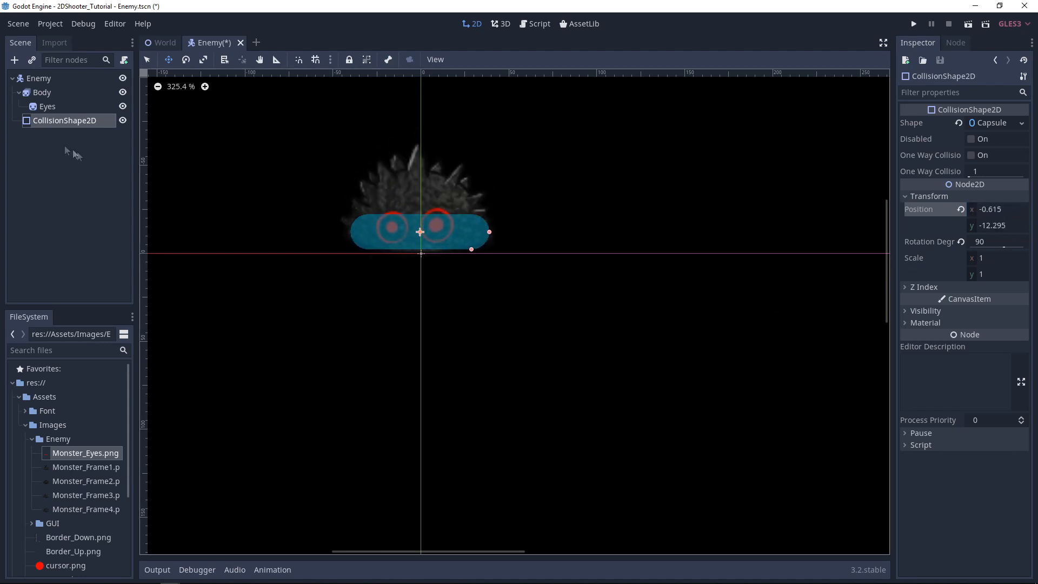
pyautogui.click(38, 77)
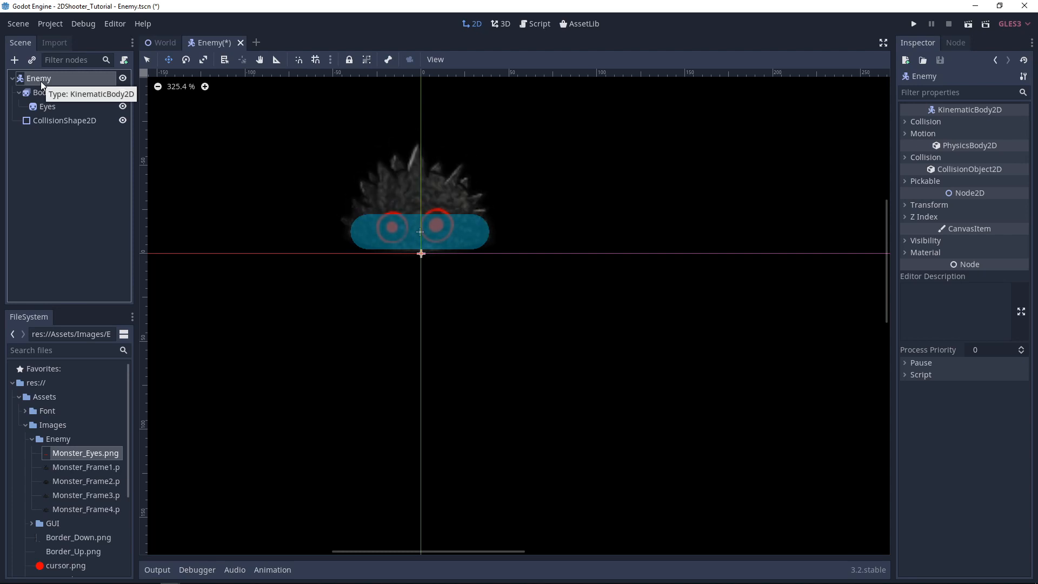
pyautogui.moveTo(17, 36)
pyautogui.write('Ar')
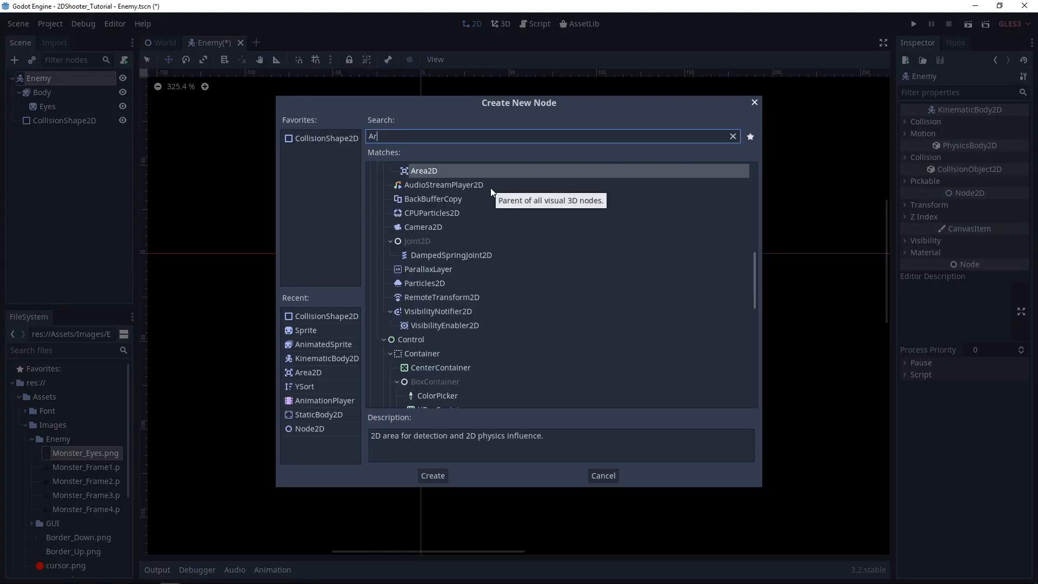
# Step: Add an Area2D under Enemy holding a copy of the capsule CollisionShape2D
pyautogui.click(431, 476)
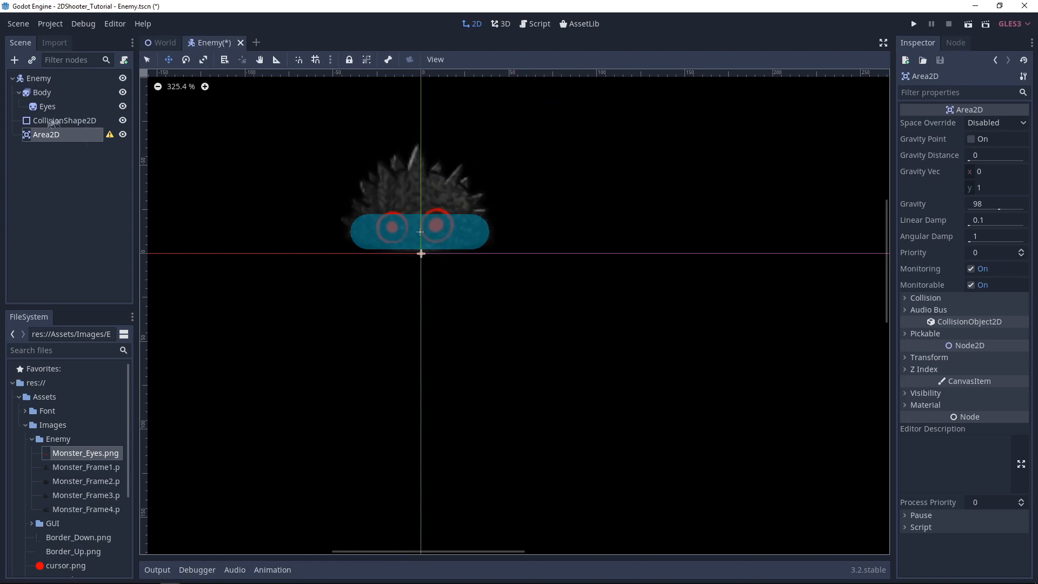
pyautogui.click(66, 121)
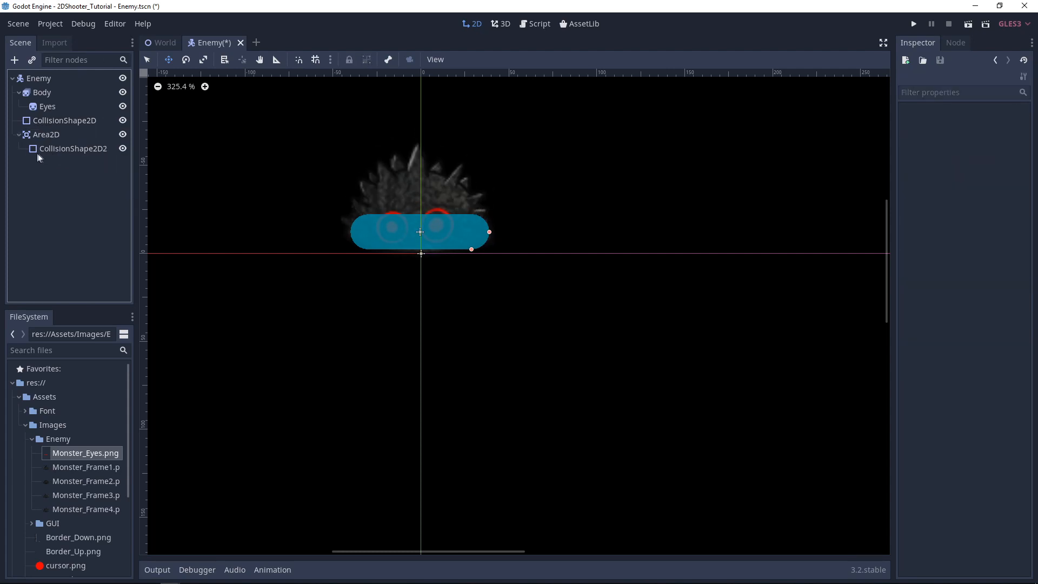
pyautogui.moveTo(39, 142)
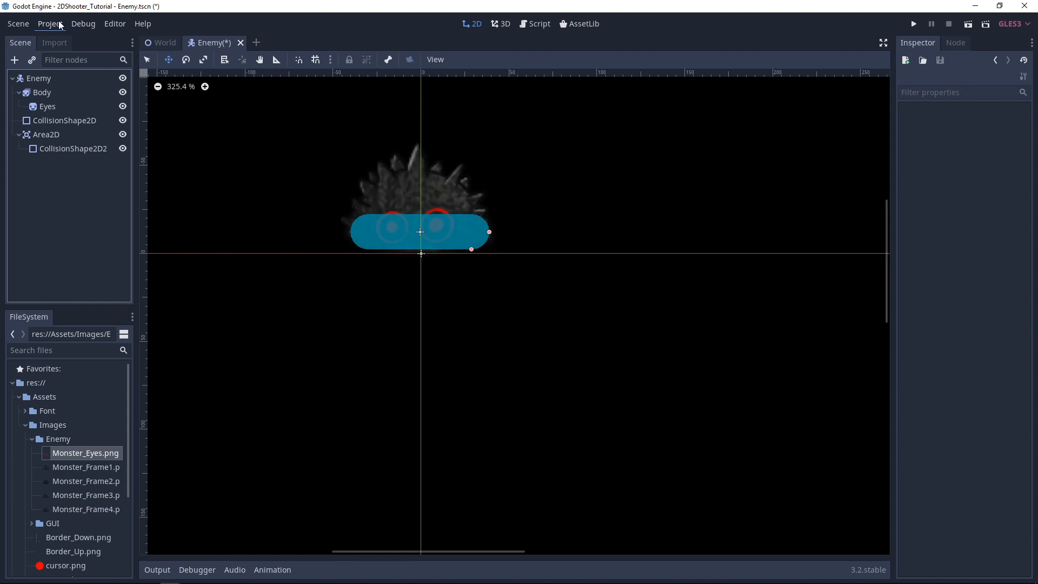
# Step: Name 2D physics layer 4 'Enemy' in Project Settings
pyautogui.click(50, 24)
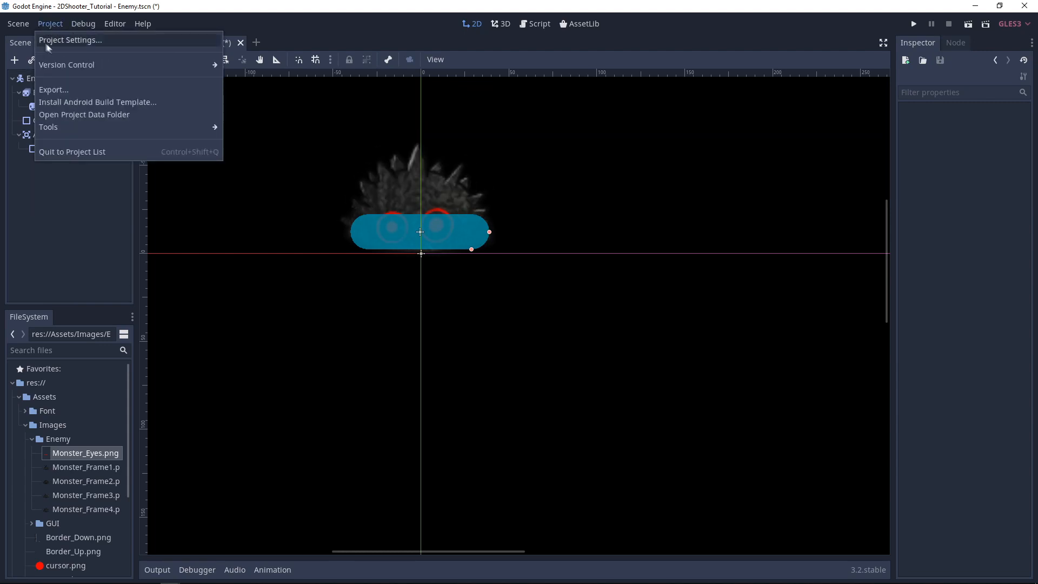
pyautogui.click(70, 39)
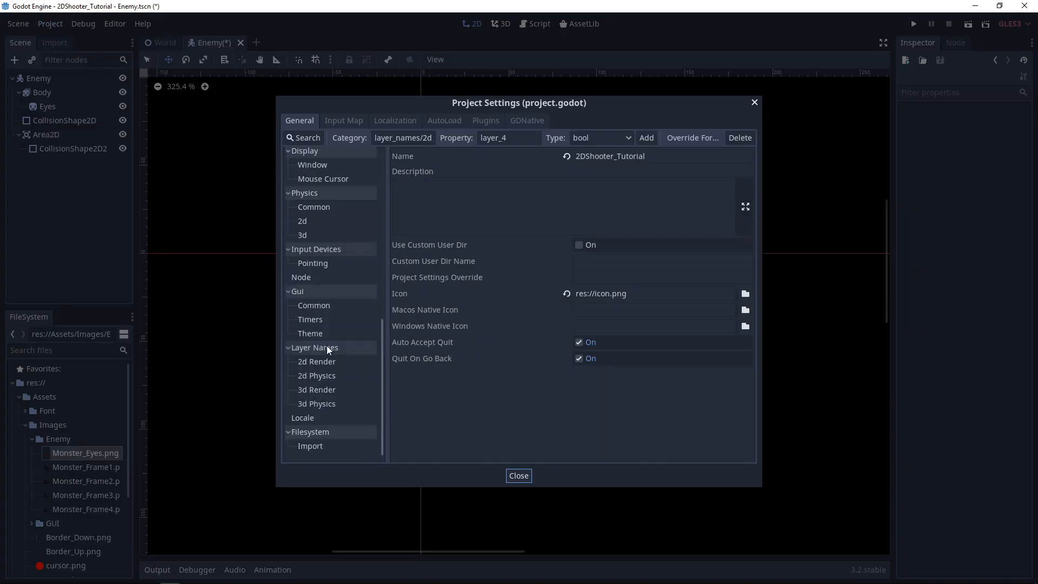
pyautogui.click(316, 375)
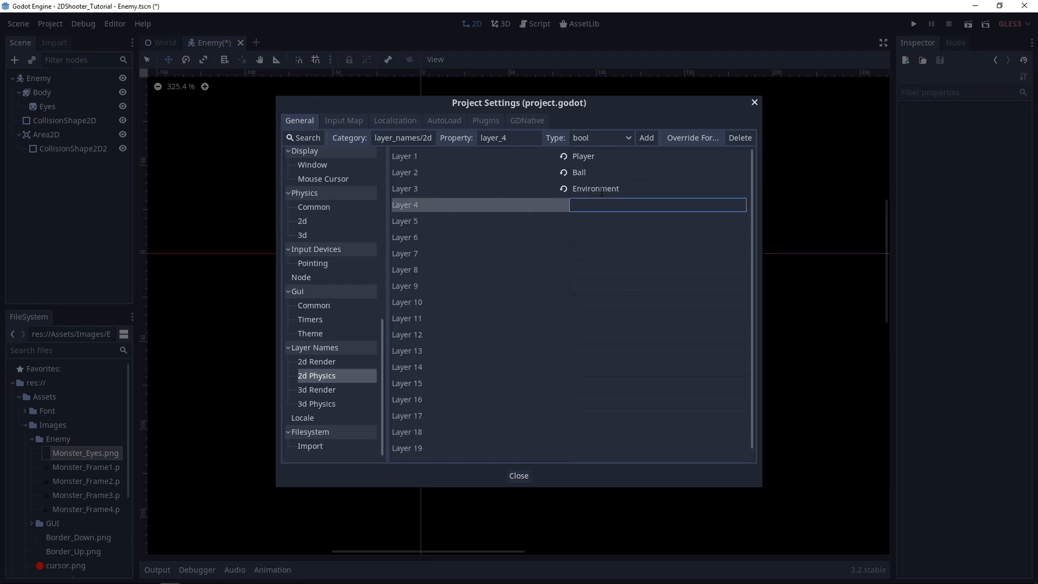
pyautogui.write('Enemy')
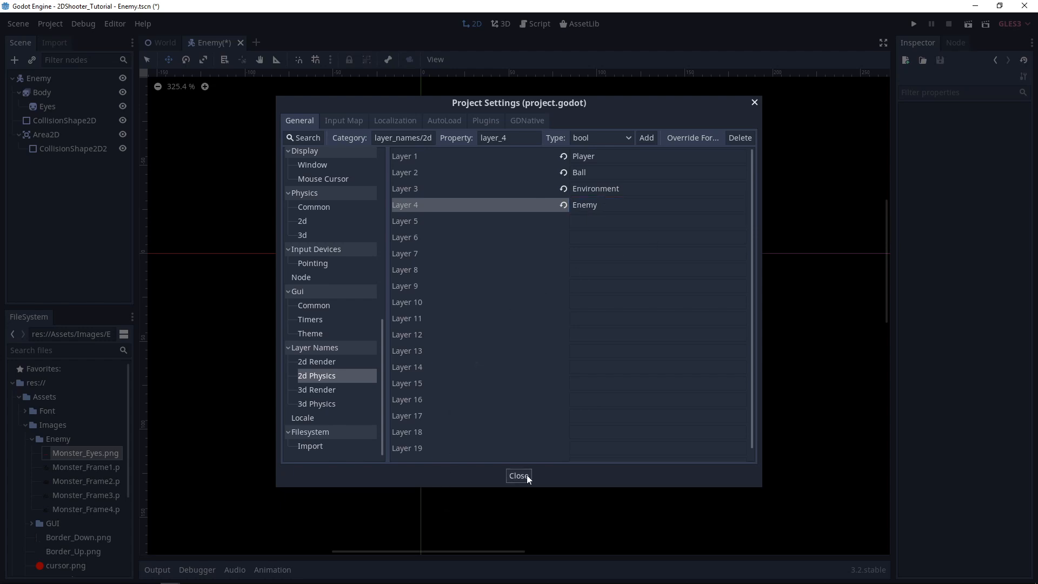
# Step: Set the Enemy body's collision layer to bit 4 and mask to bit 2
pyautogui.click(519, 475)
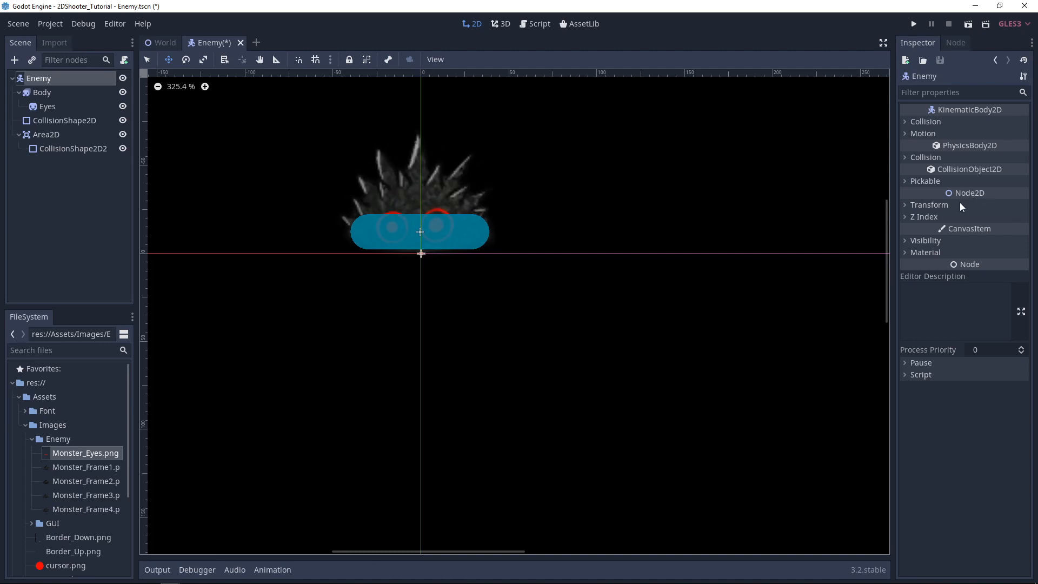
pyautogui.click(925, 157)
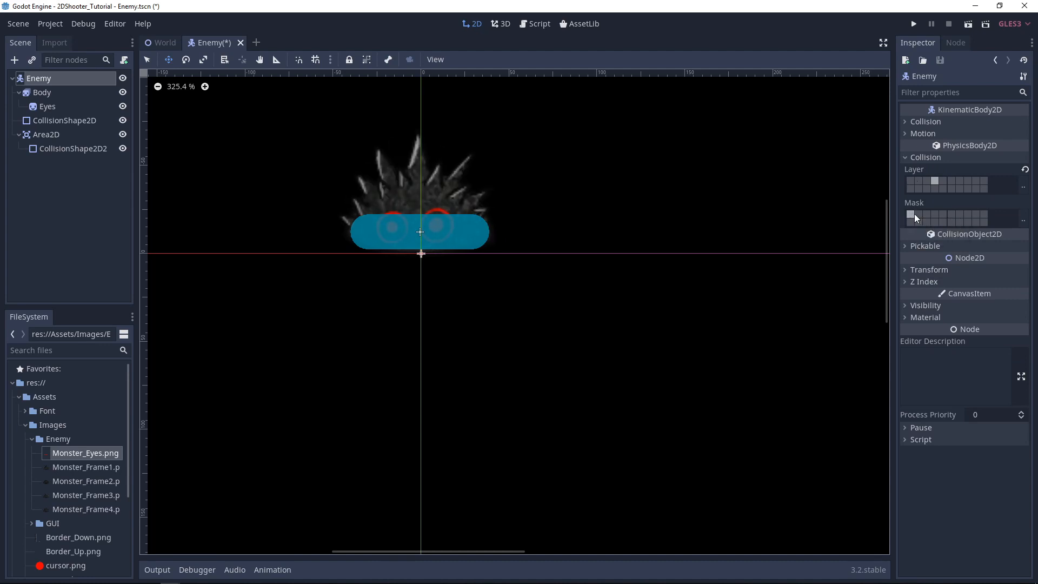
pyautogui.moveTo(919, 217)
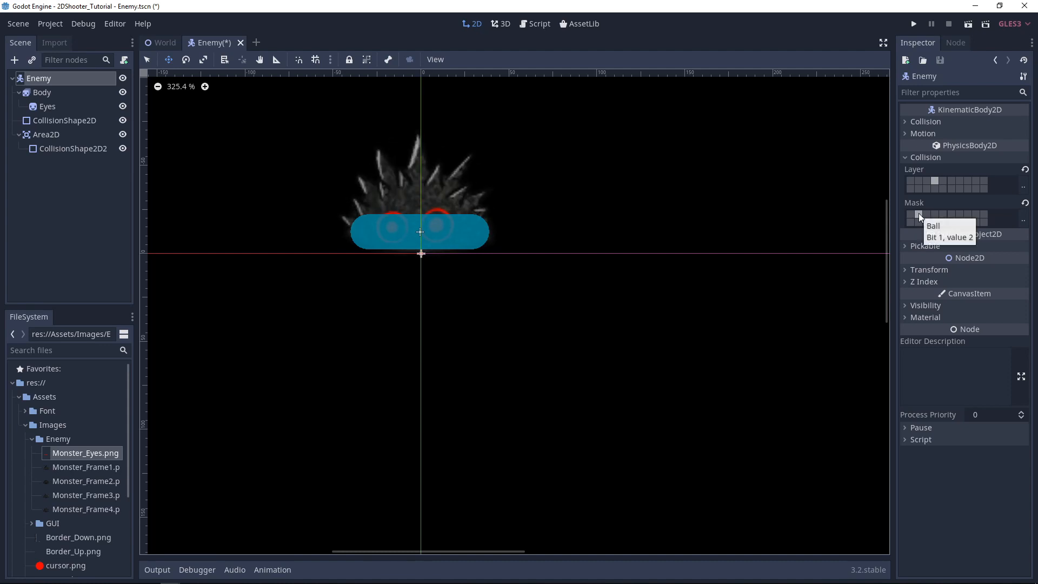
pyautogui.moveTo(927, 217)
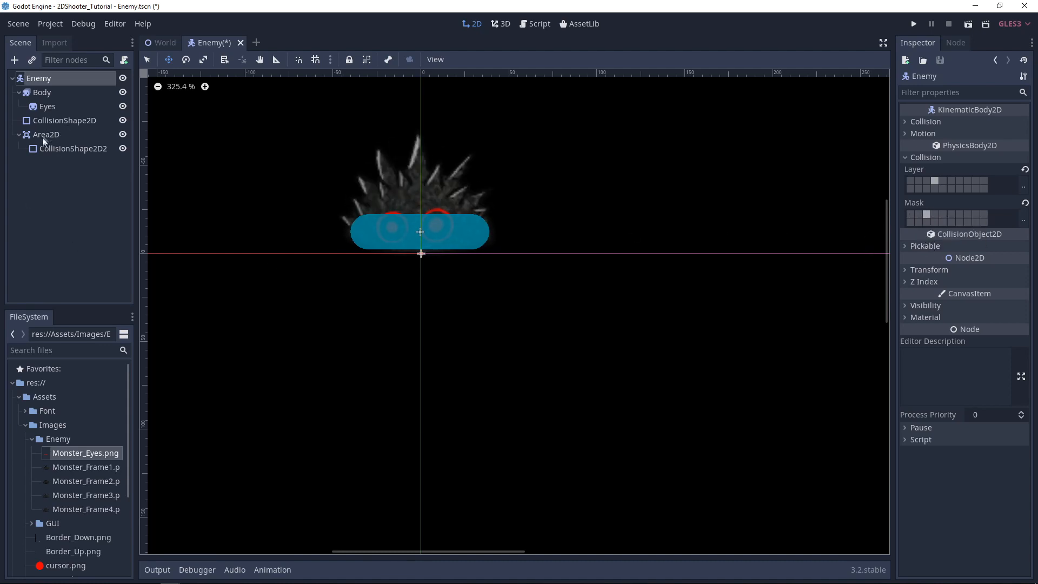
# Step: Move the enemy Area2D to collision layer bit 4, keeping mask bit 1
pyautogui.click(45, 134)
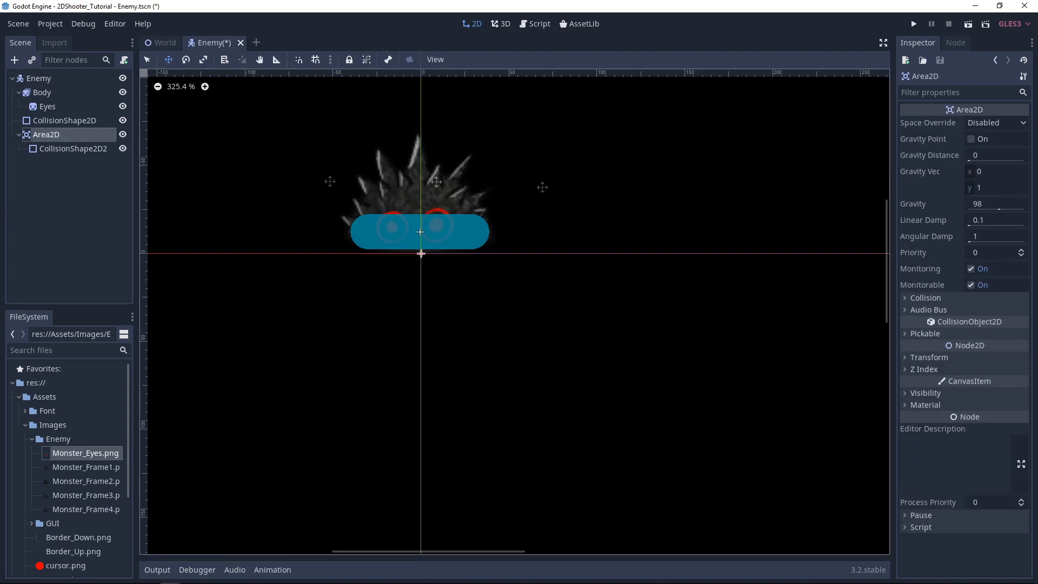
pyautogui.click(925, 298)
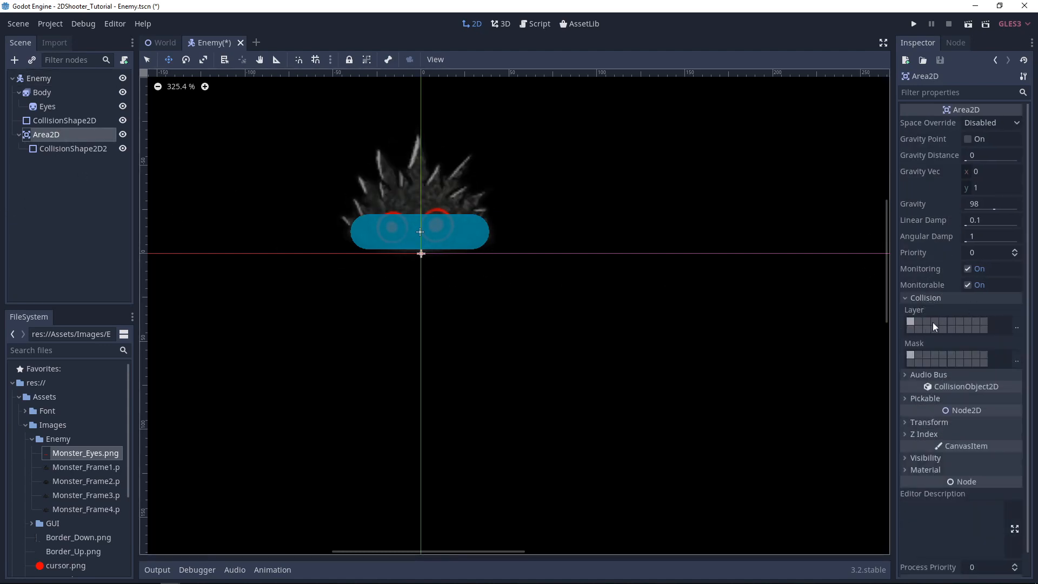
pyautogui.click(910, 325)
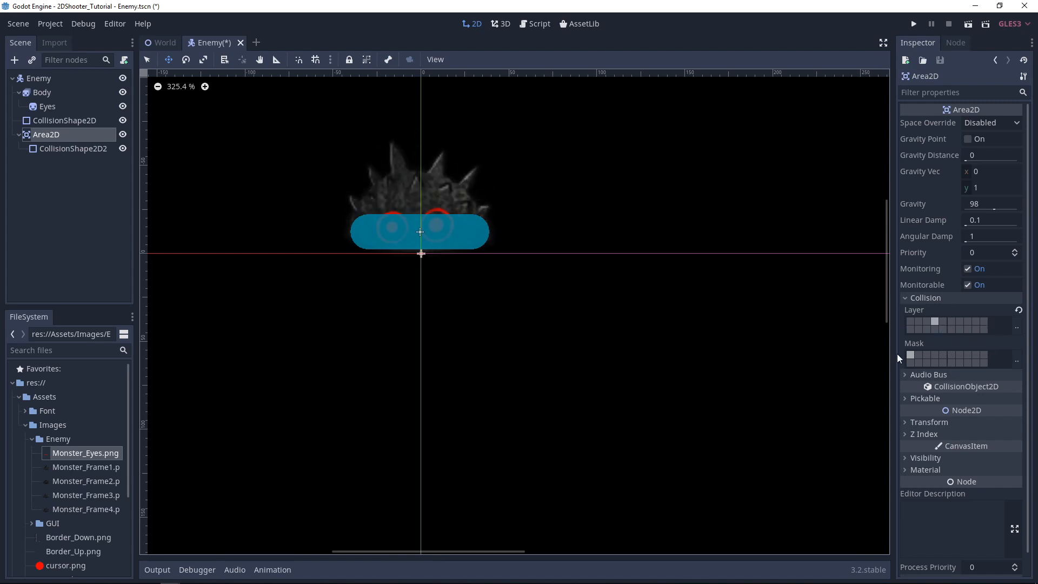
pyautogui.moveTo(909, 357)
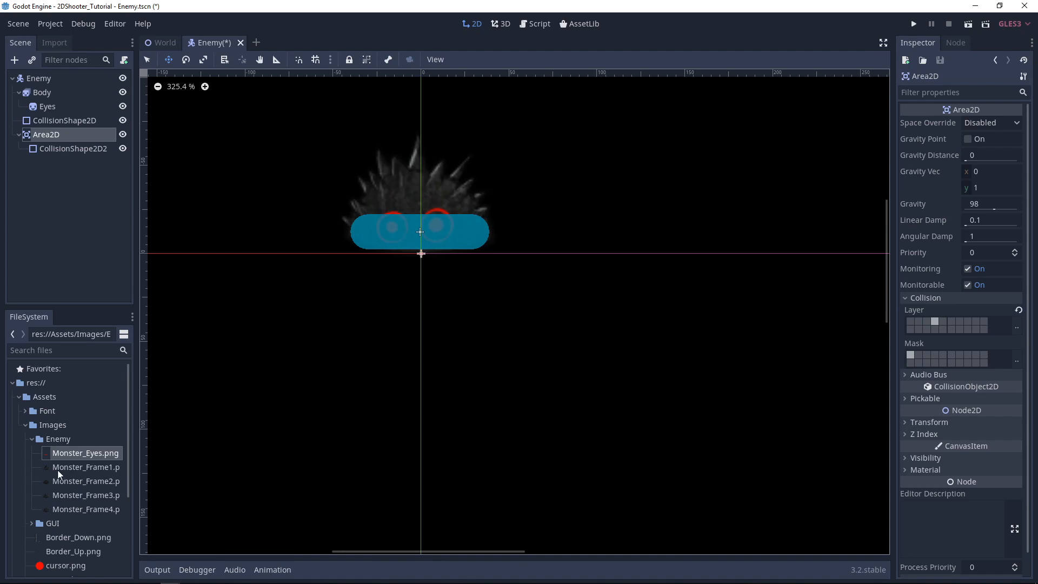
# Step: Enable mask bit 4 on Ball.tscn's Area2D and save the Ball scene
pyautogui.scroll(-3)
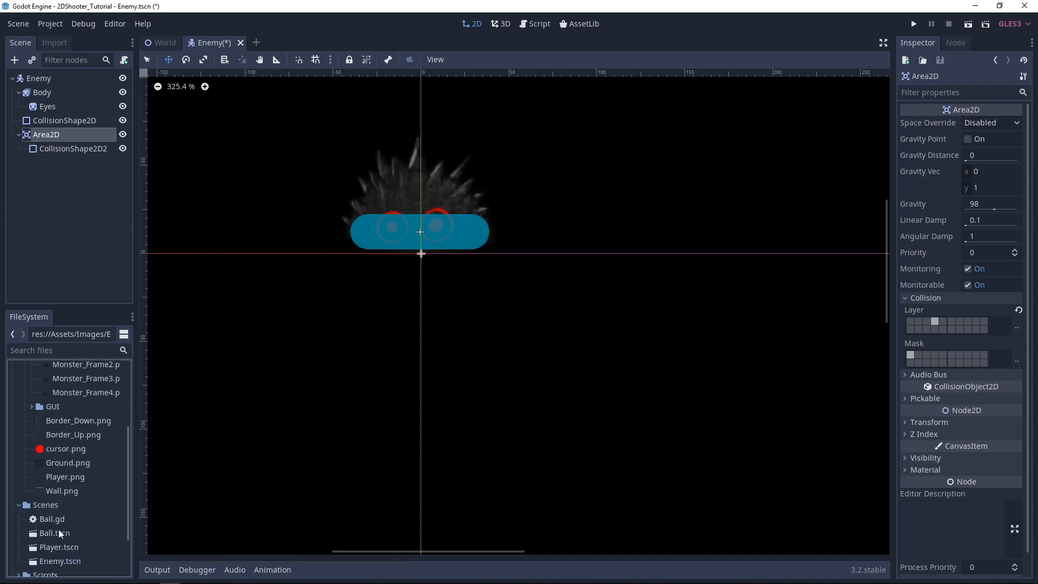
pyautogui.doubleClick(54, 533)
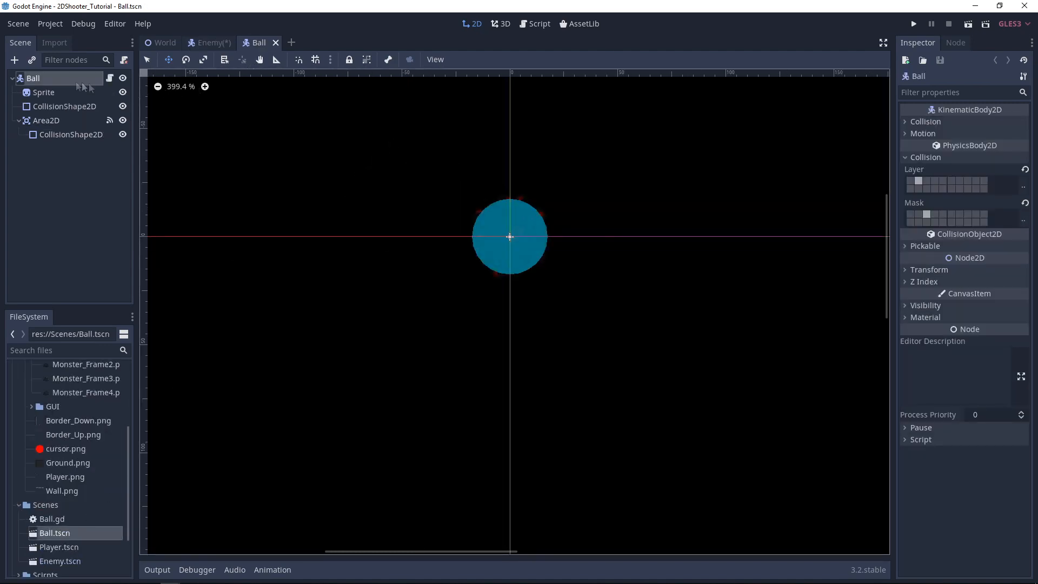
pyautogui.click(46, 120)
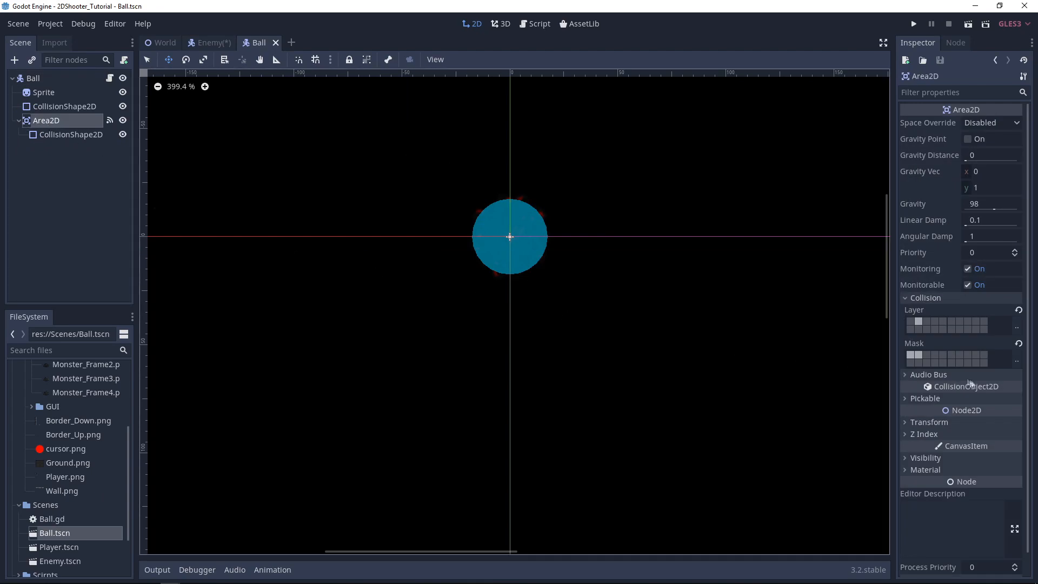
pyautogui.moveTo(937, 360)
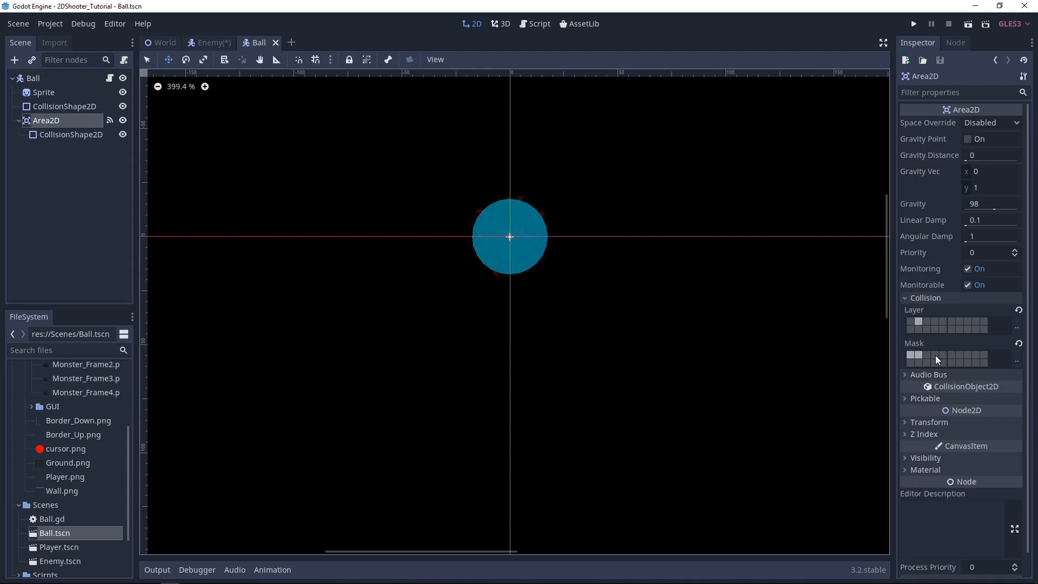
pyautogui.click(915, 354)
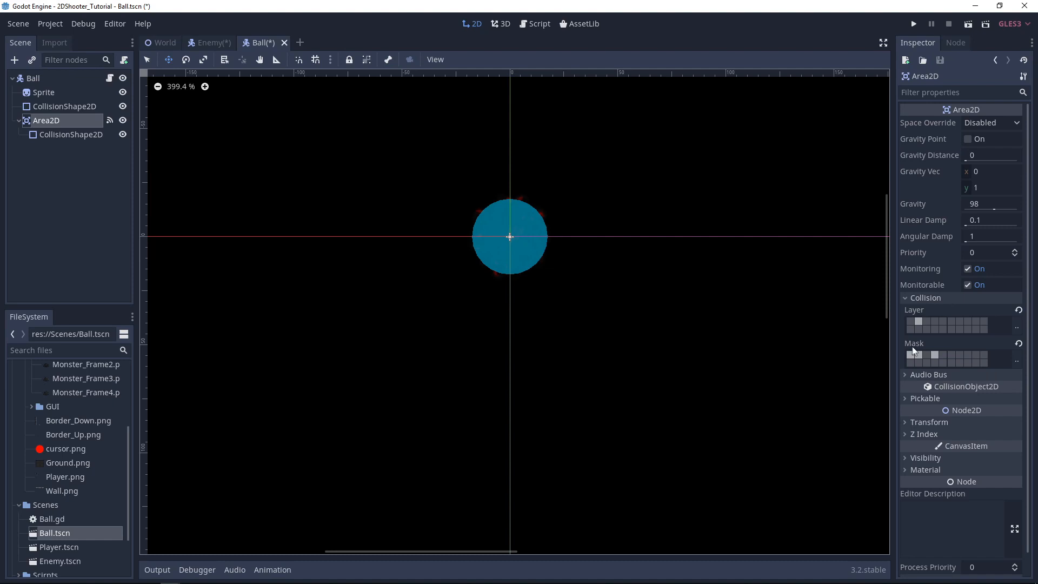
pyautogui.moveTo(153, 194)
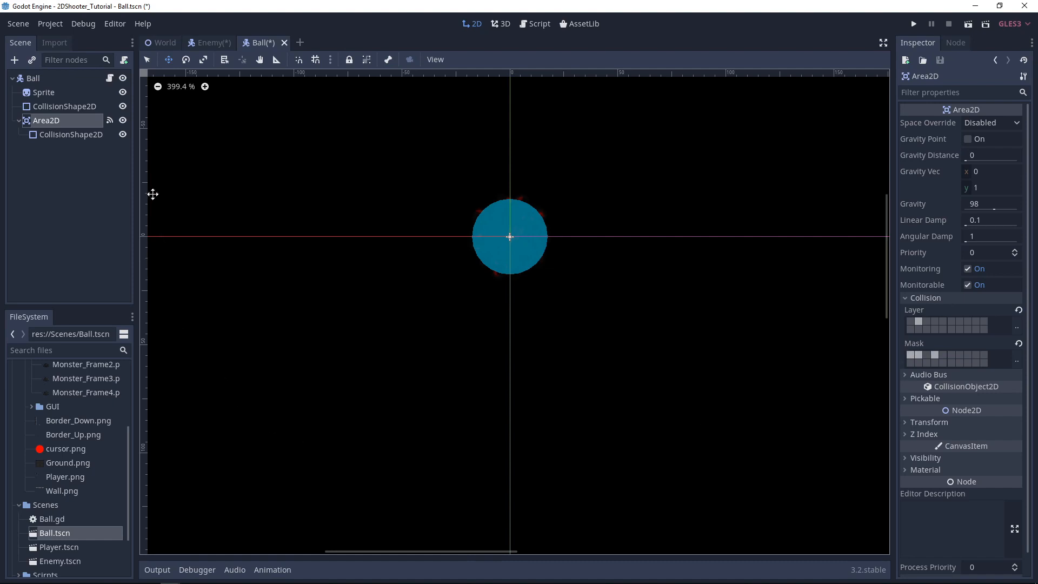
pyautogui.press('ctrl+s')
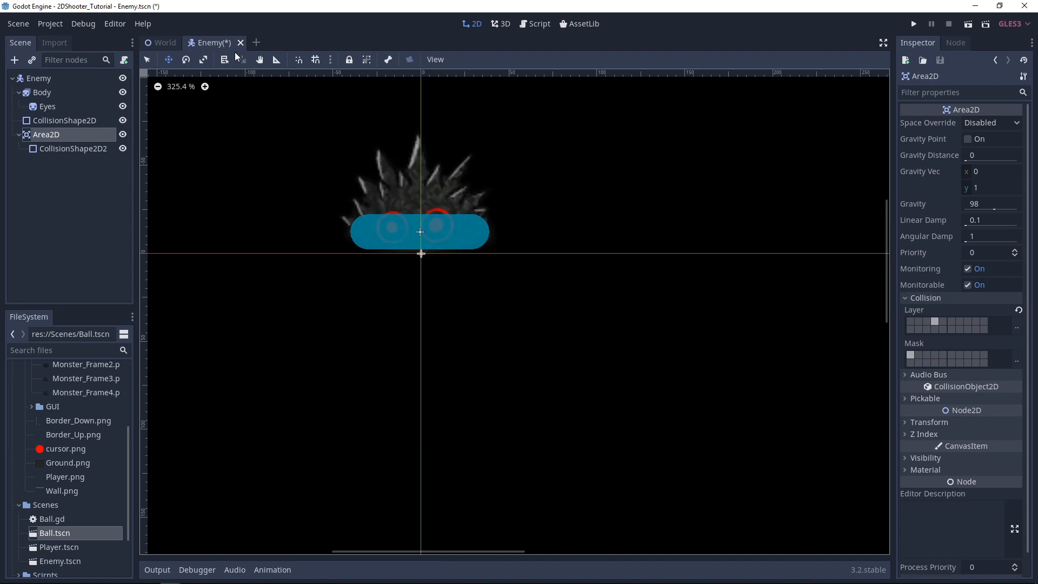
pyautogui.moveTo(457, 241)
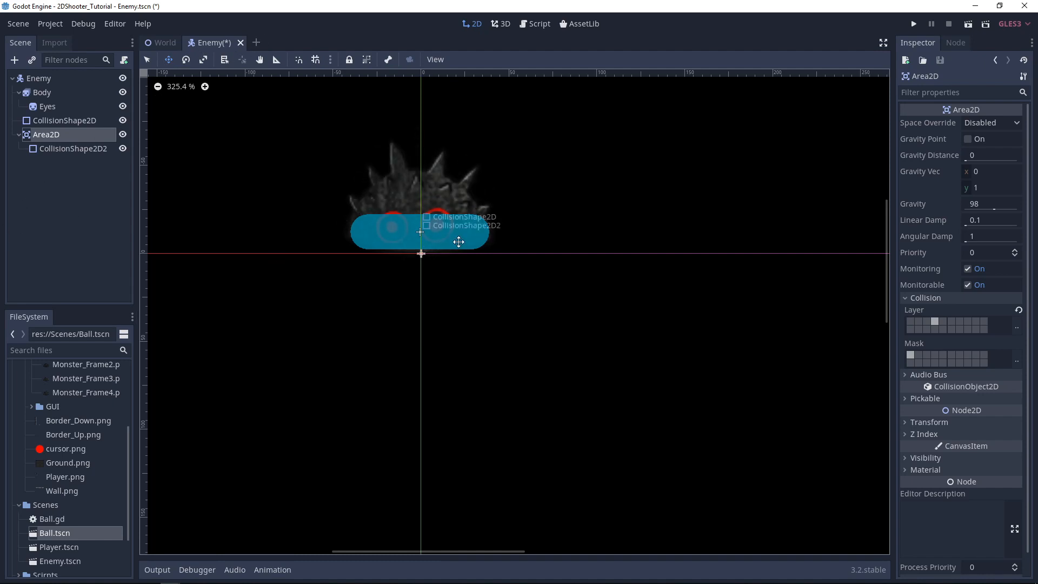
# Step: Open the Attach Node Script dialog for the Enemy root to create Enemy.gd
pyautogui.click(39, 78)
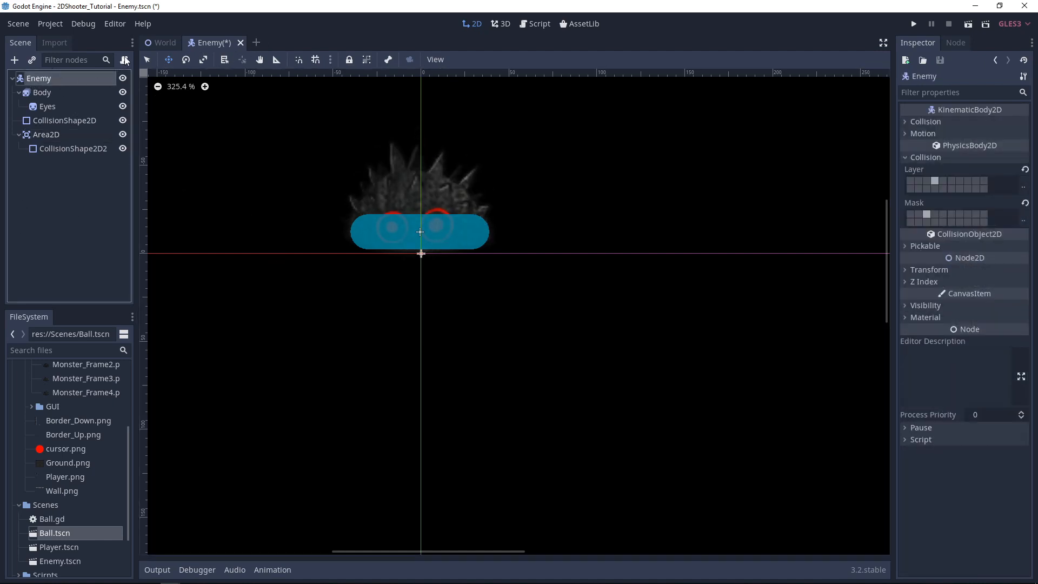
pyautogui.click(125, 60)
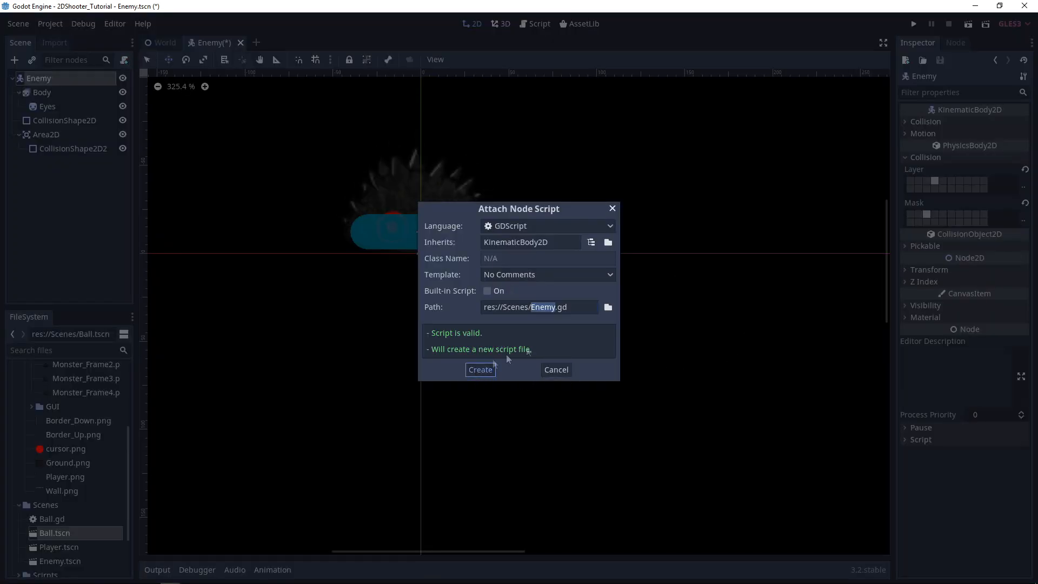
# Step: Declare 'const SPEED = 200' and 'var velocity = Vector2()' below the extends line in Enemy.gd
pyautogui.click(480, 369)
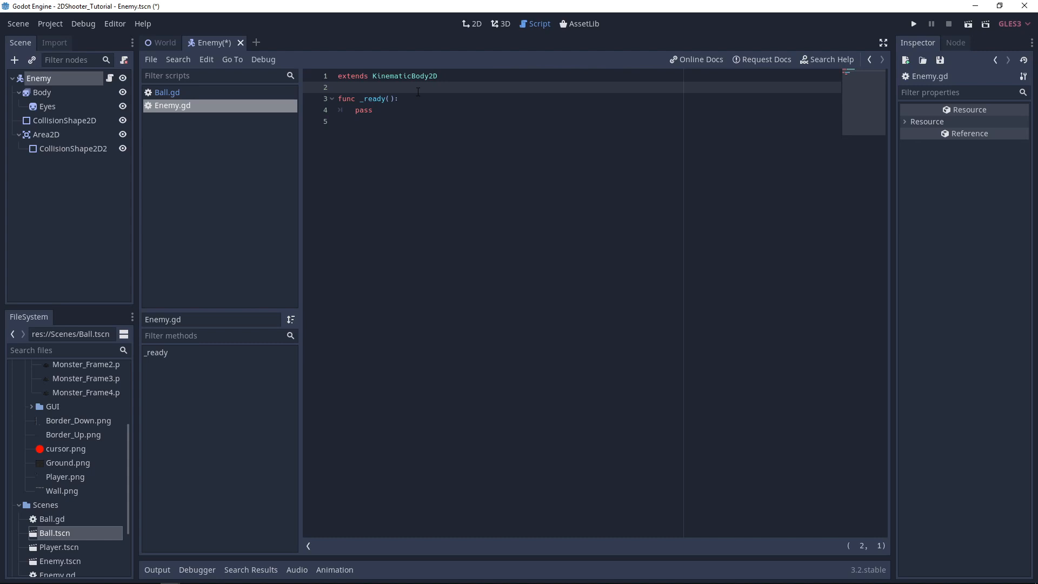
pyautogui.write('const')
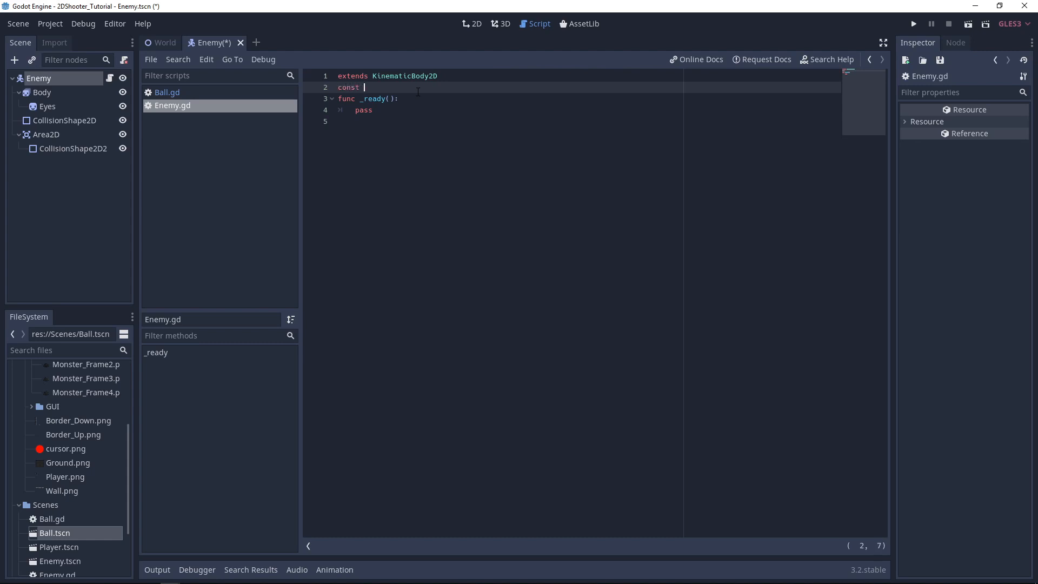
pyautogui.write('SPEED')
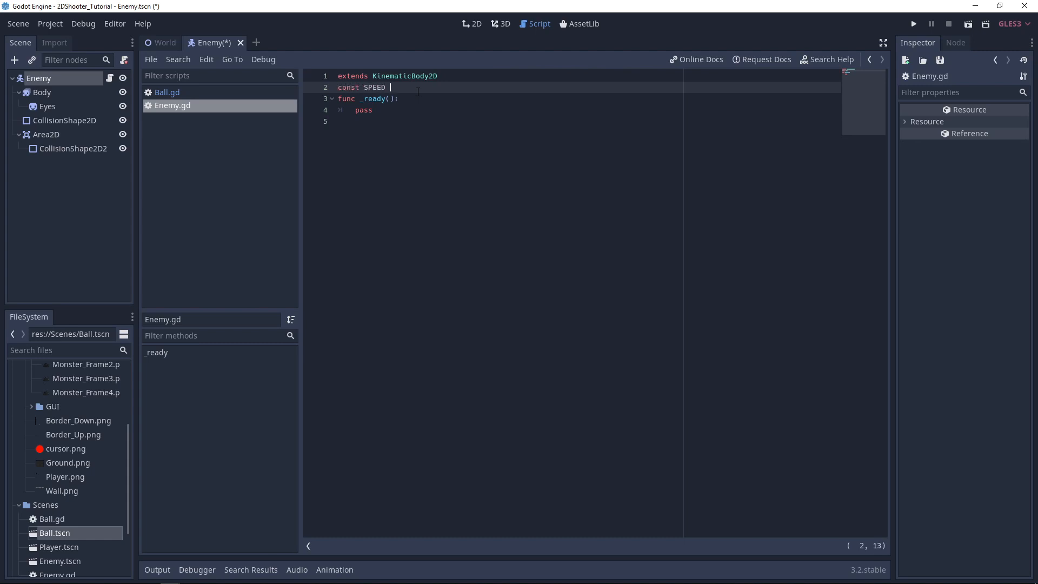
pyautogui.write('=')
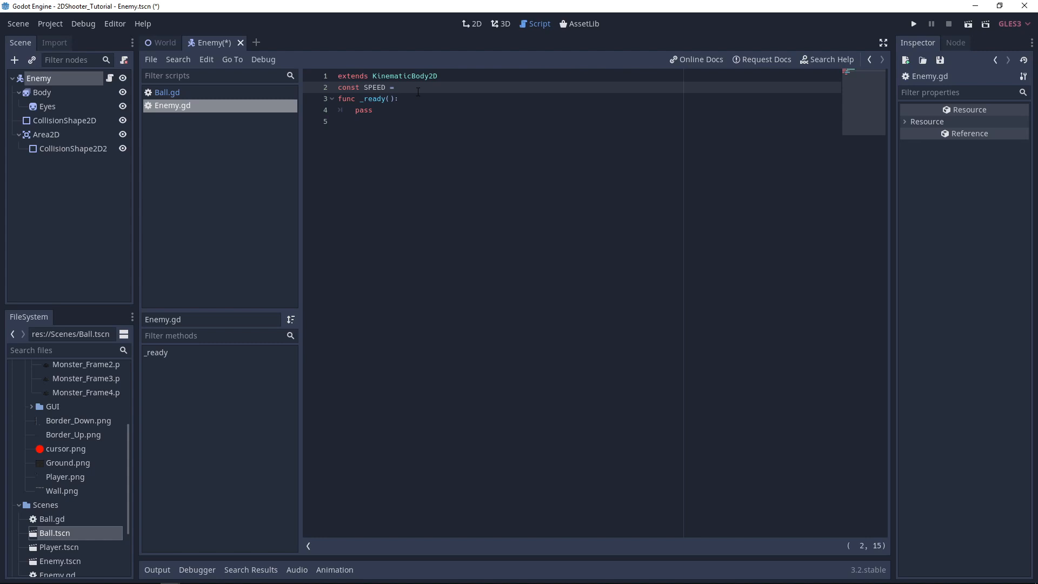
pyautogui.write('200')
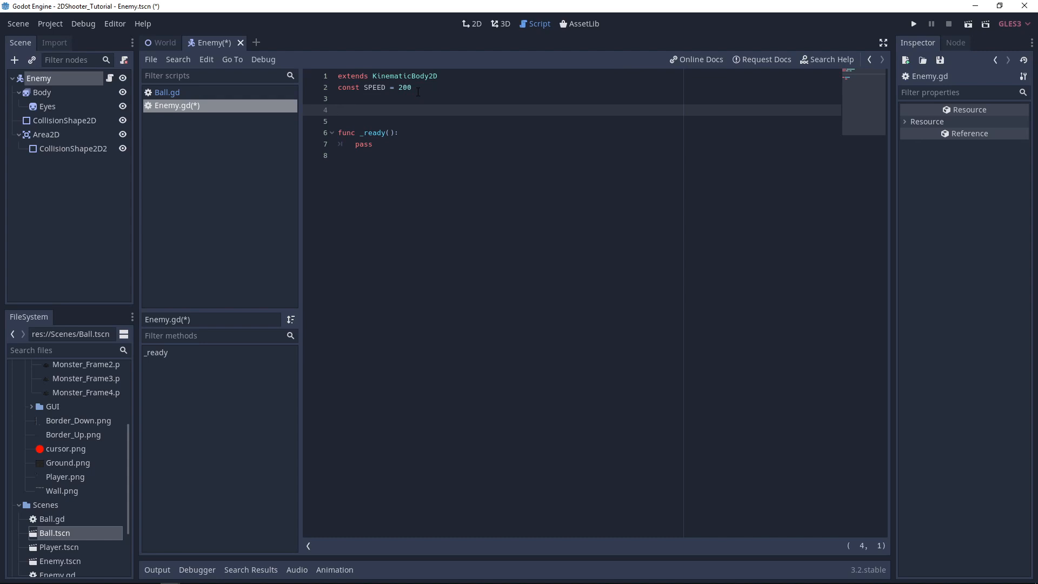
pyautogui.write('var')
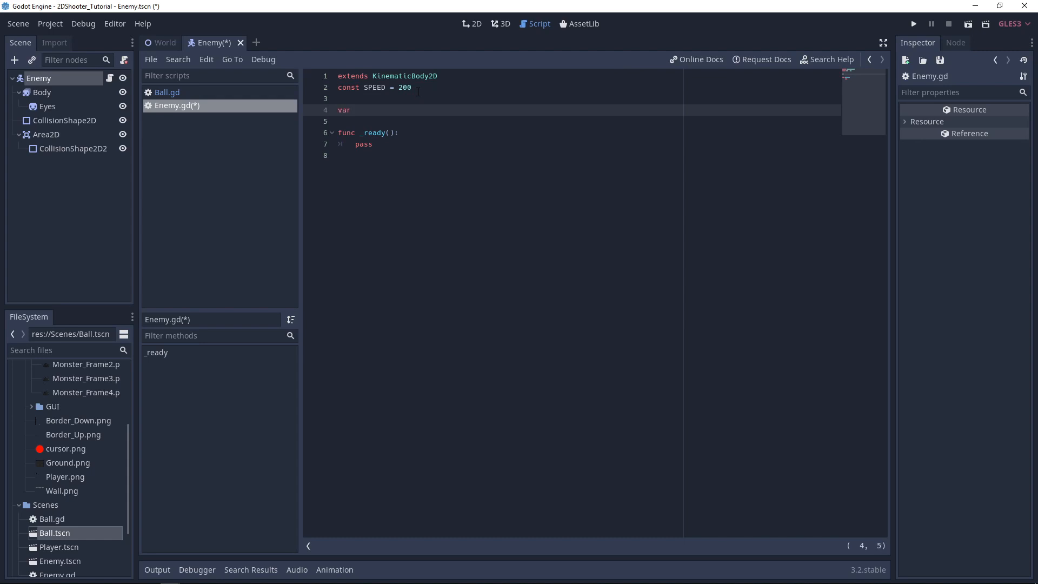
pyautogui.write('velocity')
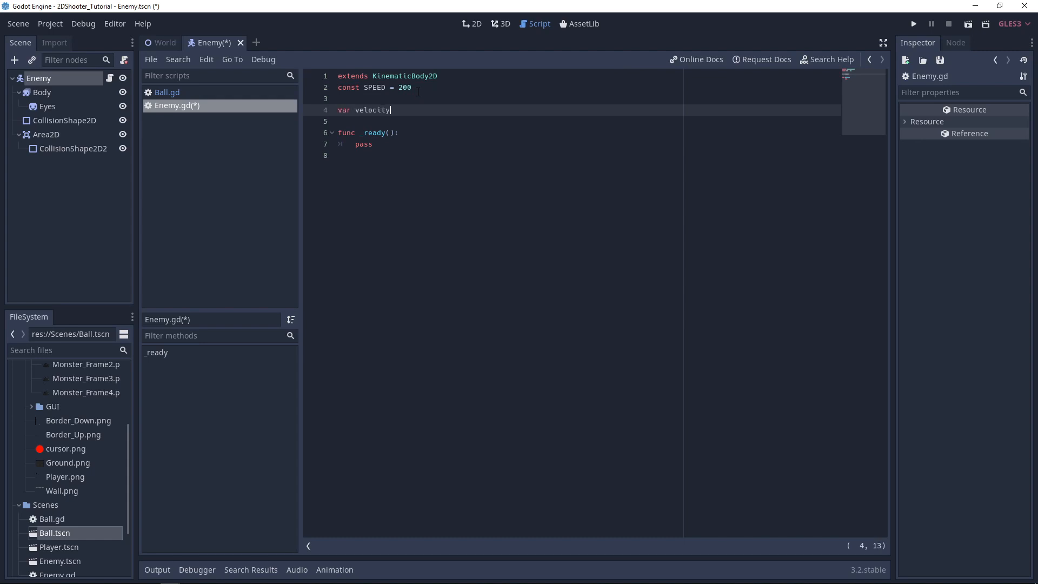
pyautogui.write('= Vector2(')
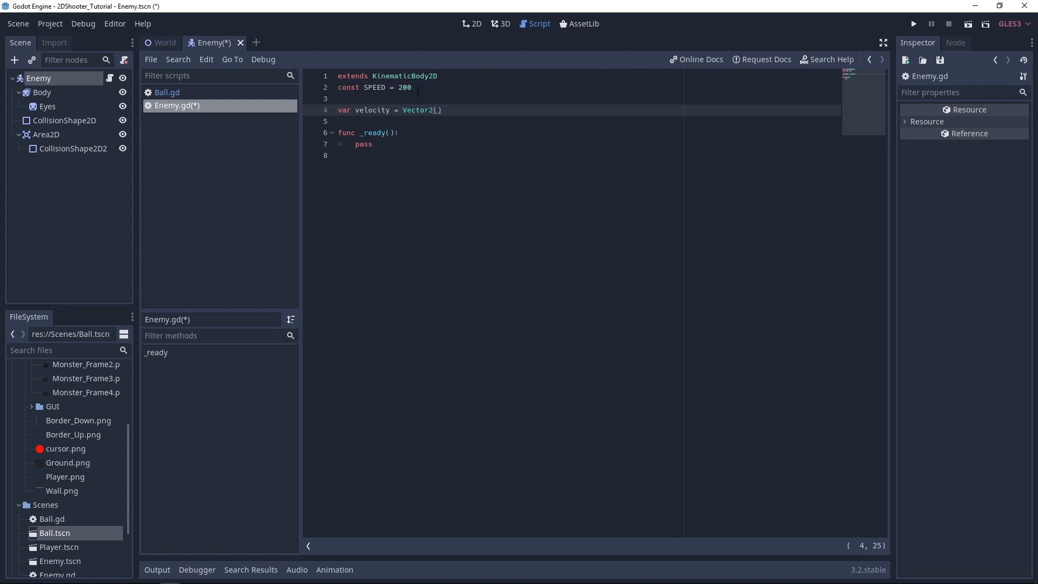
pyautogui.write('func')
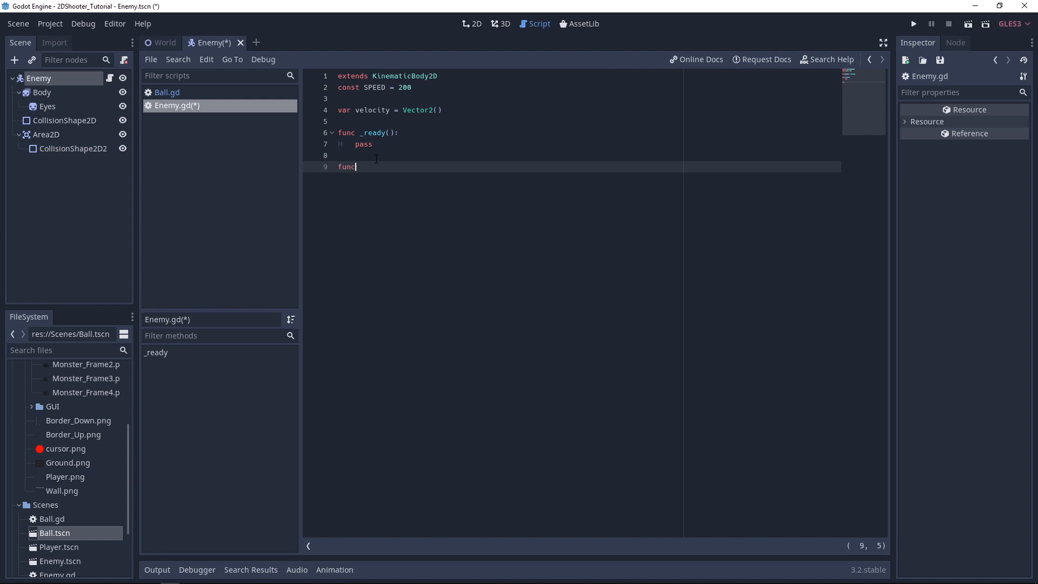
# Step: Write _physics_process(delta) with 'var toPlayer = ($"../Player".position - position)'
pyautogui.write('_physics_process(delta):')
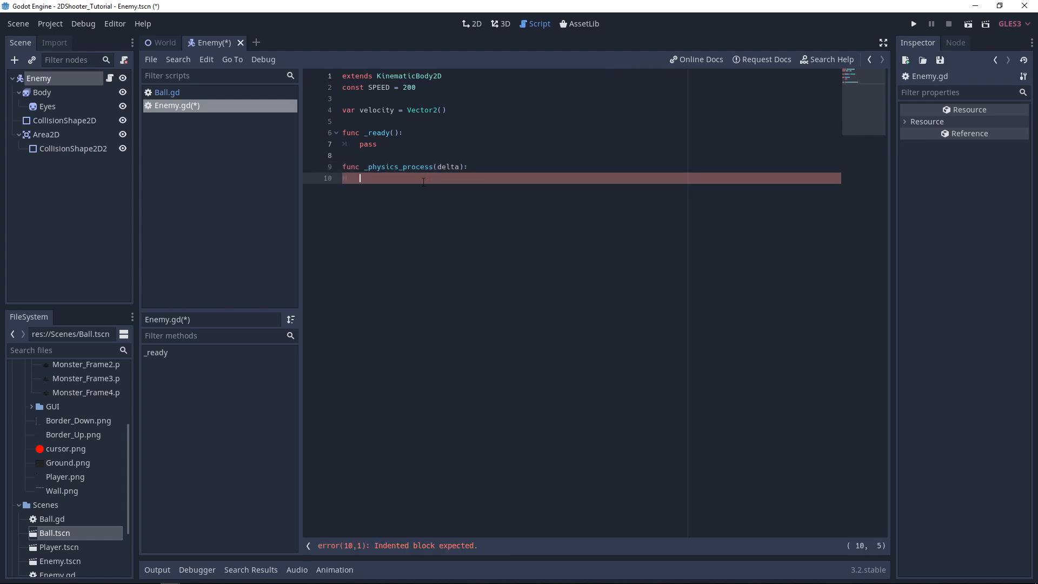
pyautogui.write('var')
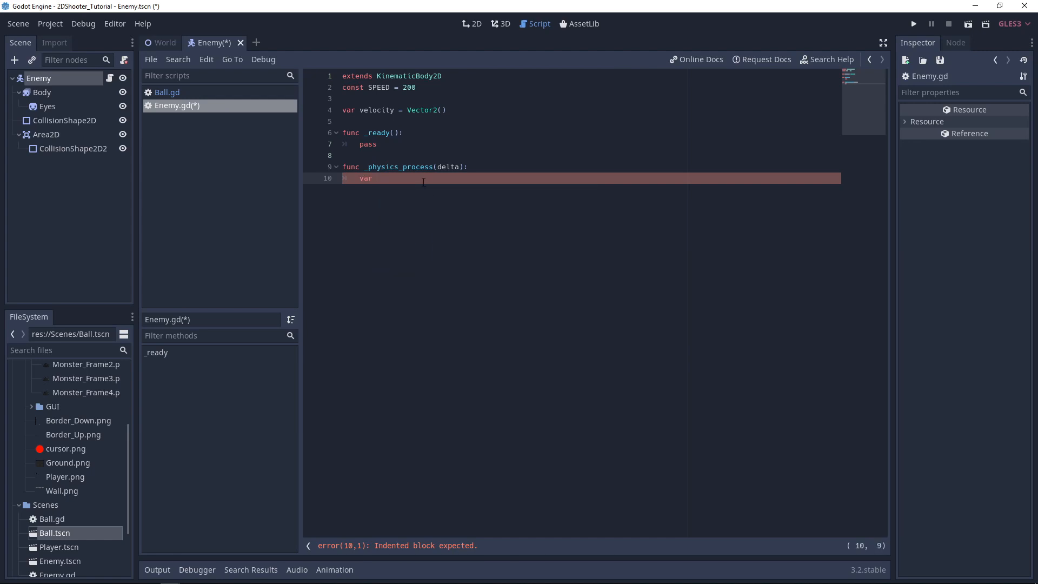
pyautogui.write('toPlayer = (')
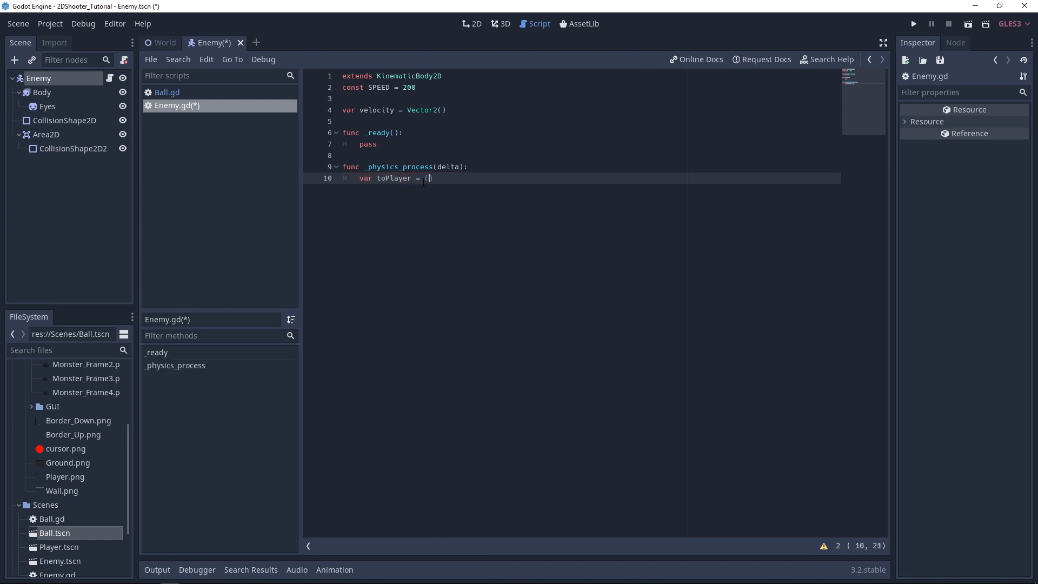
pyautogui.write(')')
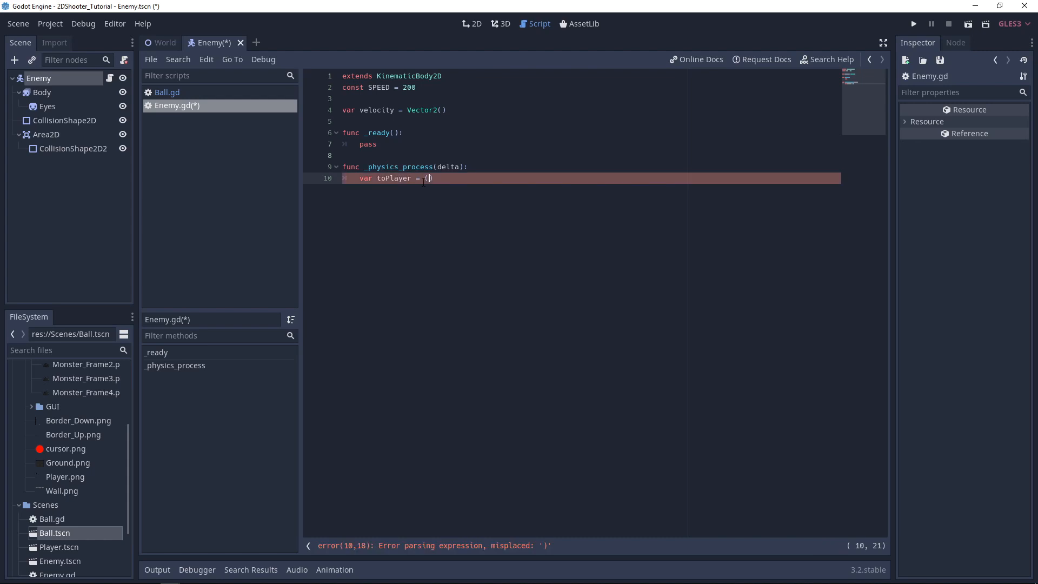
pyautogui.write('$""')
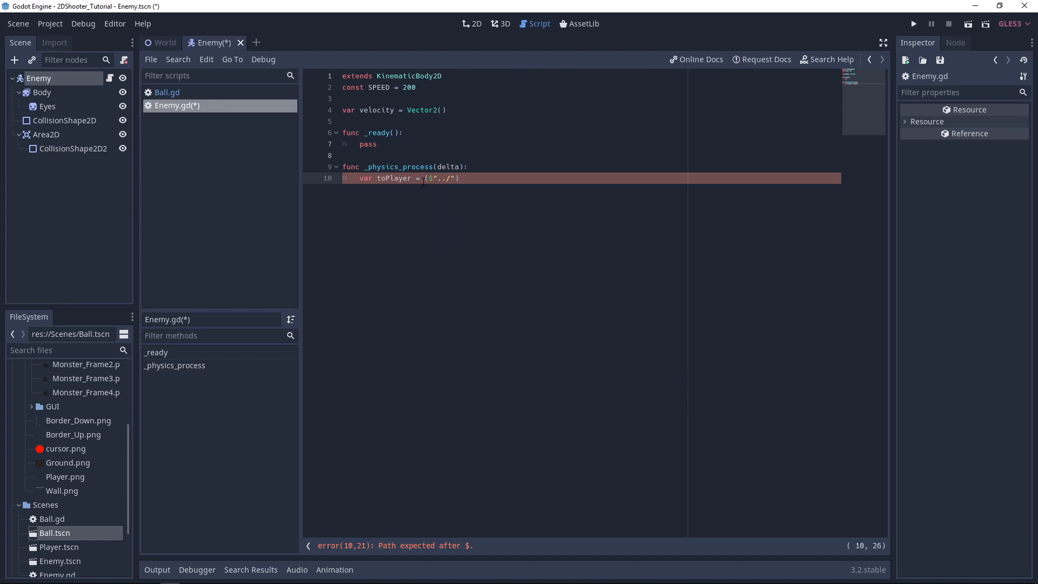
pyautogui.write('Player')
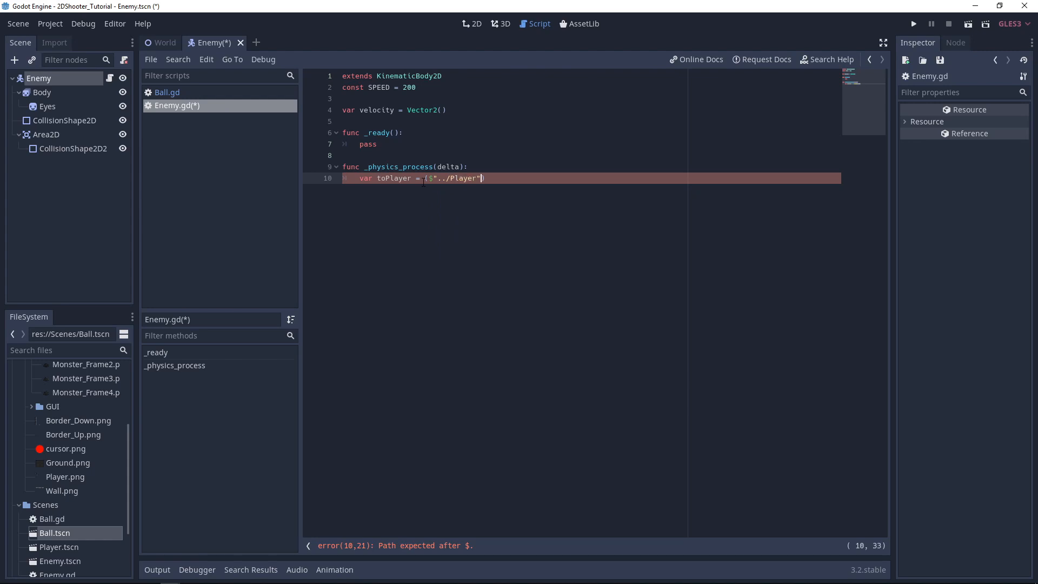
pyautogui.write('.position')
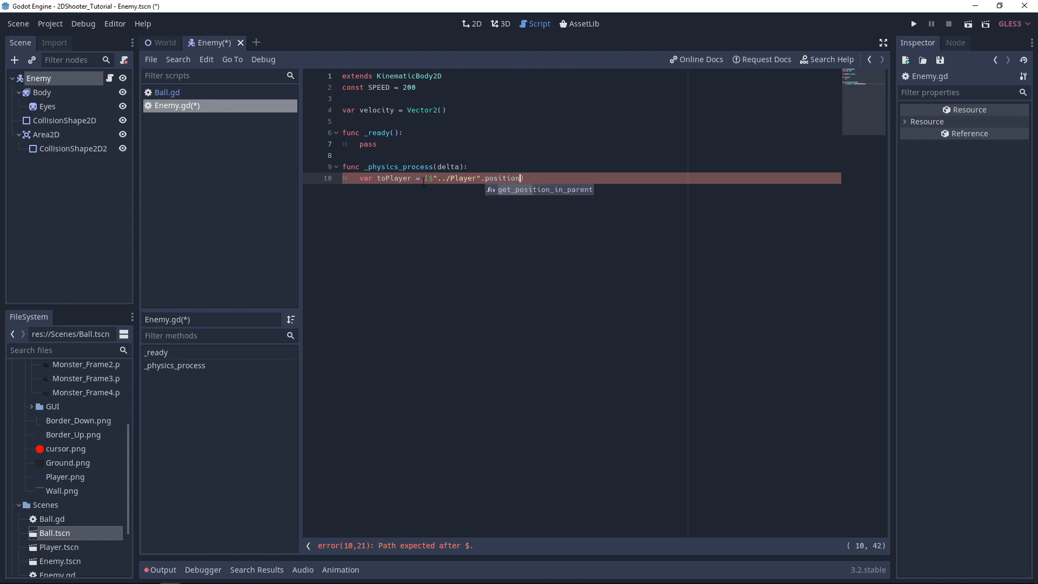
pyautogui.write('- position')
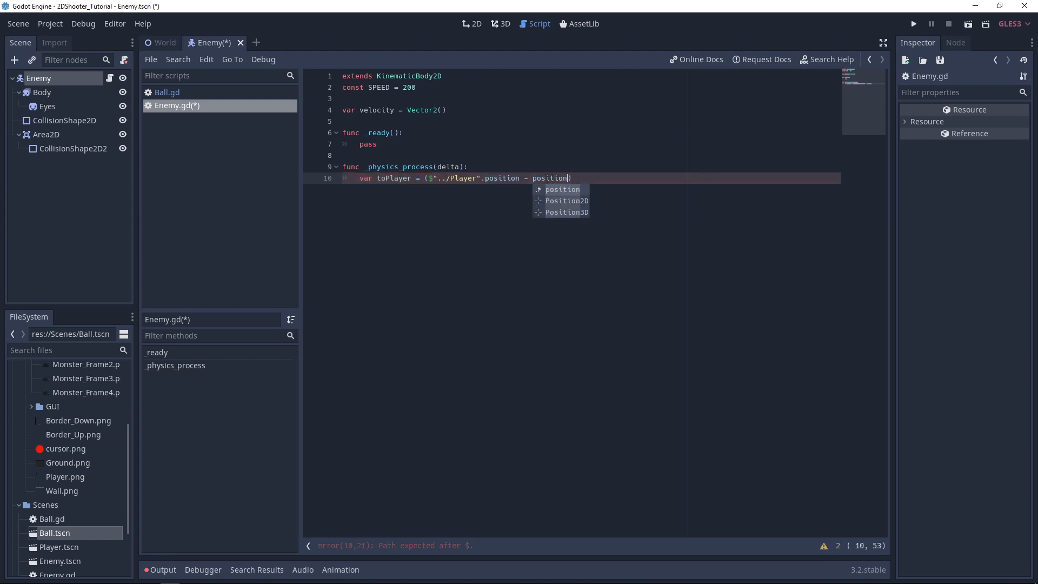
pyautogui.click(562, 189)
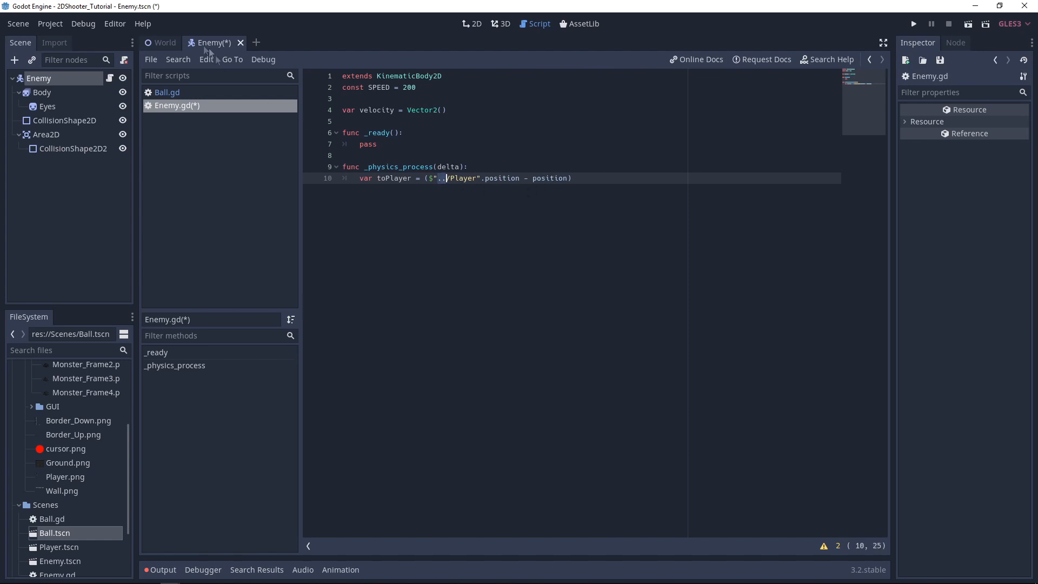
pyautogui.click(163, 42)
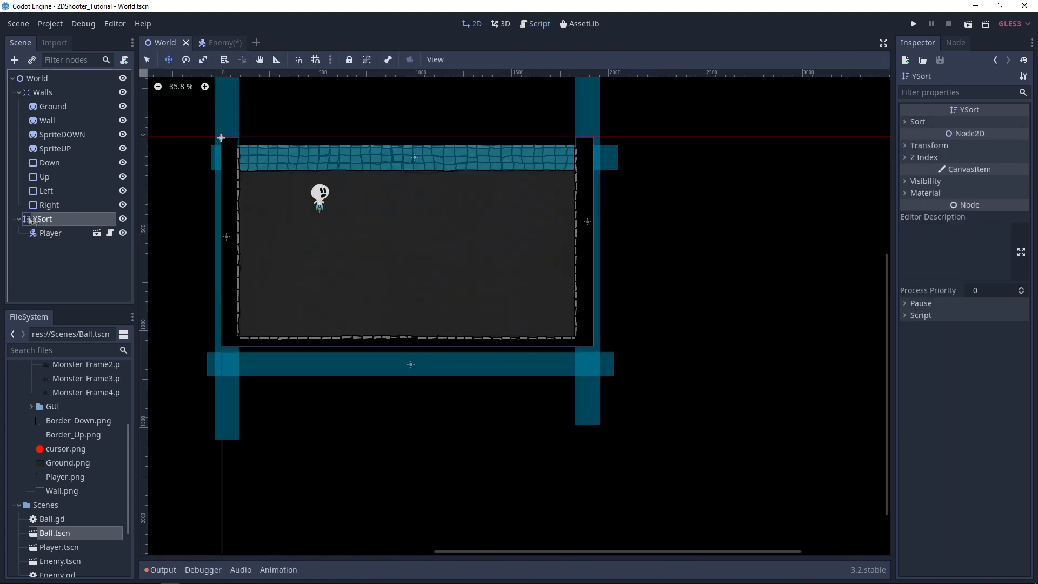
# Step: Return to Enemy.gd and begin appending .normalized to the toPlayer line
pyautogui.click(539, 24)
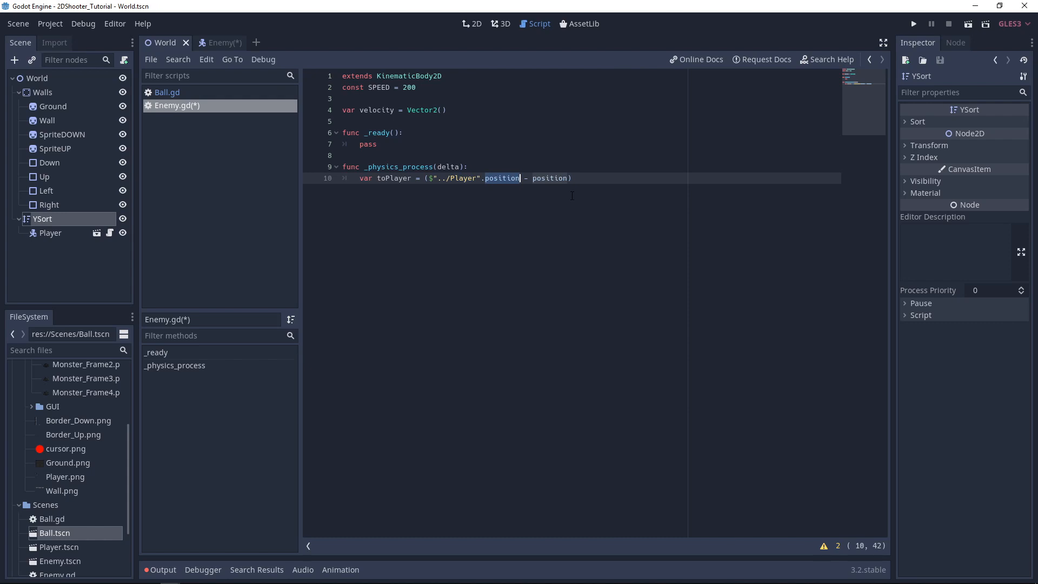
pyautogui.moveTo(607, 205)
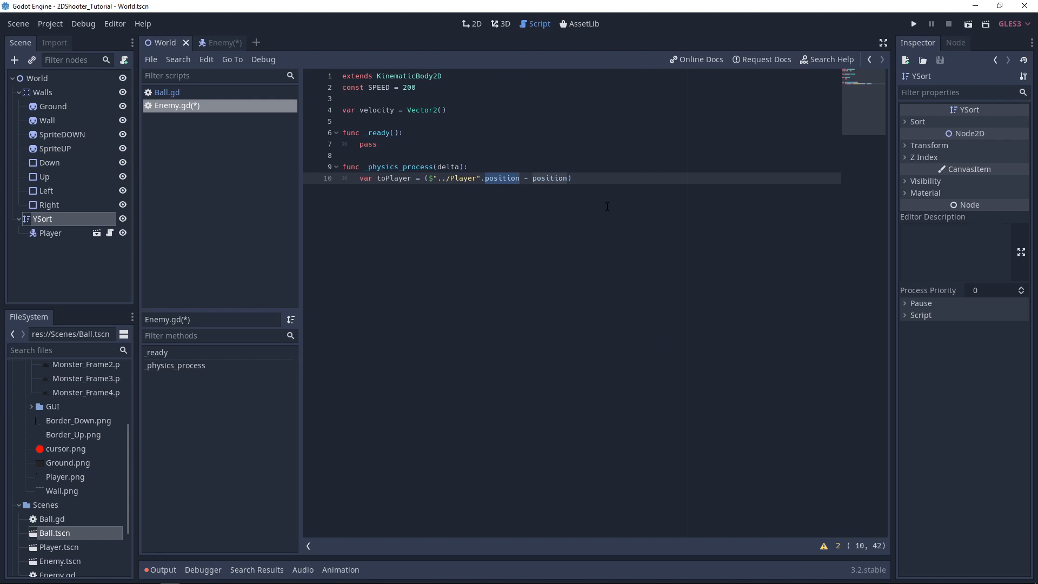
pyautogui.click(573, 178)
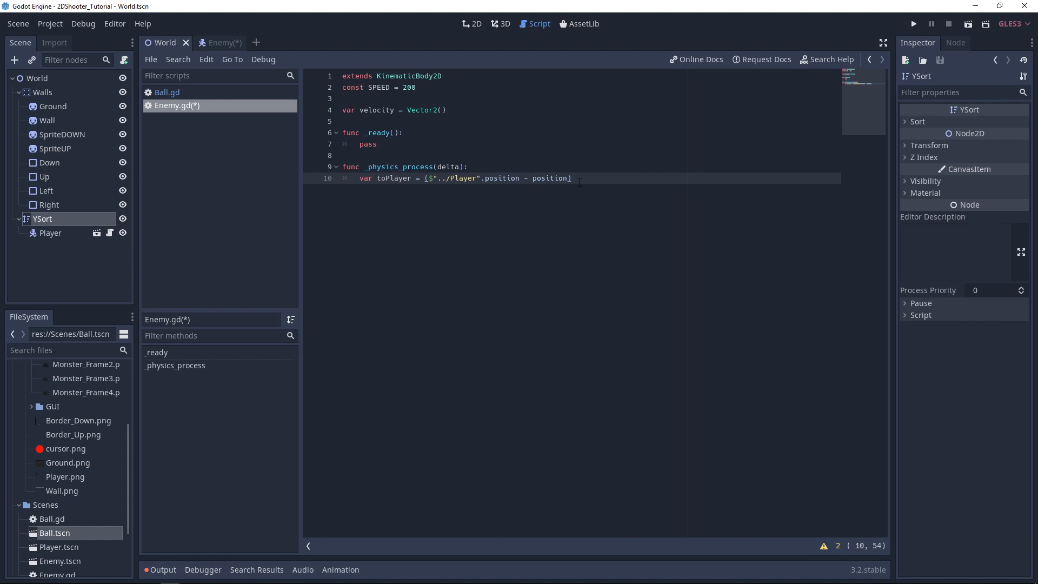
pyautogui.write('.norm')
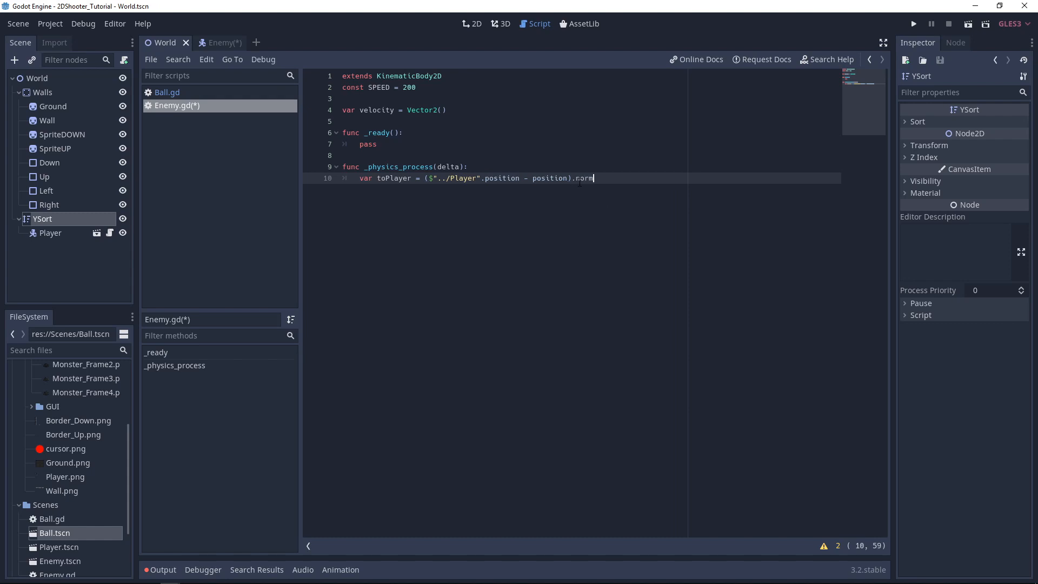
# Step: Finish toPlayer with .normalized() and add 'velocity = toPlayer * SPEED'
pyautogui.write('alized')
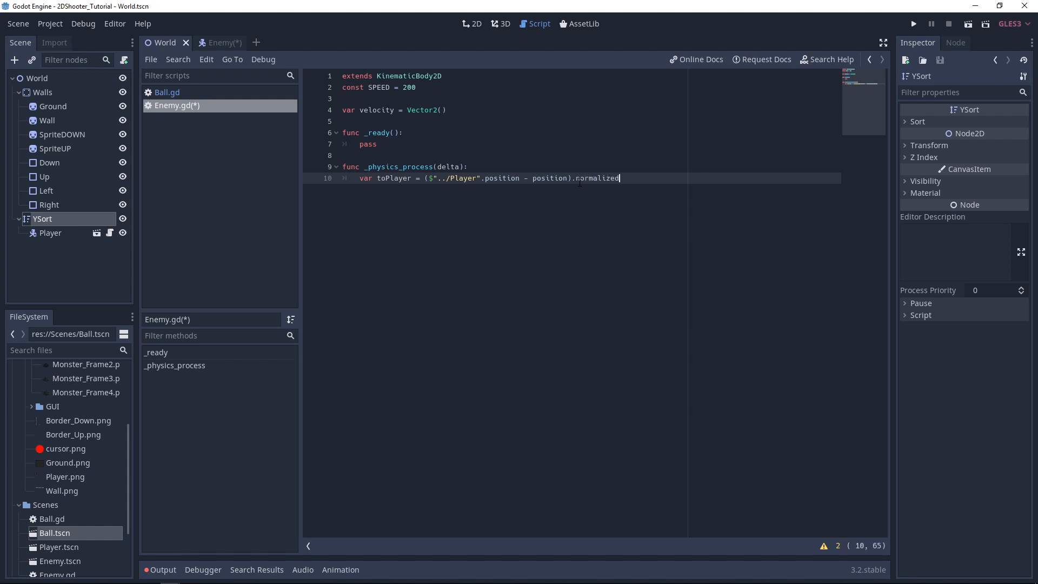
pyautogui.write('()')
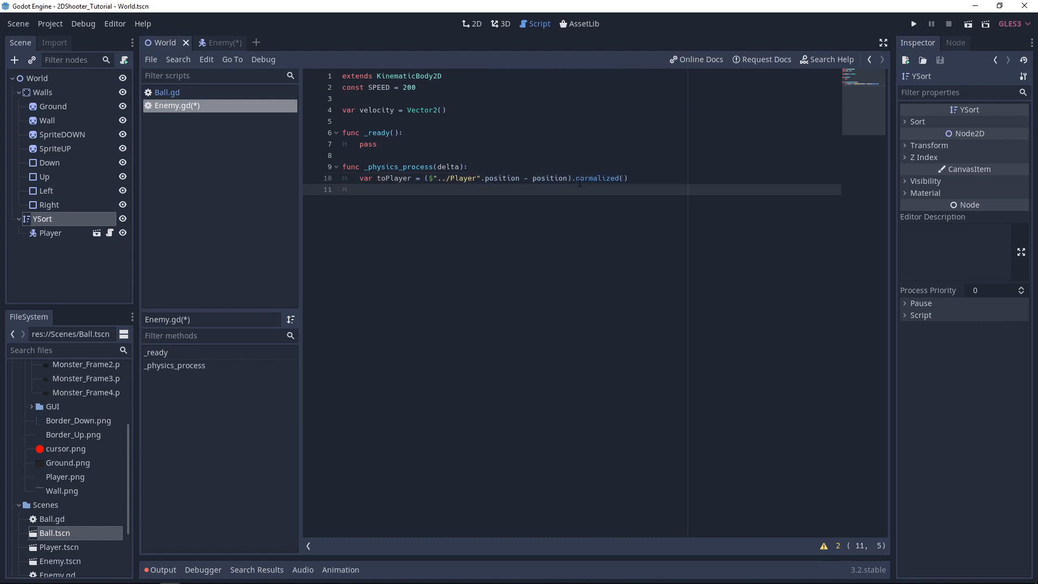
pyautogui.write('velocity =')
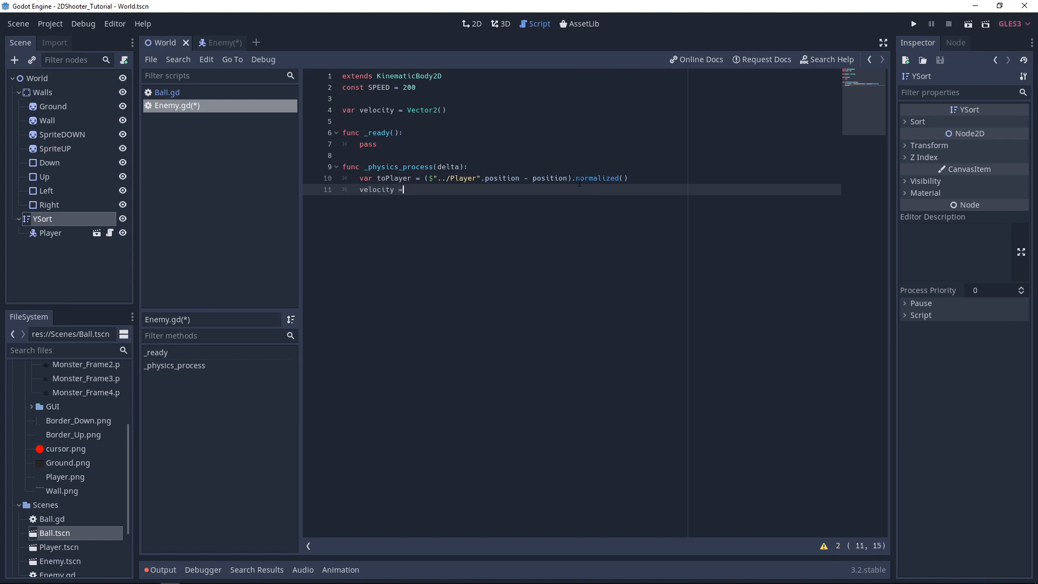
pyautogui.write('to')
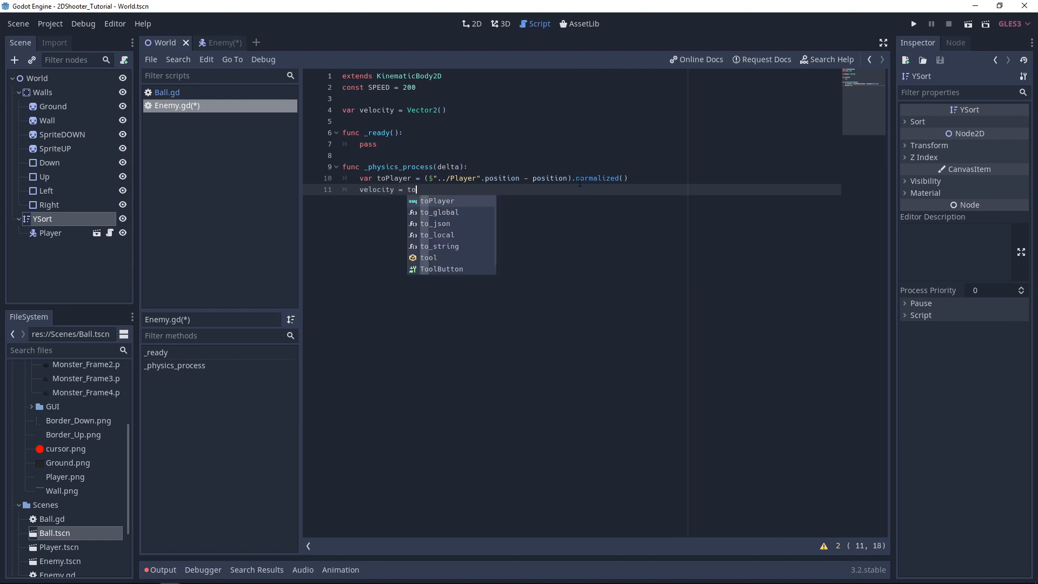
pyautogui.click(436, 200)
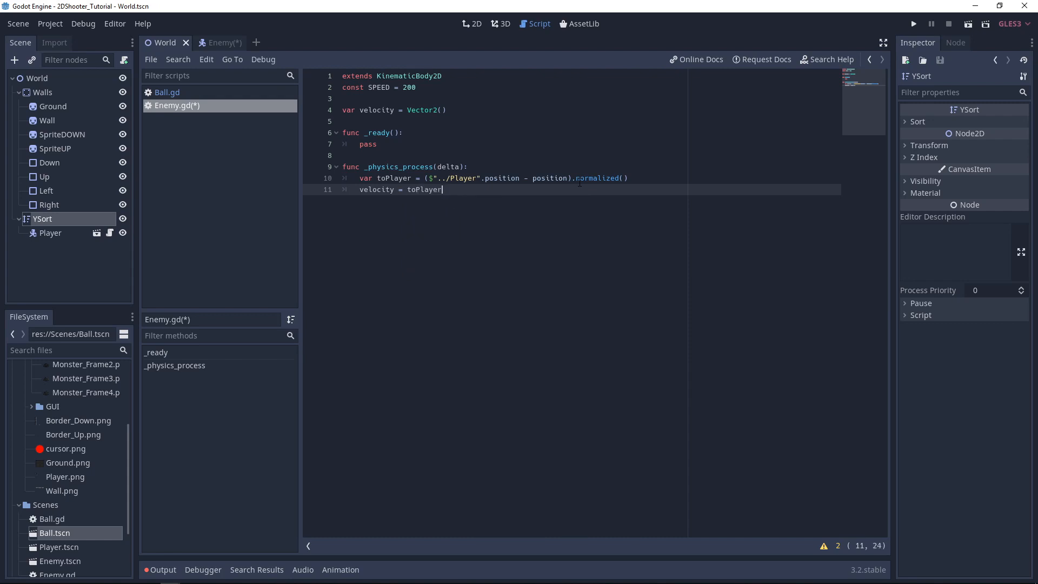
pyautogui.write('*')
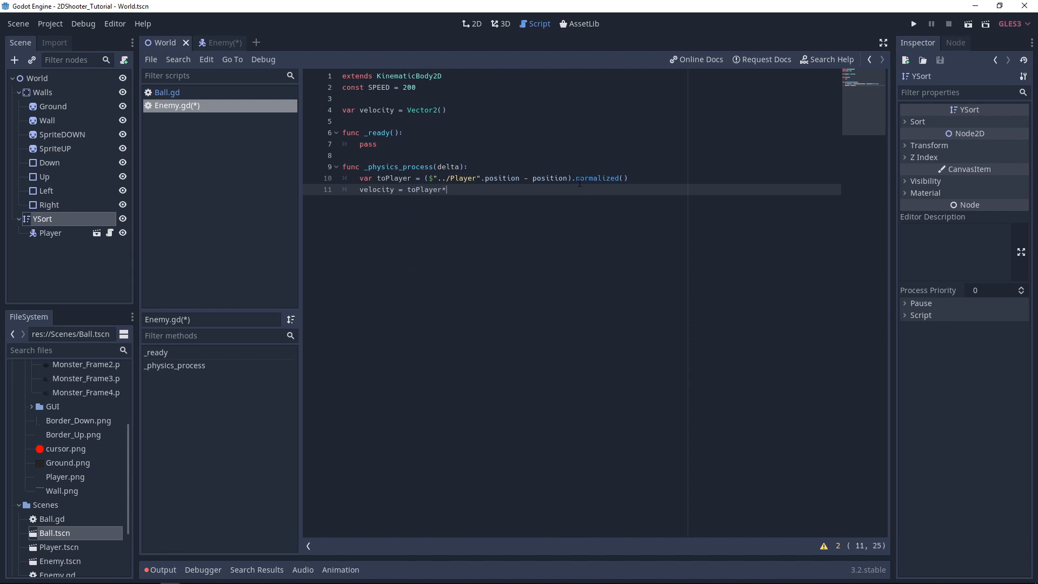
pyautogui.write('SPEED')
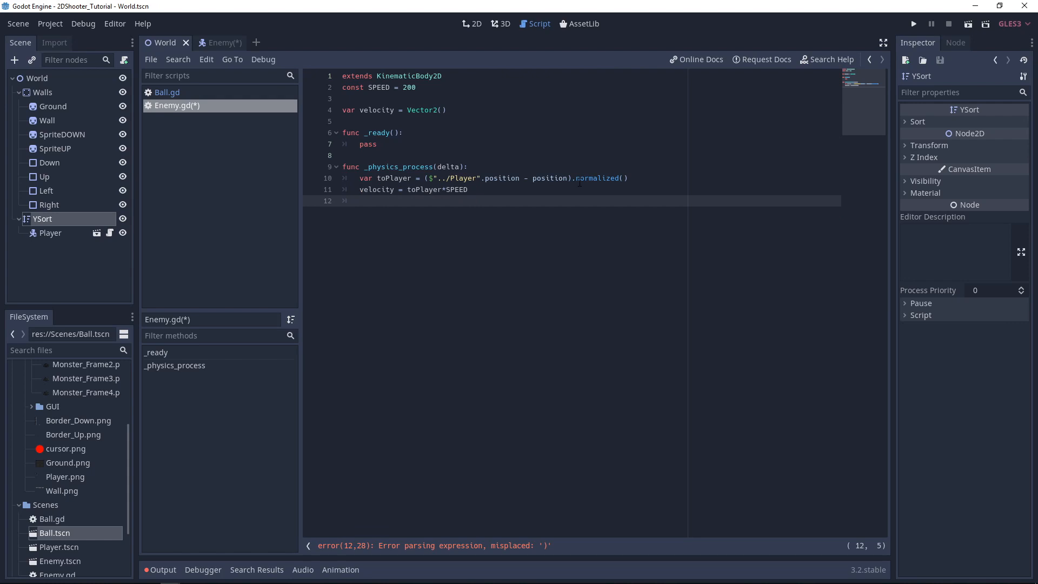
pyautogui.write('move_')
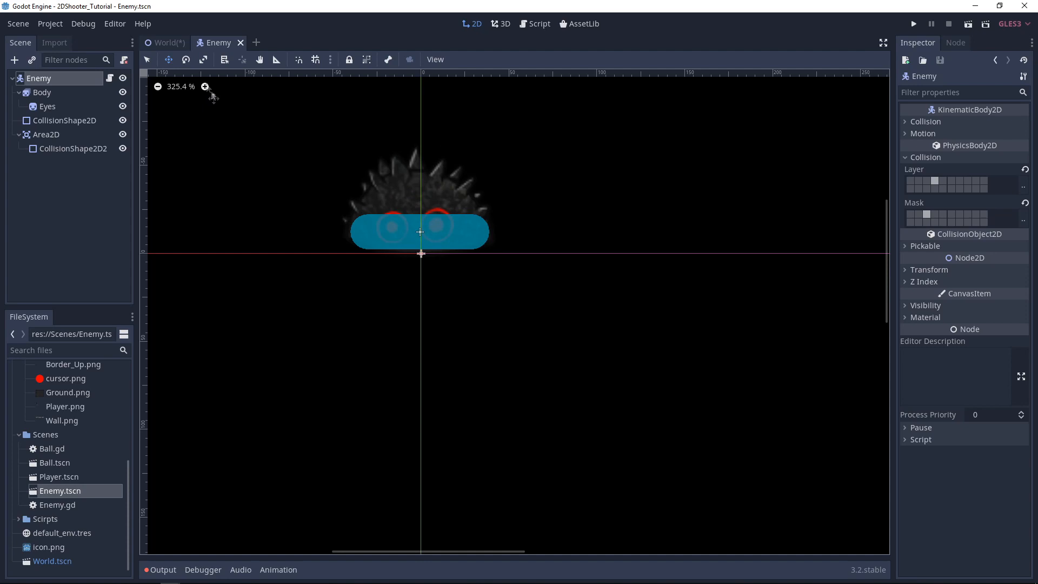
# Step: Switch to the World scene and run the game to watch the enemy chase the player
pyautogui.click(165, 42)
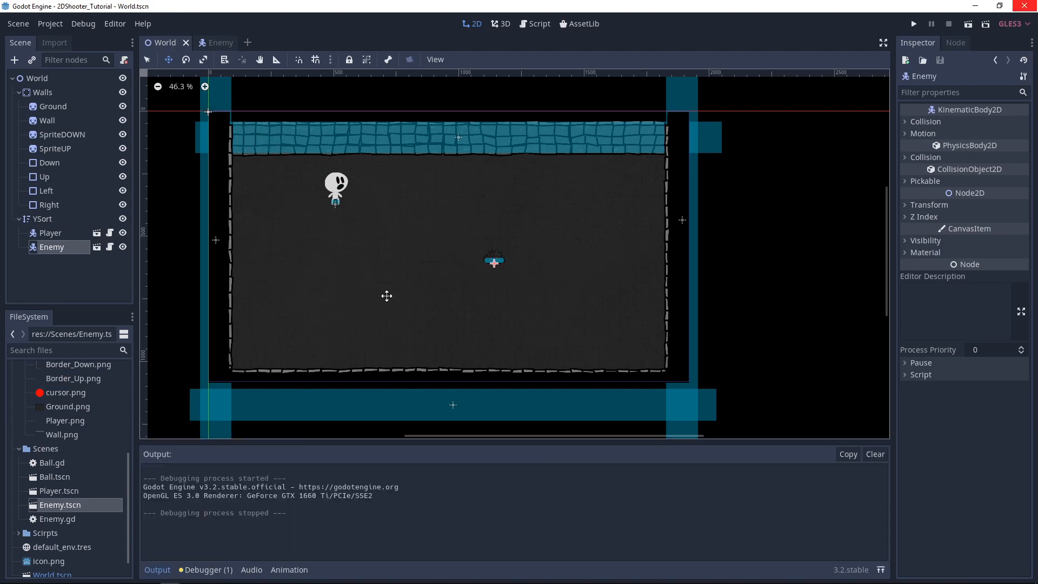
pyautogui.click(912, 24)
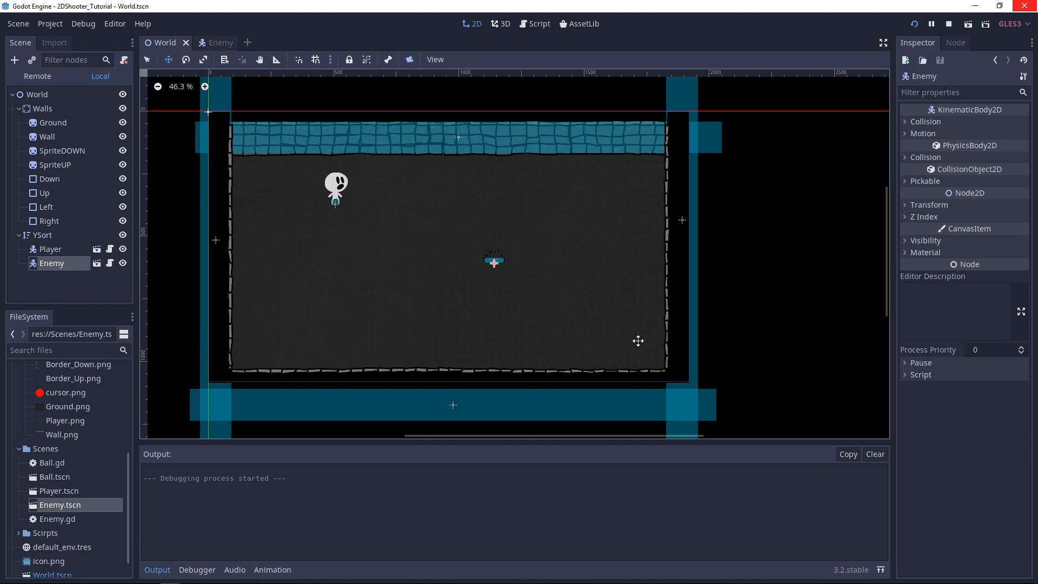
pyautogui.click(914, 24)
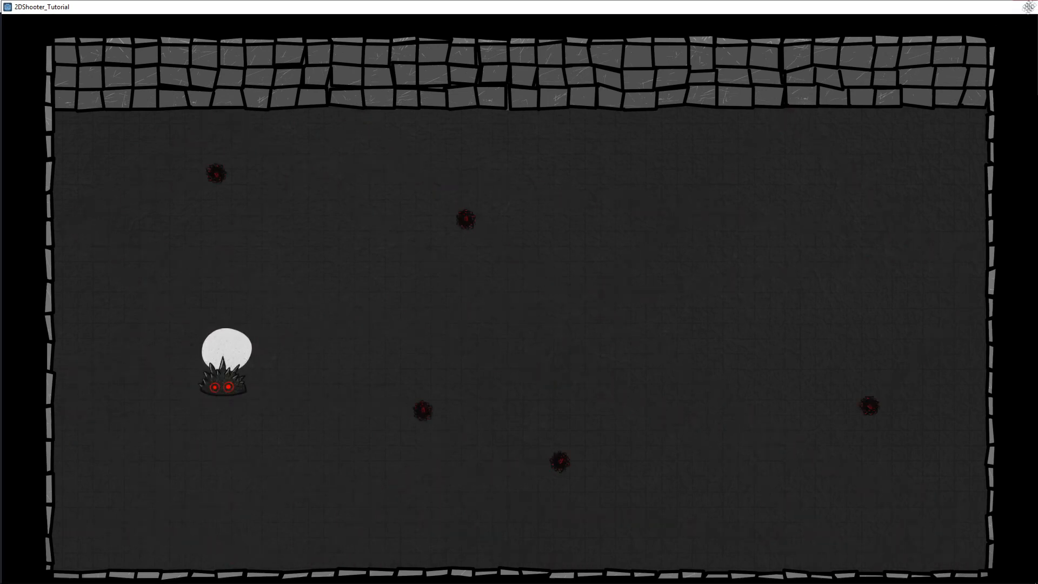
# Step: Open the Enemy scene's script and add blank lines below the movement code
pyautogui.click(948, 23)
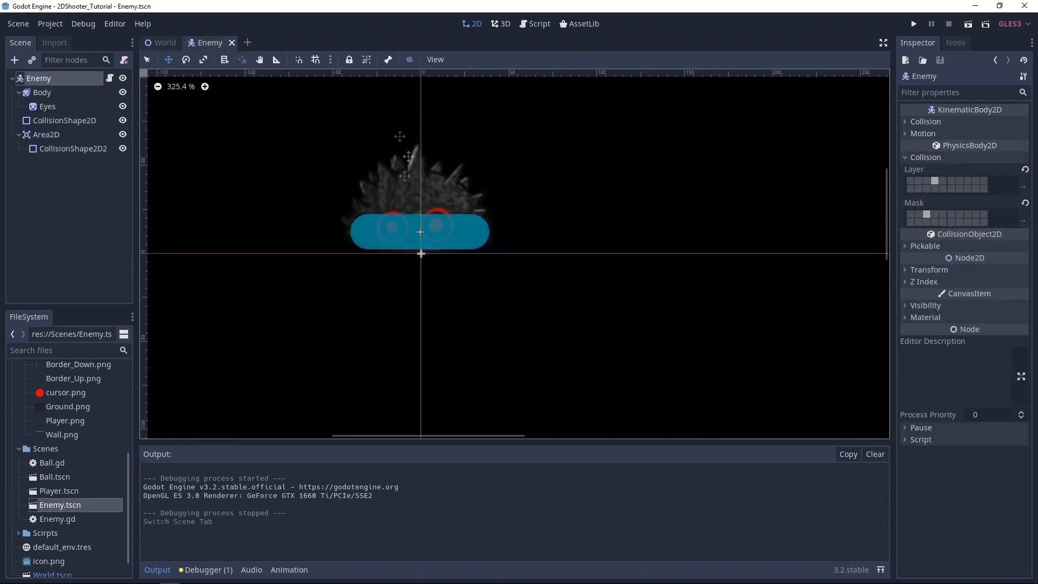
pyautogui.click(538, 23)
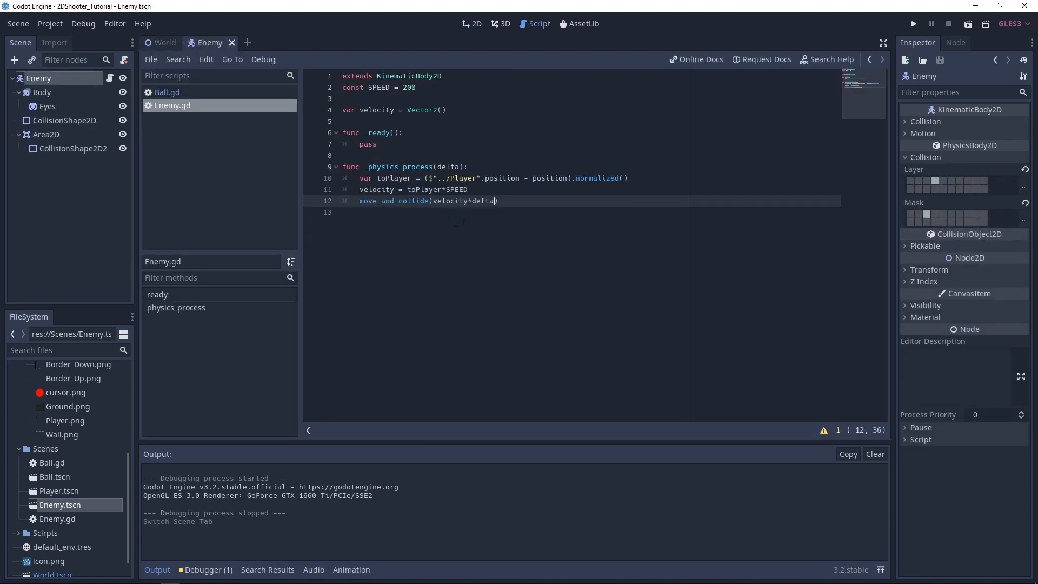
pyautogui.press('enter')
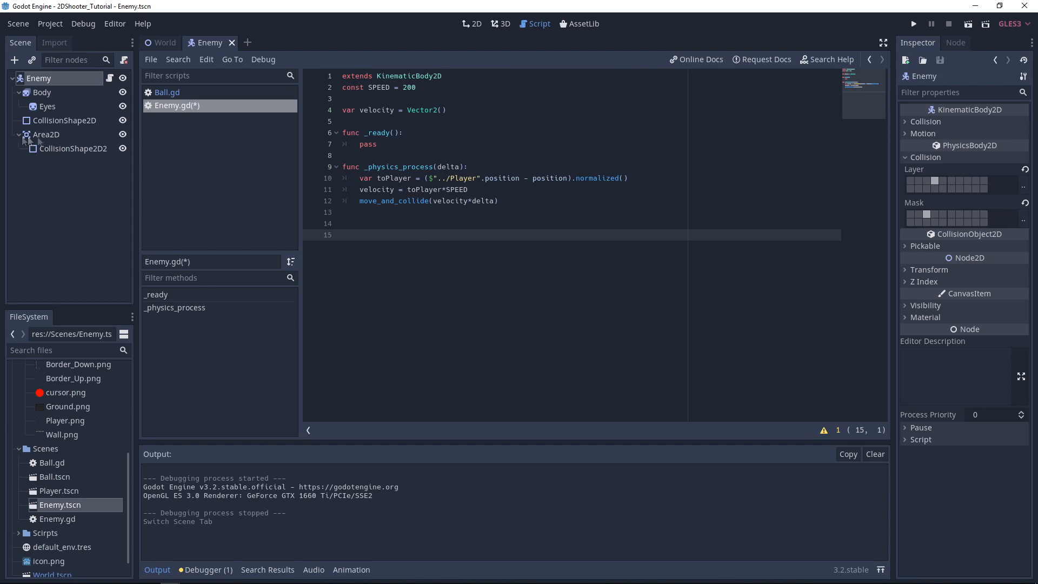
# Step: Connect the Area2D's body_entered signal to a new _on_body_entered function in Enemy.gd
pyautogui.click(46, 134)
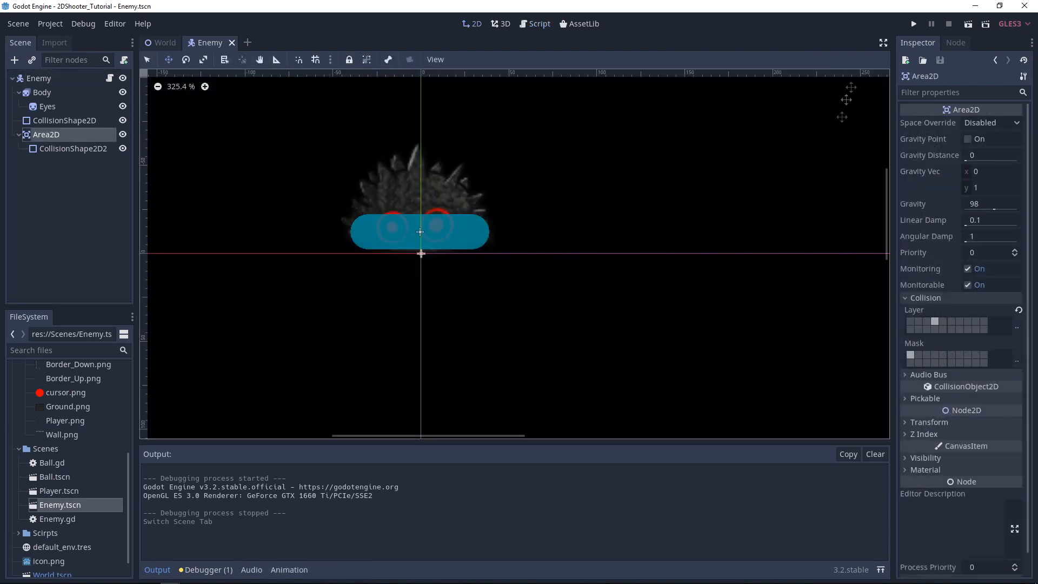
pyautogui.click(955, 42)
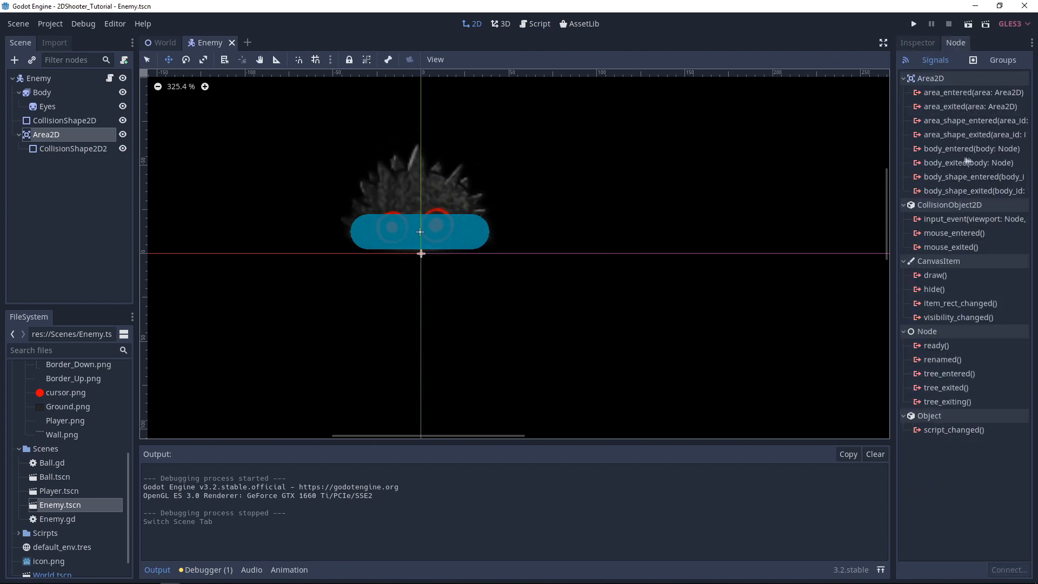
pyautogui.click(968, 149)
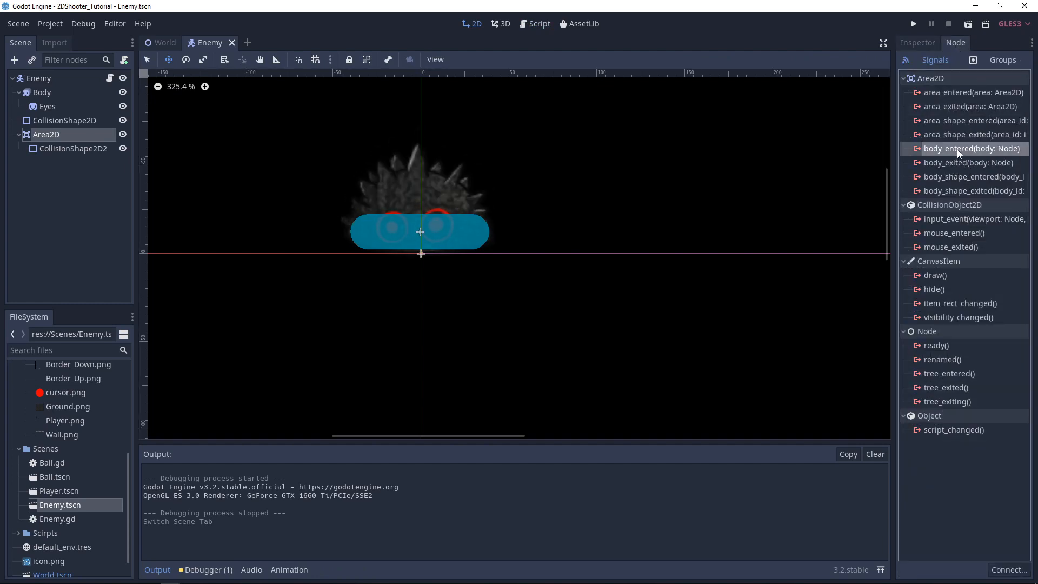
pyautogui.doubleClick(970, 148)
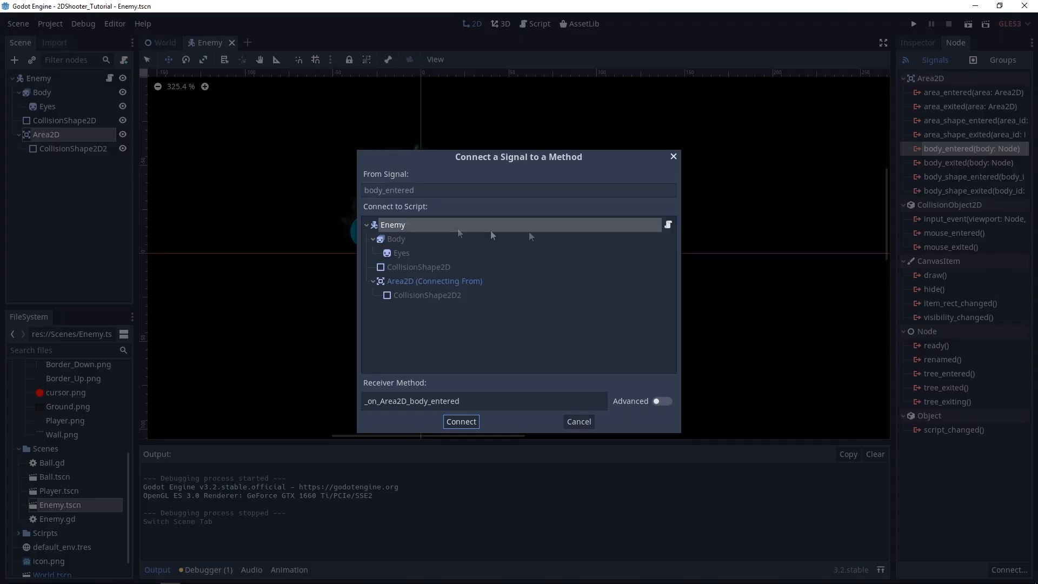
pyautogui.click(483, 401)
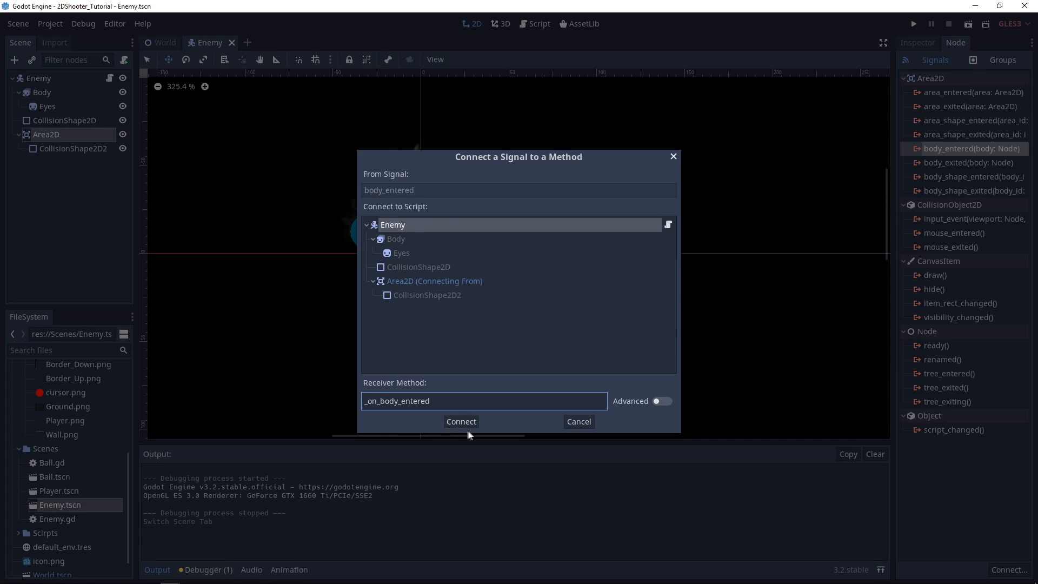
pyautogui.click(461, 421)
pyautogui.write('if "')
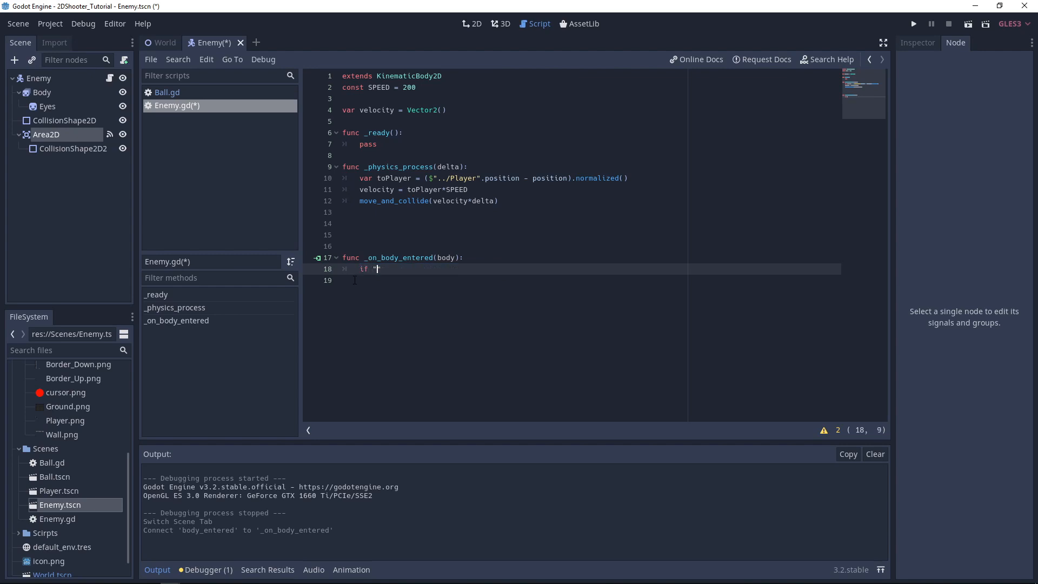
# Step: Call kill_enemy() when 'Player' is in body.name, and define kill_enemy() to queue_free()
pyautogui.write('Player"')
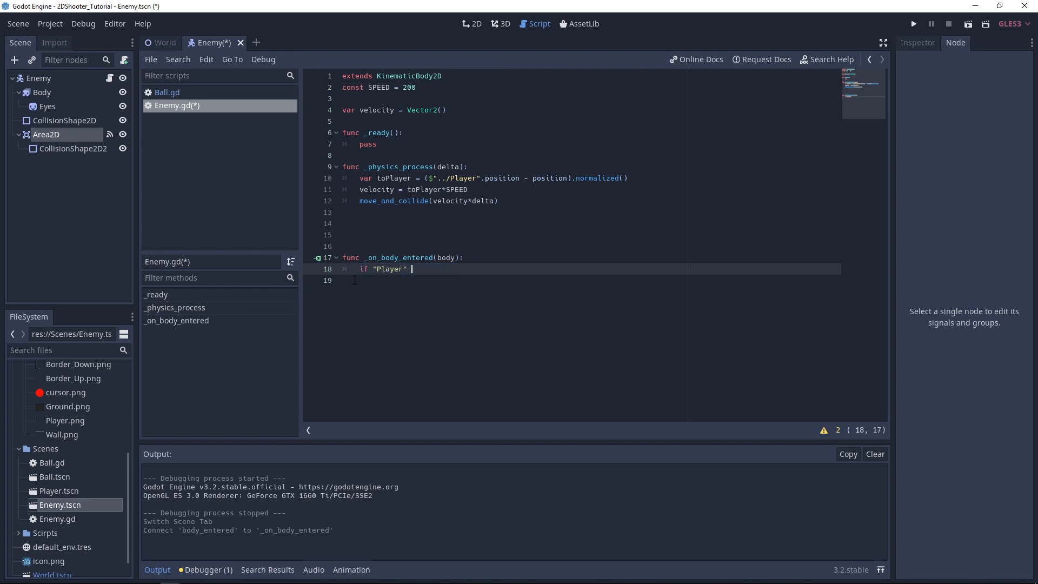
pyautogui.write('in')
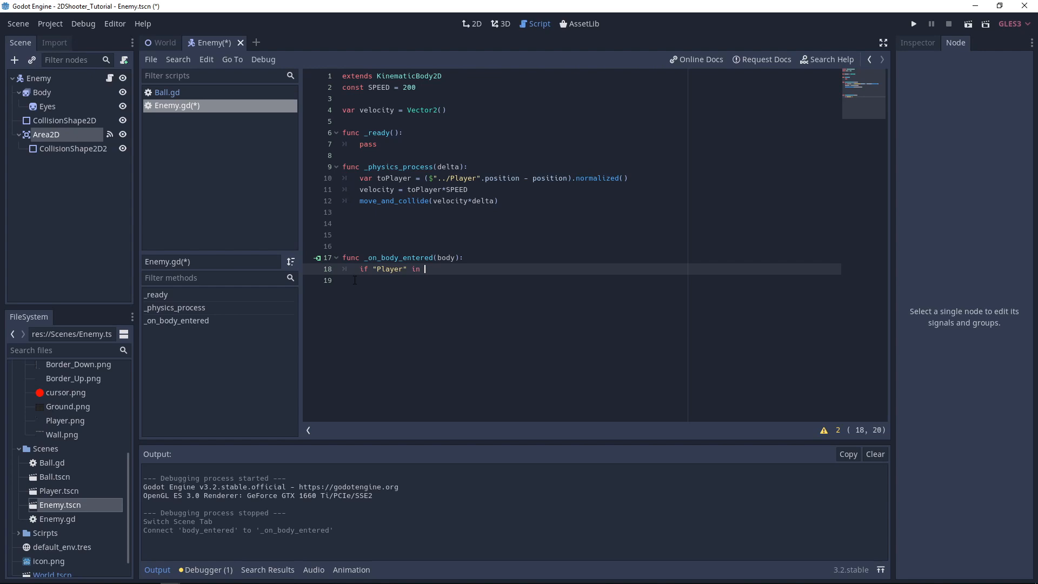
pyautogui.write('body')
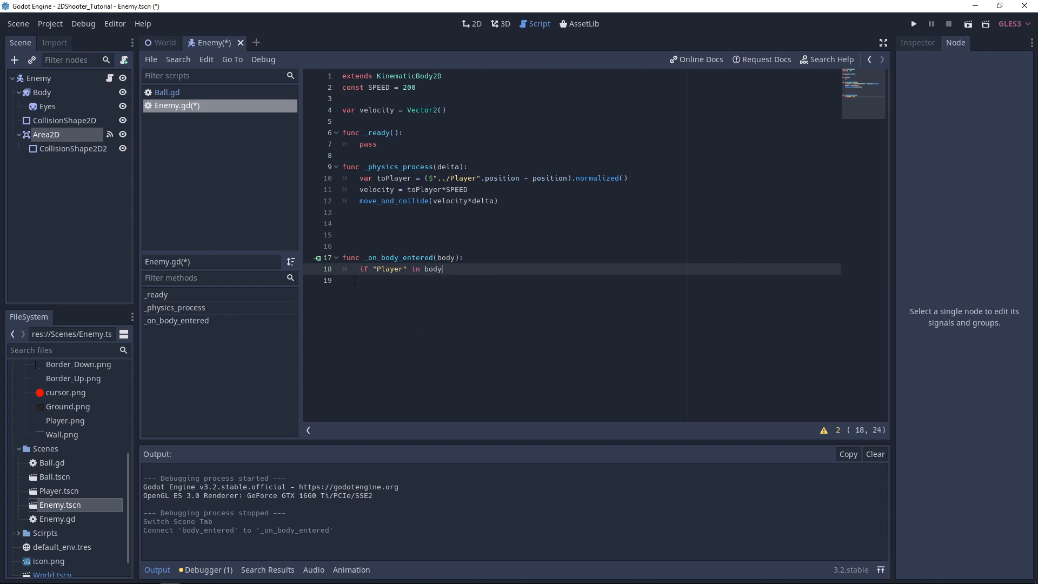
pyautogui.write('.name:')
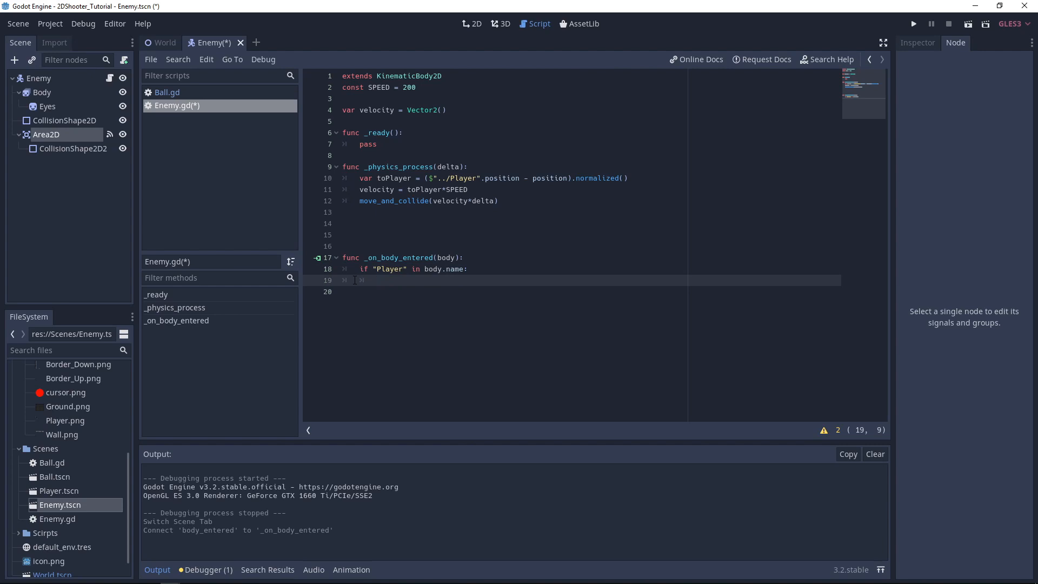
pyautogui.write('kill_e')
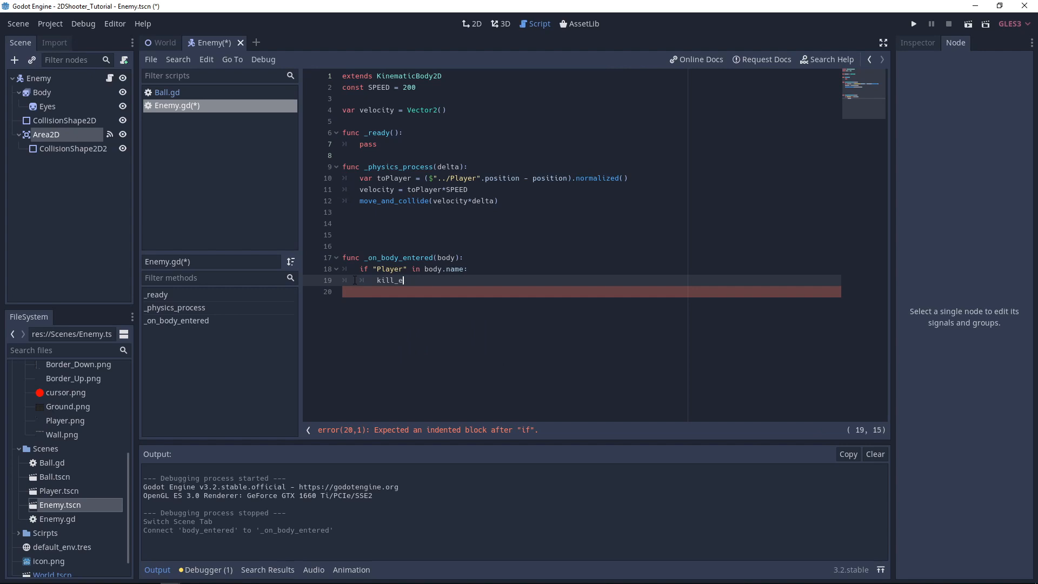
pyautogui.write('nemy()')
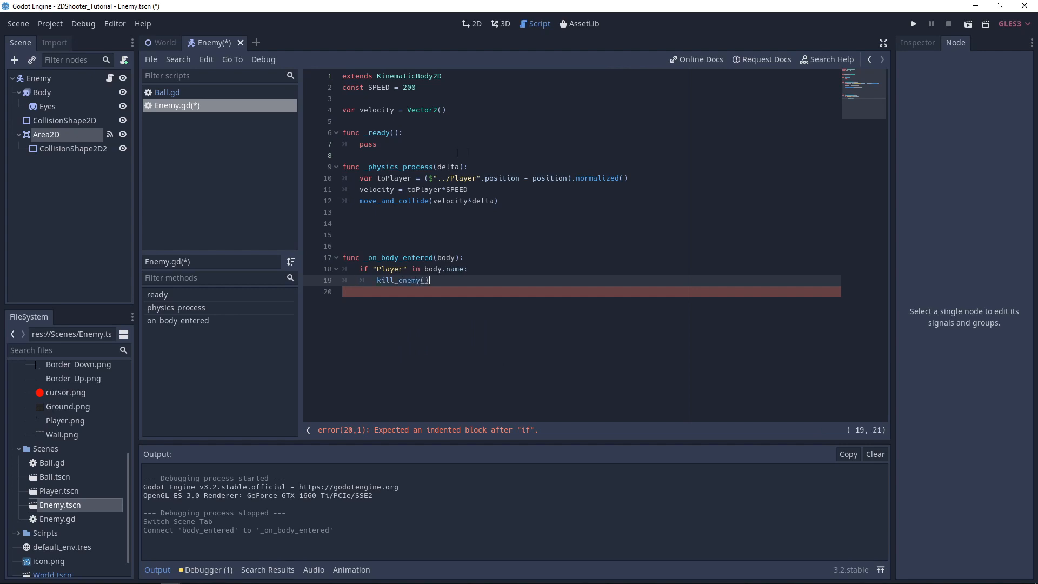
pyautogui.write('func kill_enemy():')
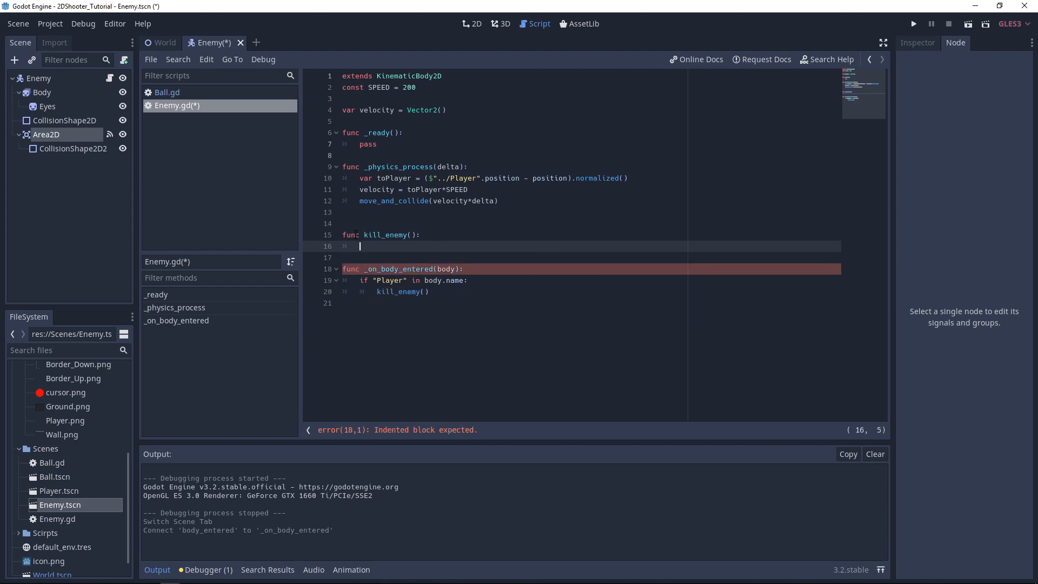
pyautogui.write('queue_free()')
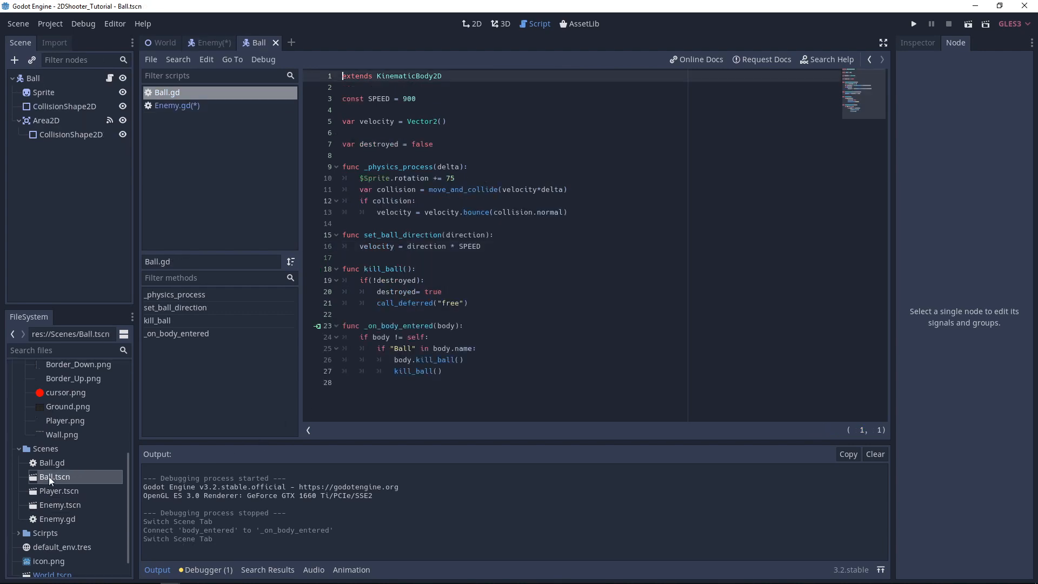
# Step: In Ball.gd's _on_body_entered, add 'if "Enemy" in body.name: body.kill_enemy()'
pyautogui.click(440, 371)
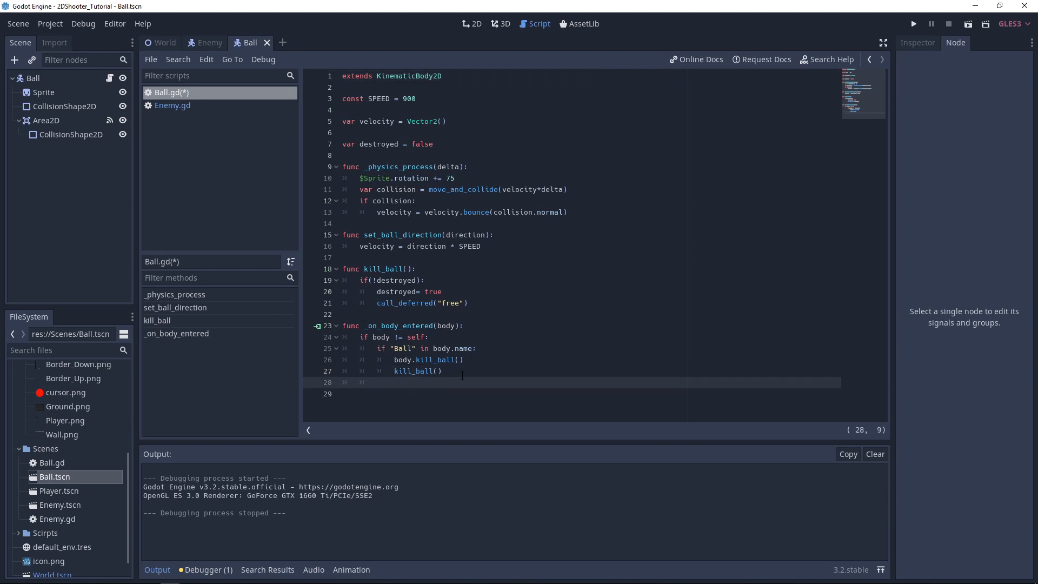
pyautogui.write('if "E')
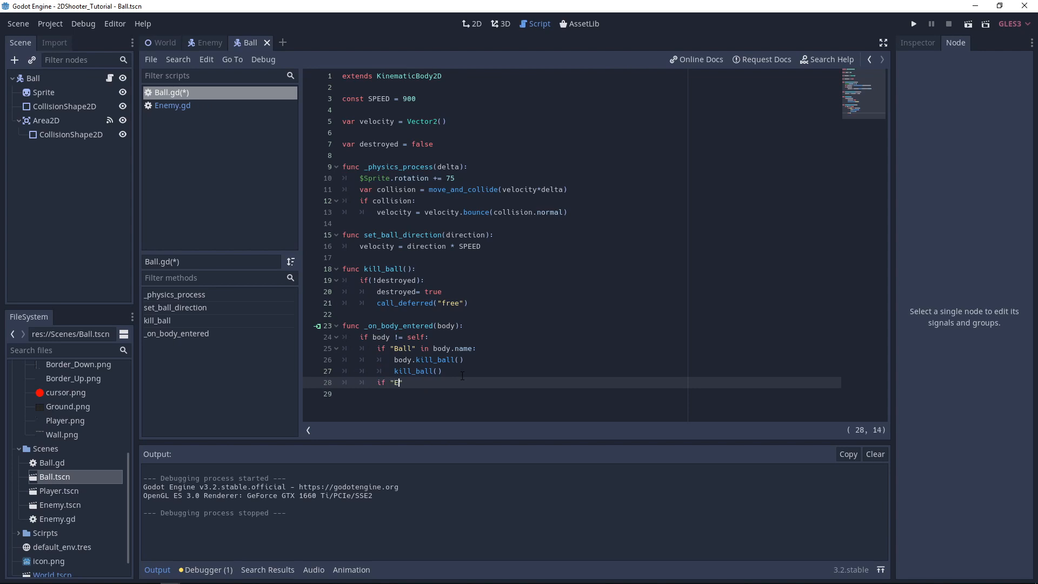
pyautogui.write('nemy"')
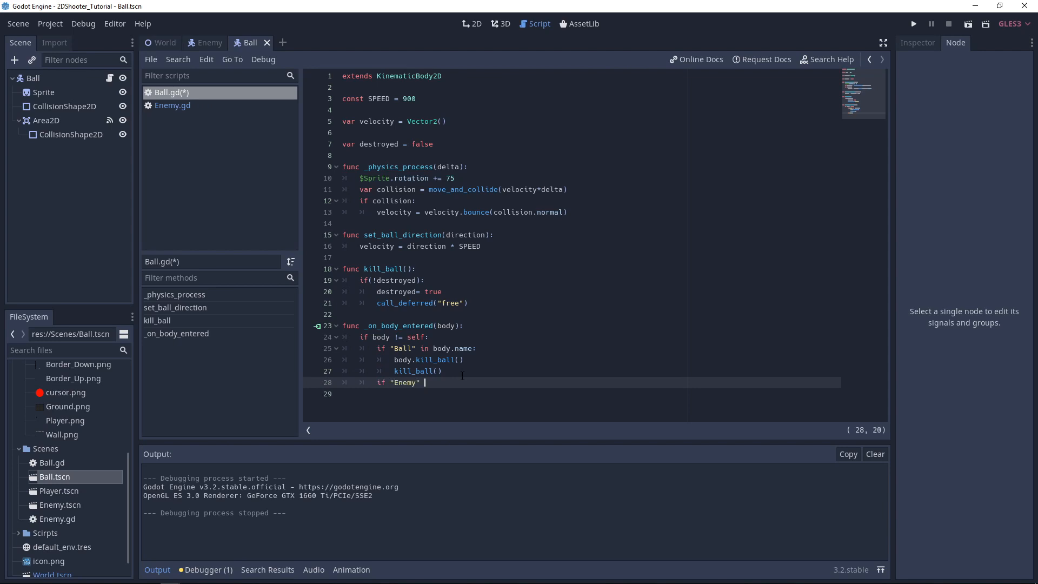
pyautogui.write('in body')
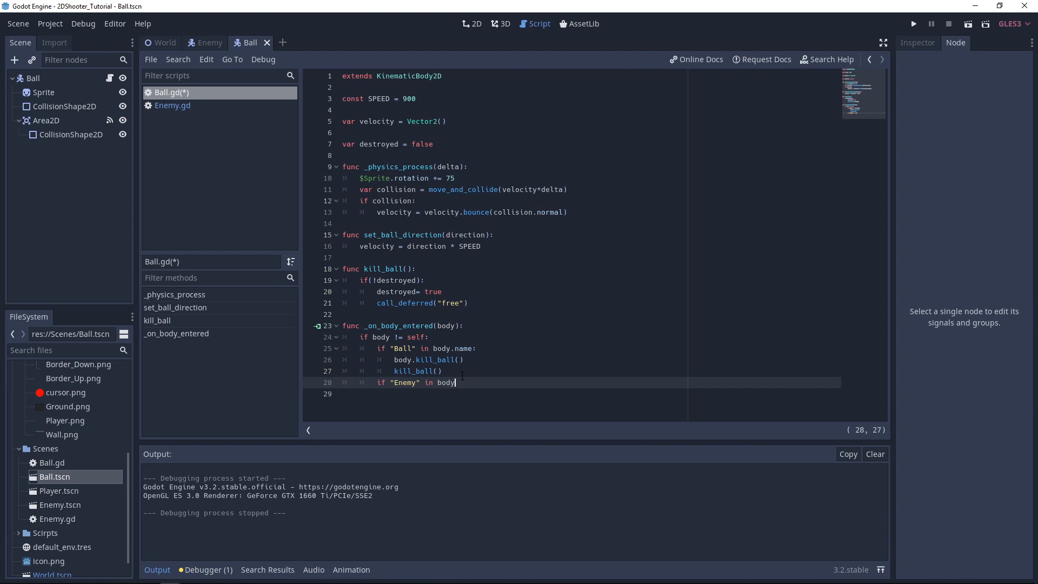
pyautogui.write('.name:')
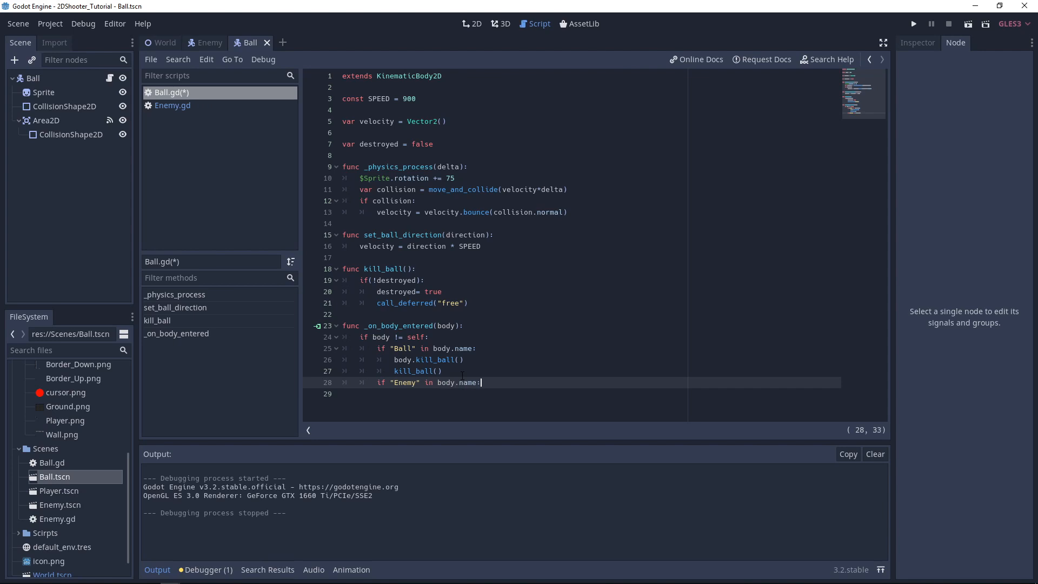
pyautogui.press('enter')
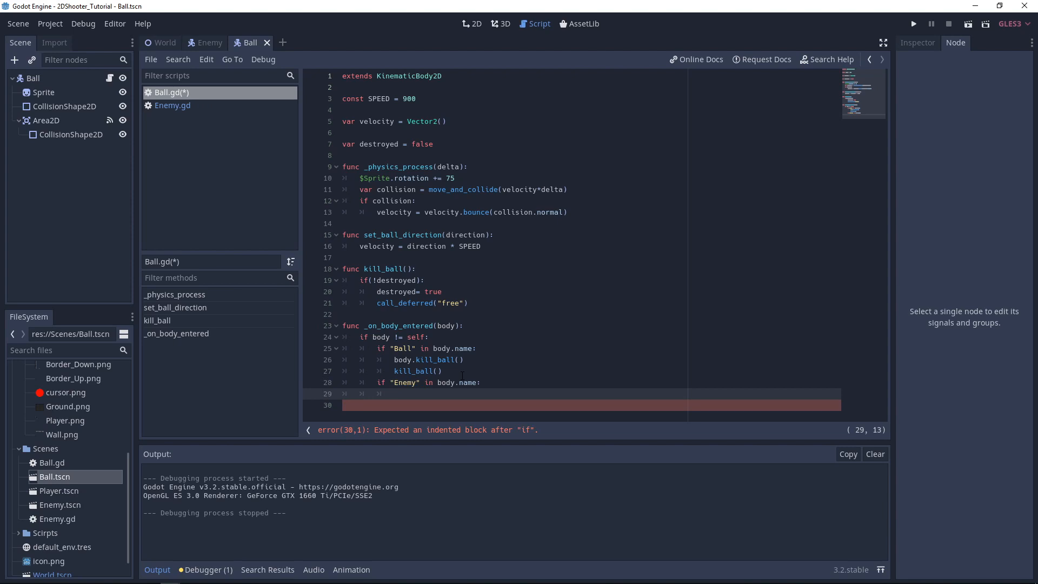
pyautogui.write('body.kill')
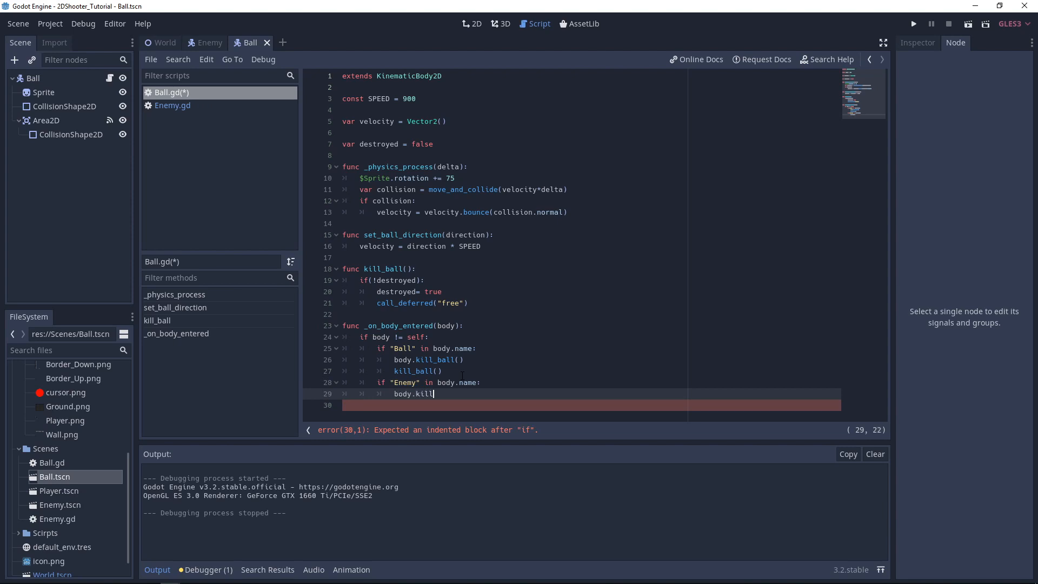
pyautogui.write('_enemy()')
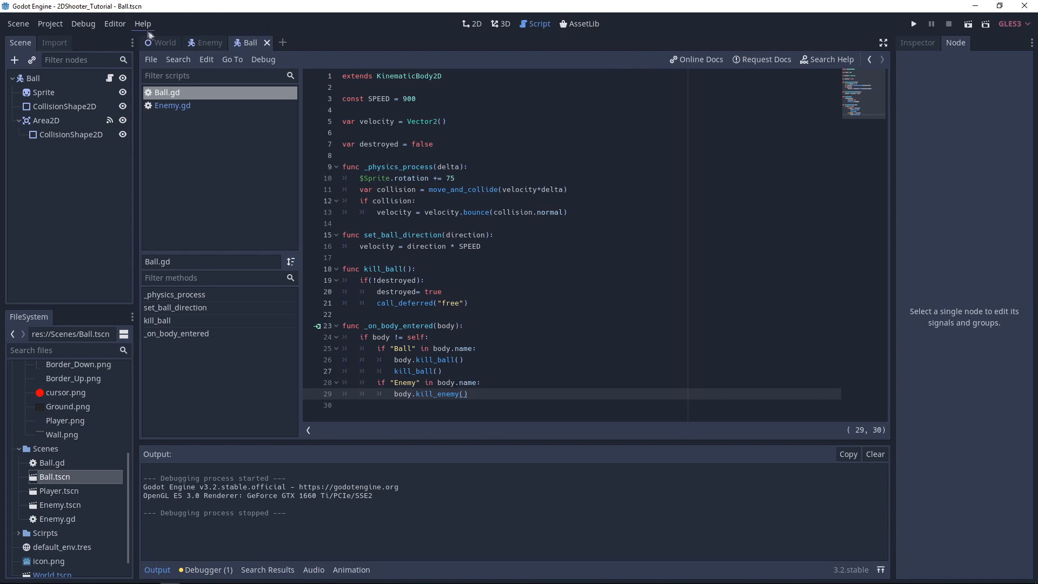
pyautogui.click(165, 42)
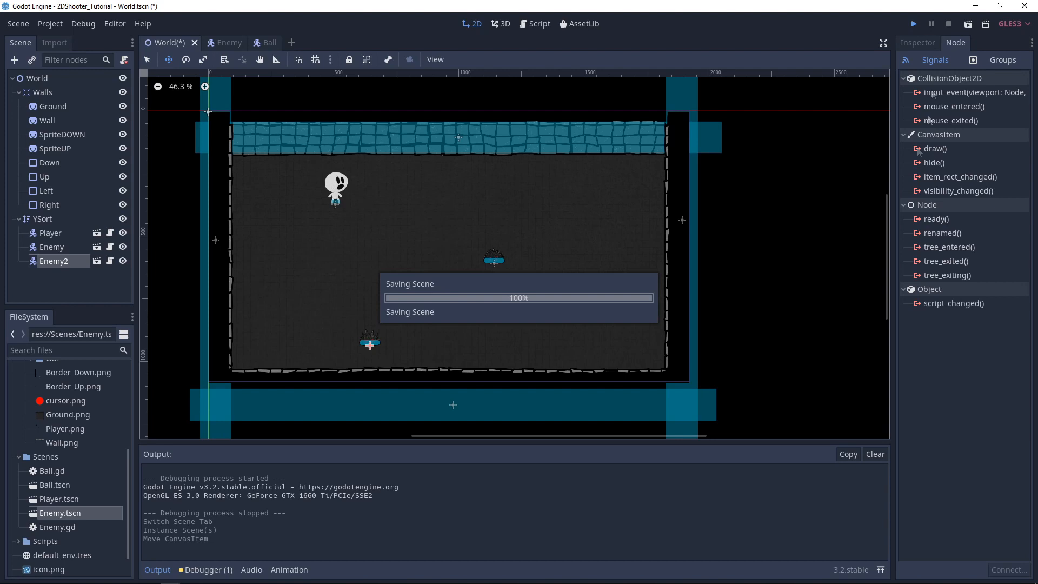
# Step: Run the game to test shooting and destroying the enemies
pyautogui.click(913, 23)
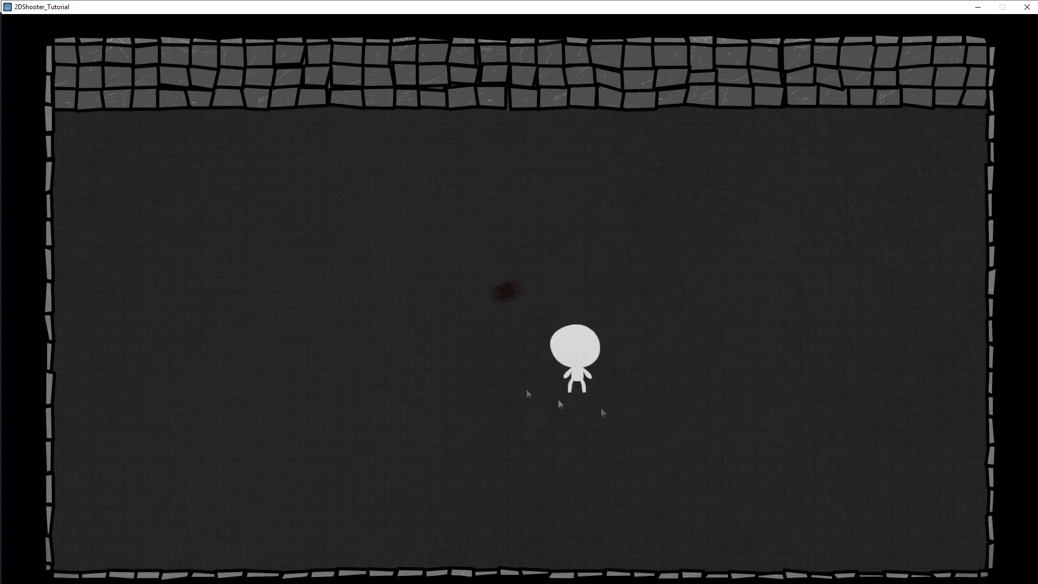
pyautogui.moveTo(711, 350)
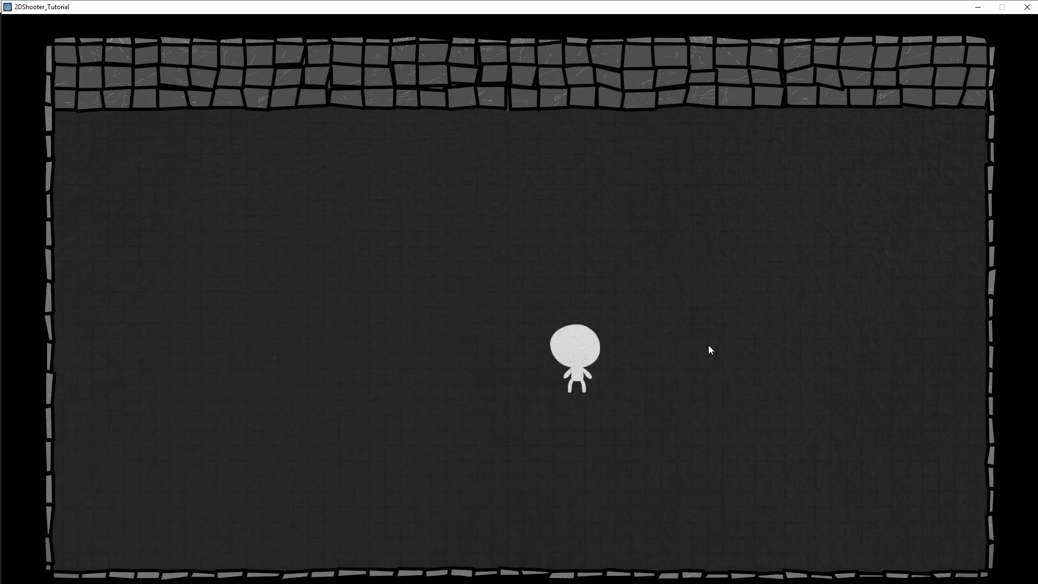